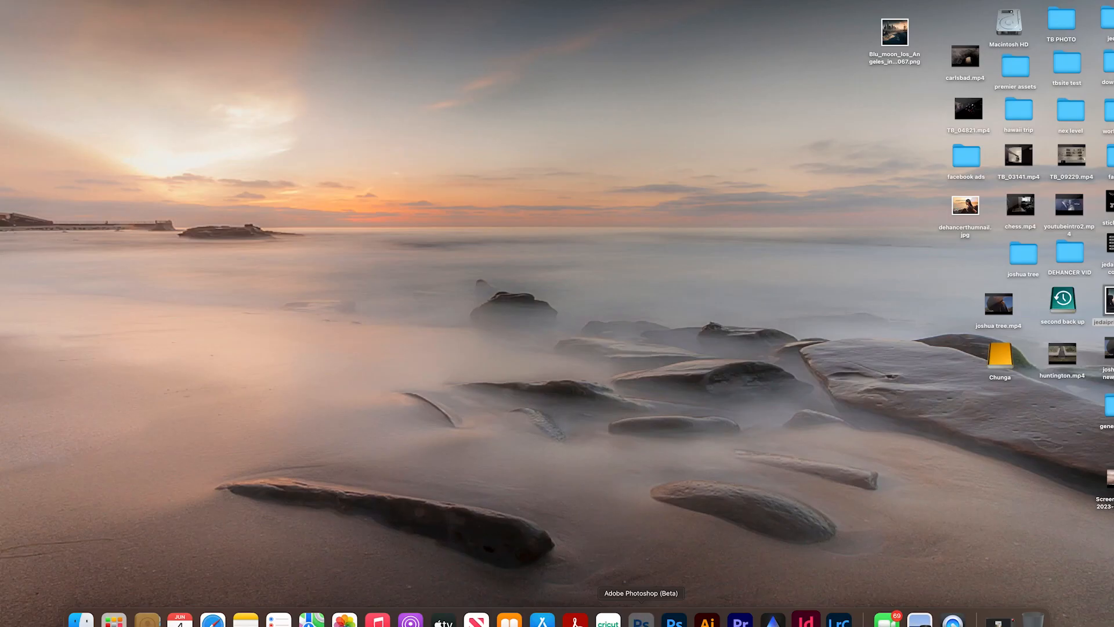
Step: Bring Photoshop forward and flip between allenbeach.jpg and allen1.jpg, ending on the tall portrait
click(654, 622)
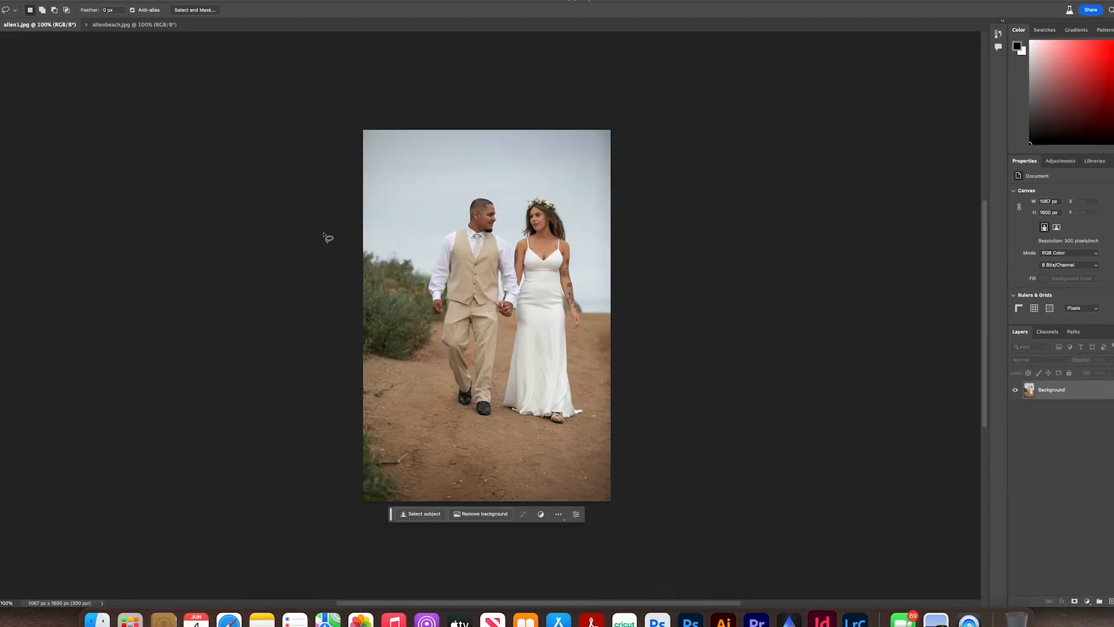
mouse_move(553, 283)
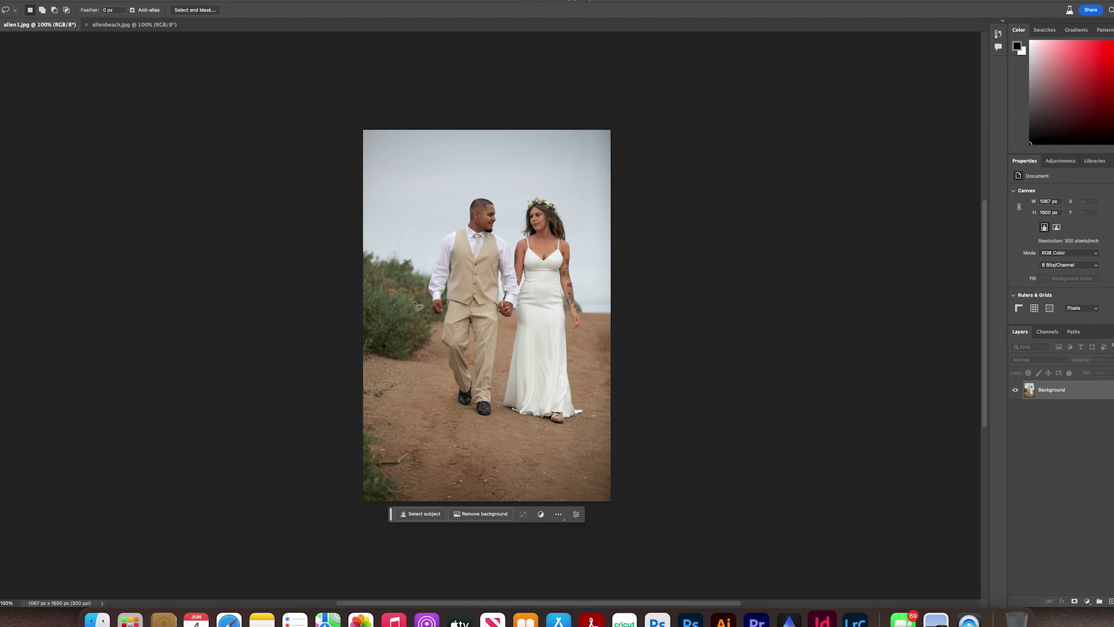
mouse_move(372, 331)
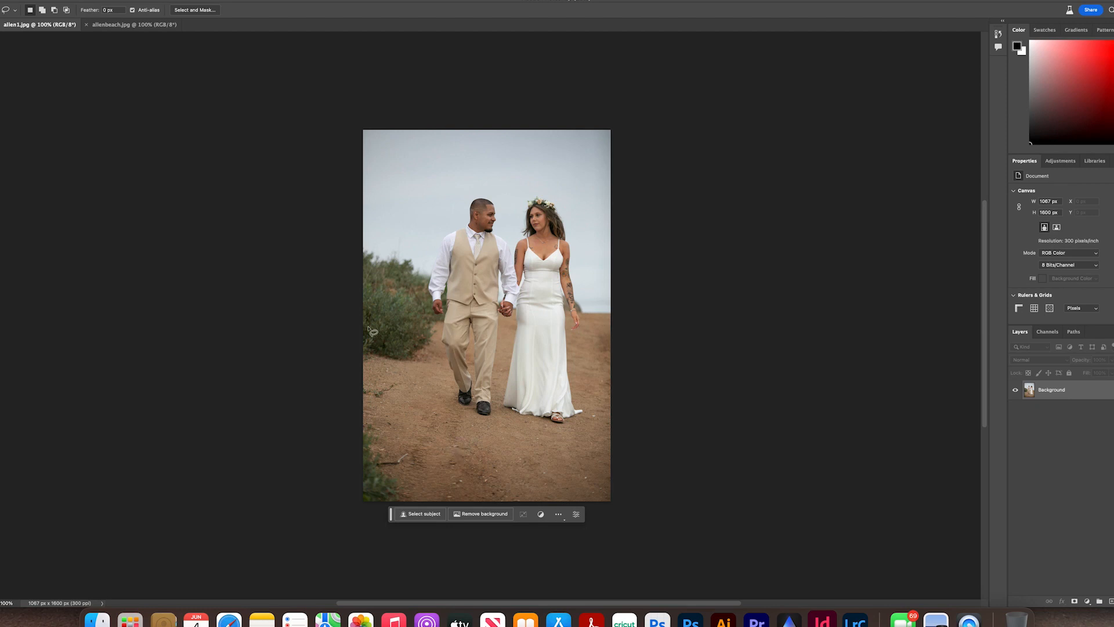
mouse_move(409, 390)
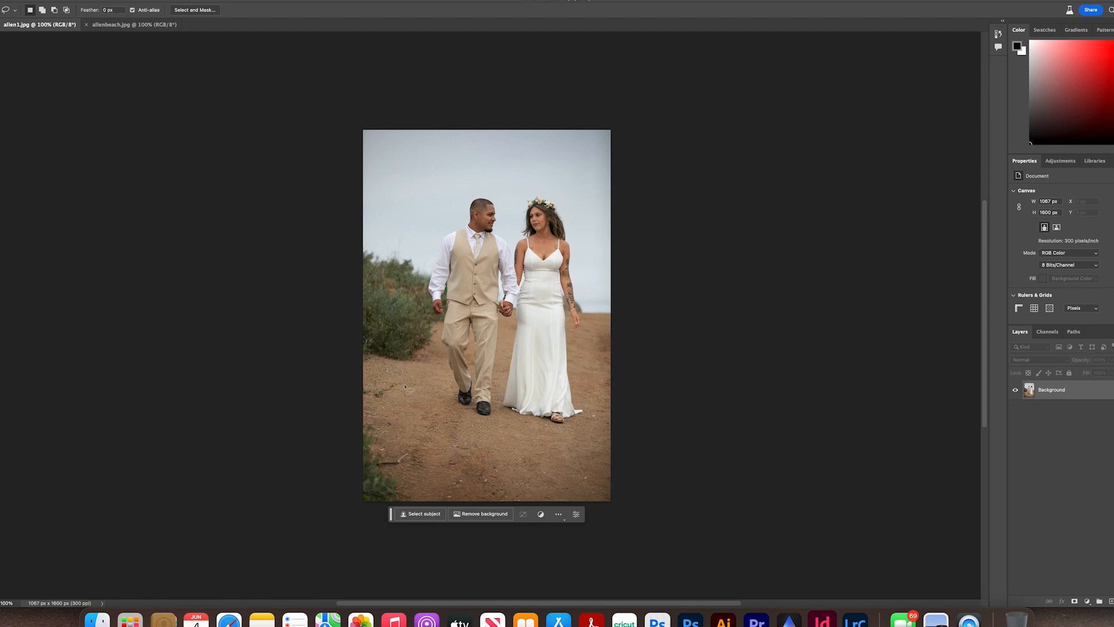
mouse_move(526, 288)
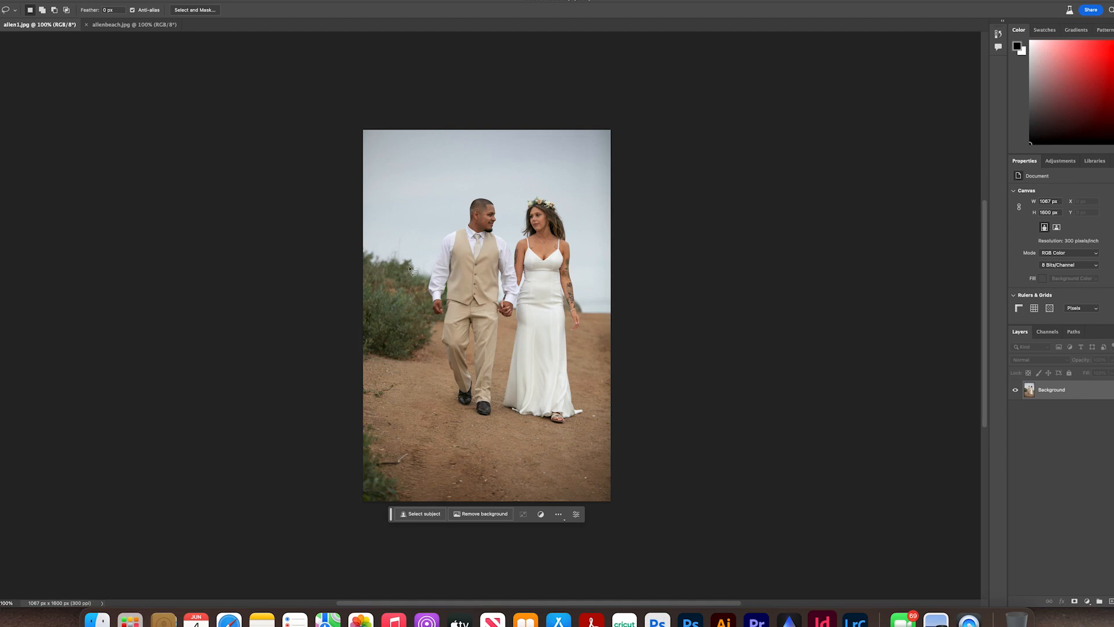
mouse_move(740, 137)
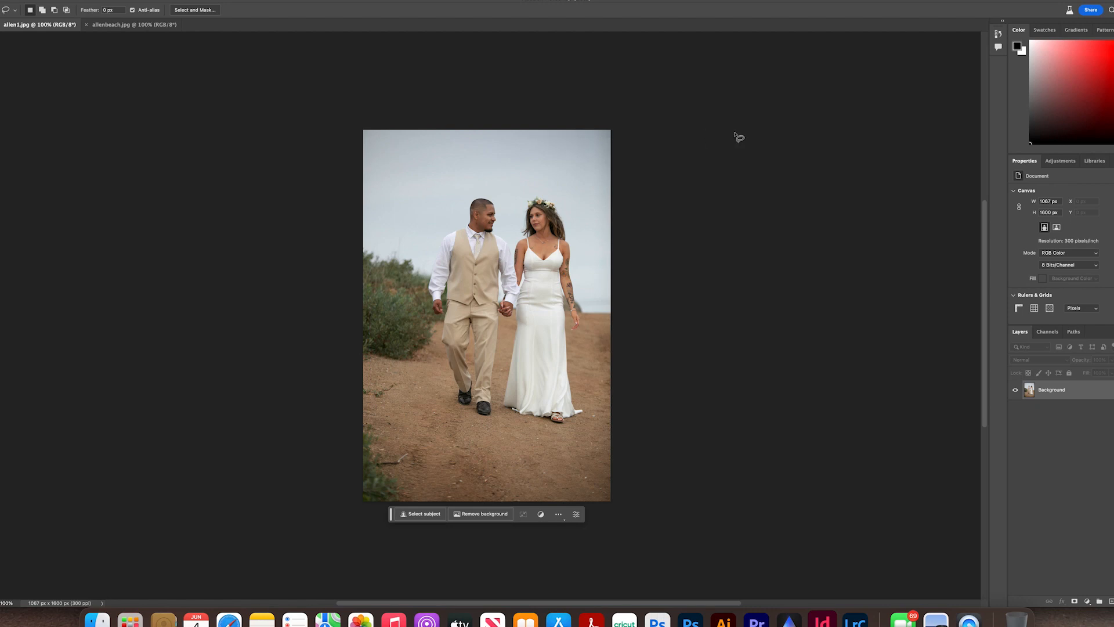
mouse_move(154, 40)
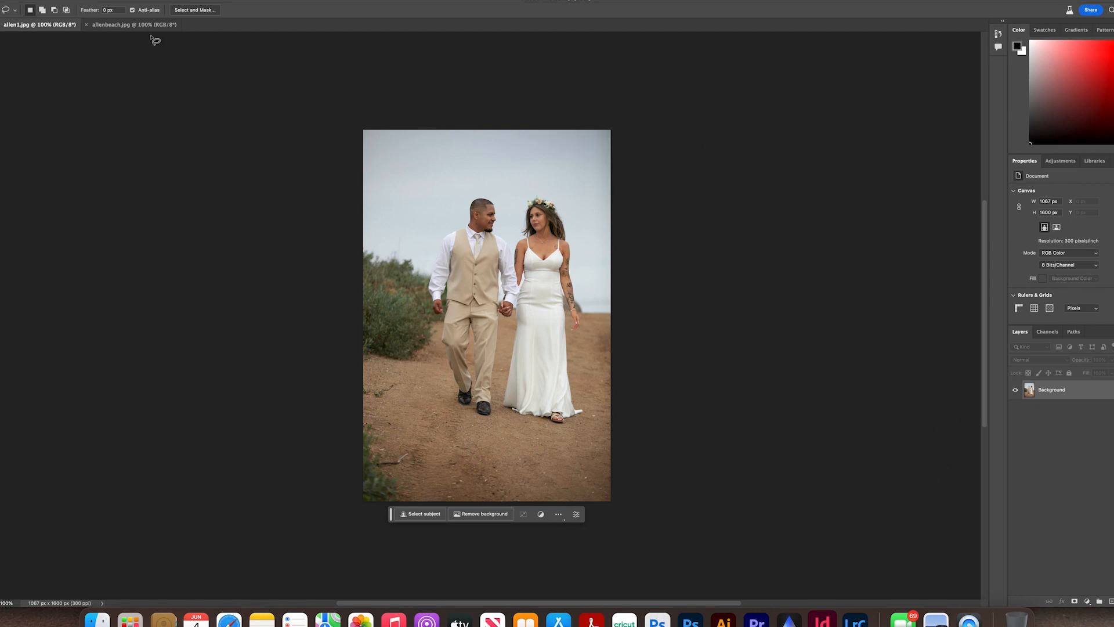
click(131, 24)
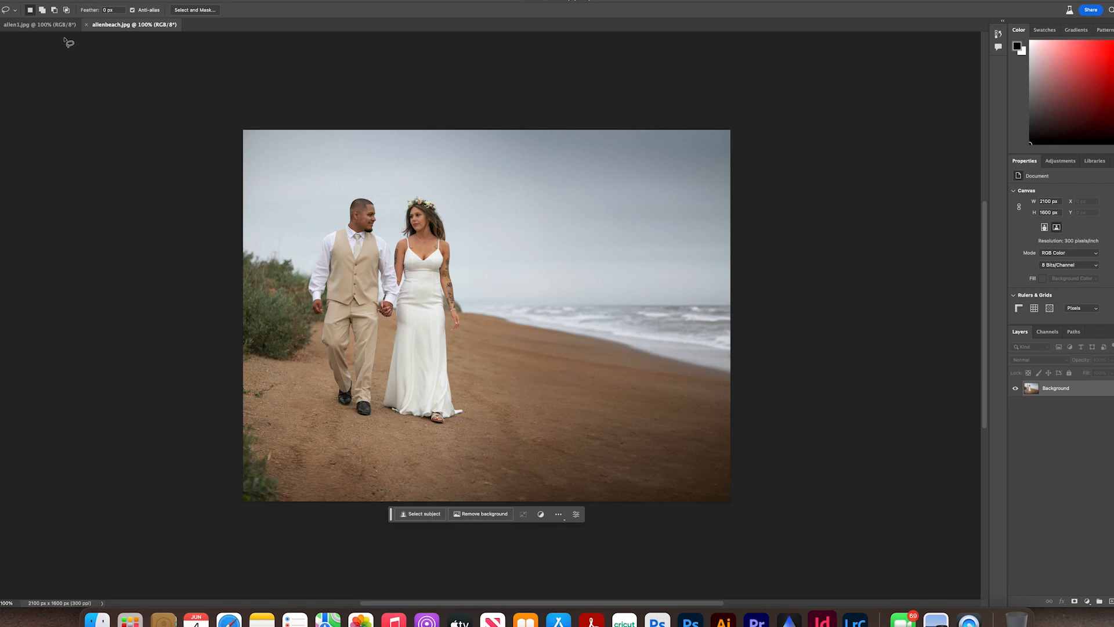
click(40, 24)
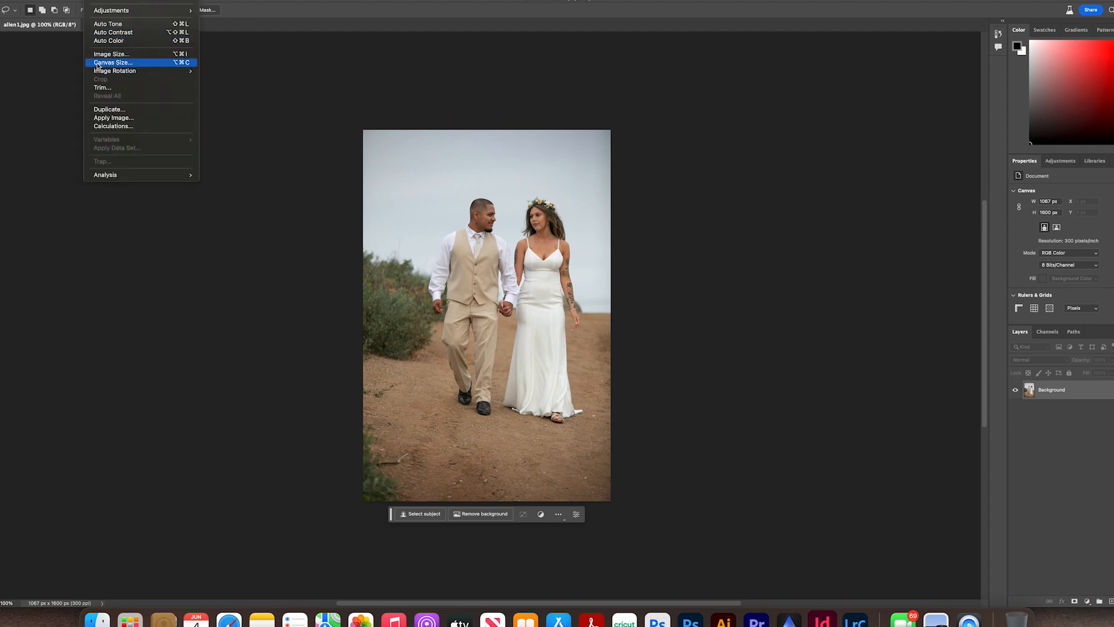
Step: Check Canvas Size, cancel it, and commit a crop that widens the canvas with white on the right
click(113, 62)
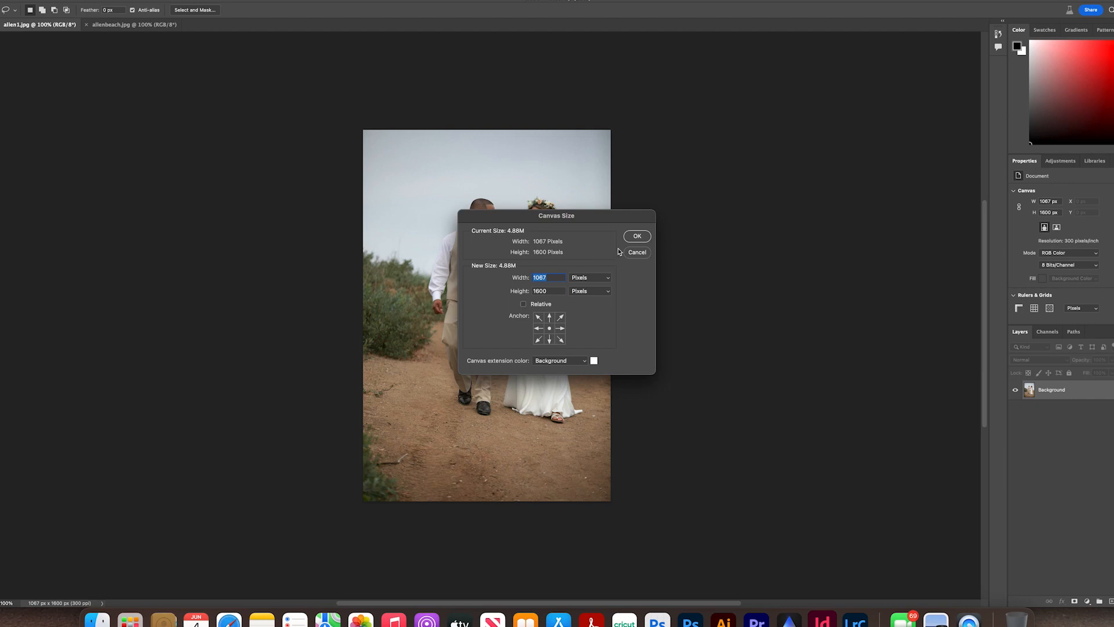
click(636, 235)
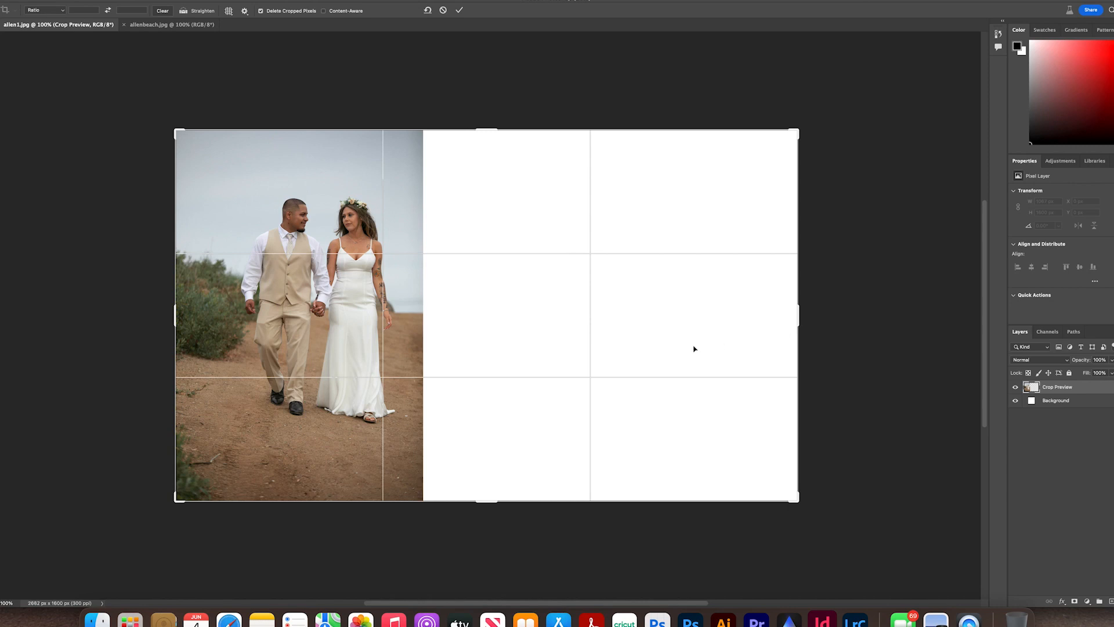
click(460, 10)
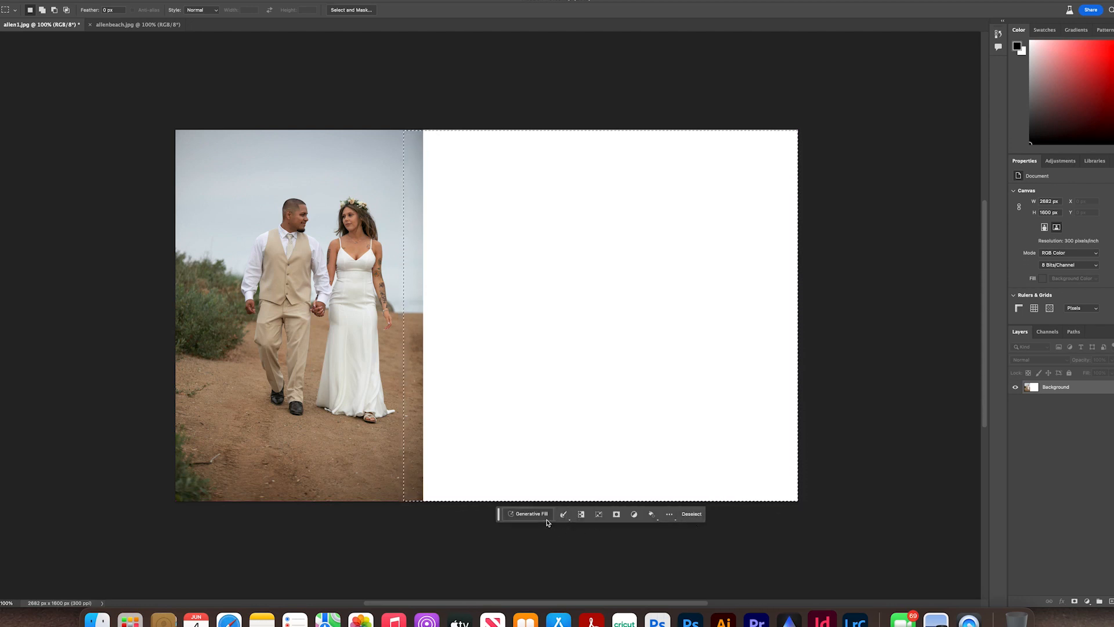
Step: Run Generative Fill on the empty right side with the prompt "ocean"
click(531, 514)
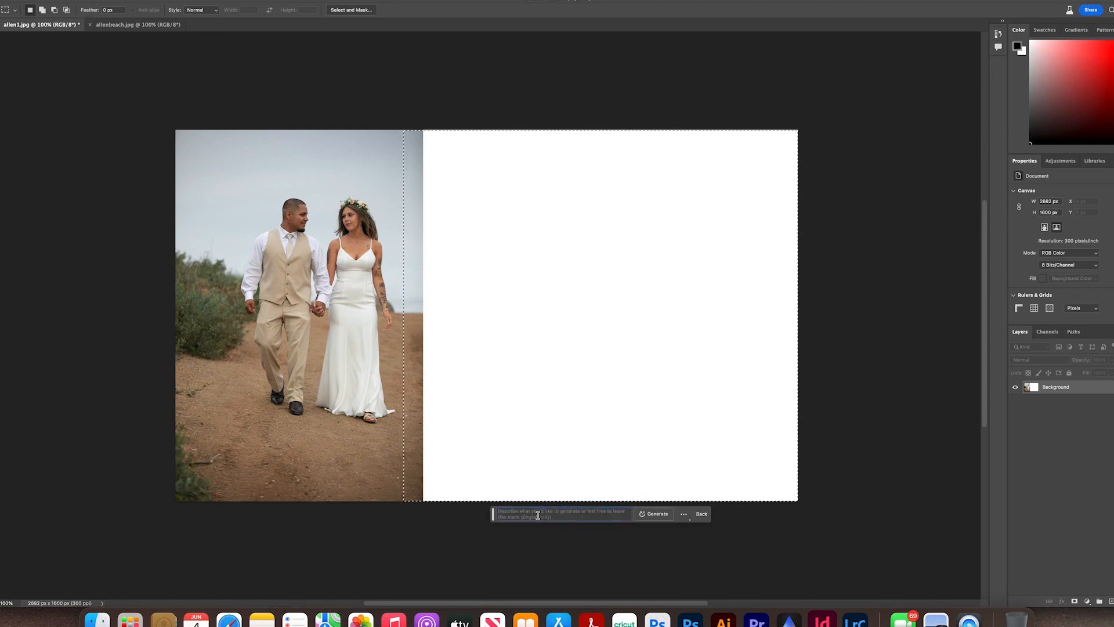
mouse_move(562, 514)
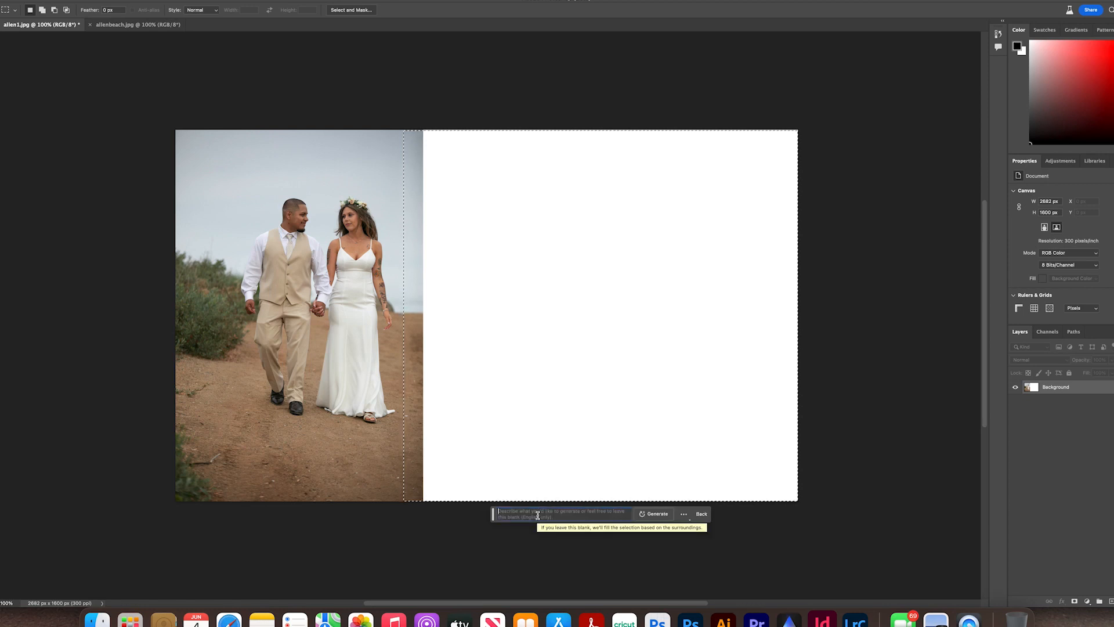
text(ocean)
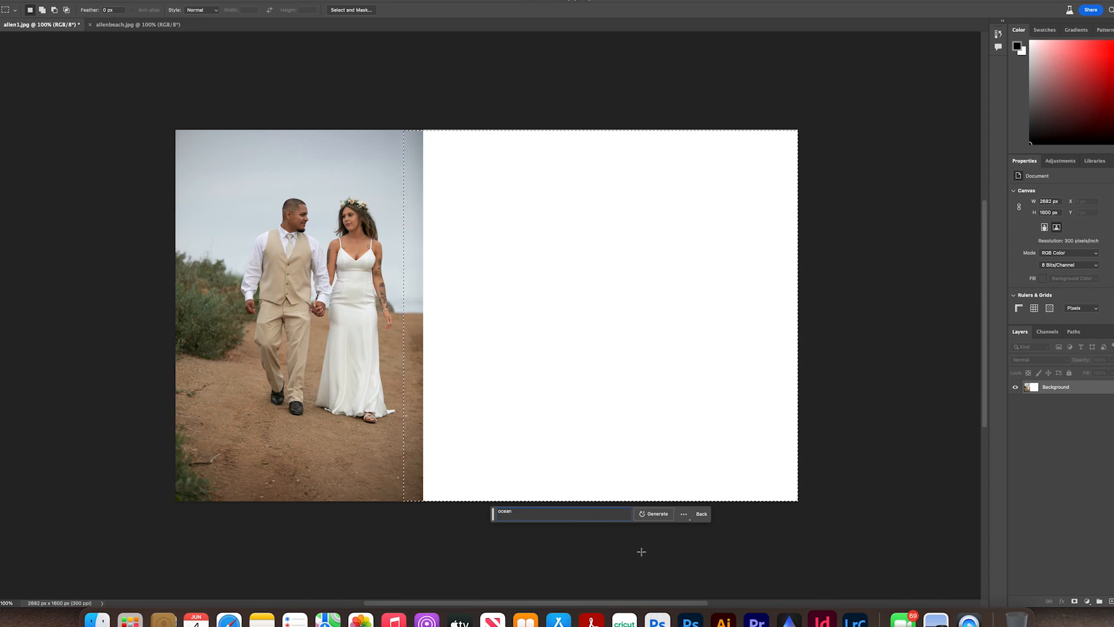
click(653, 514)
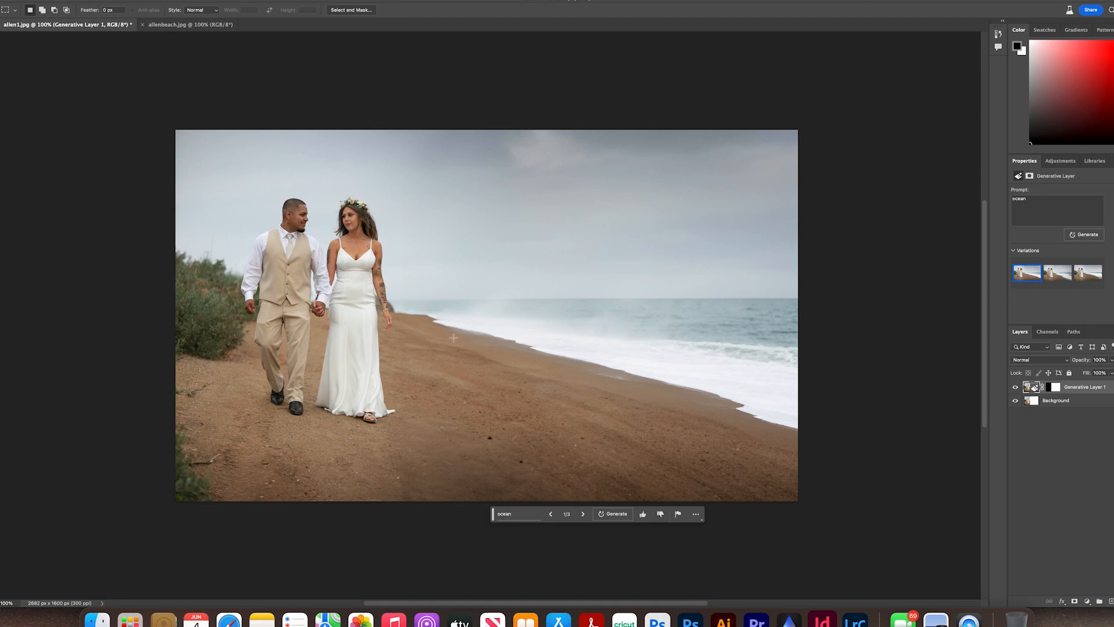
mouse_move(806, 302)
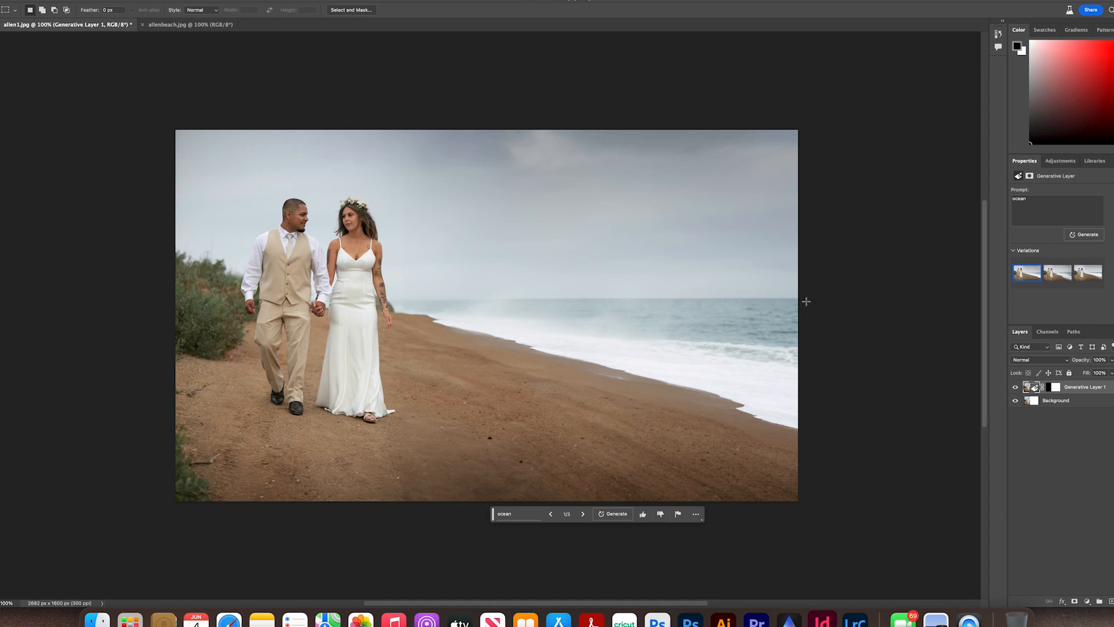
click(1057, 273)
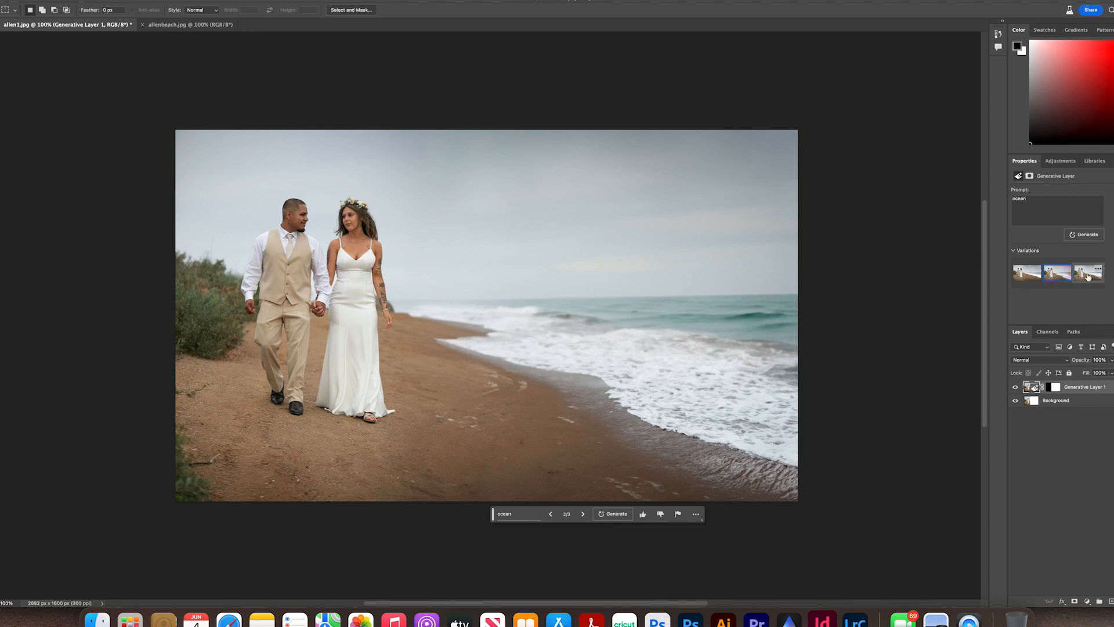
click(1088, 273)
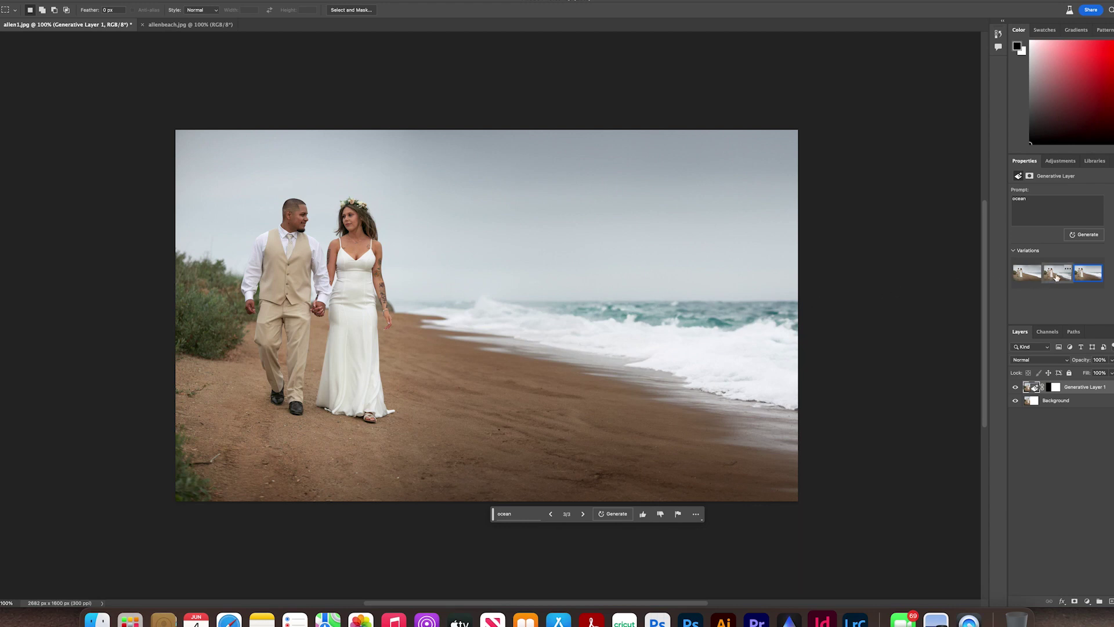
click(1025, 273)
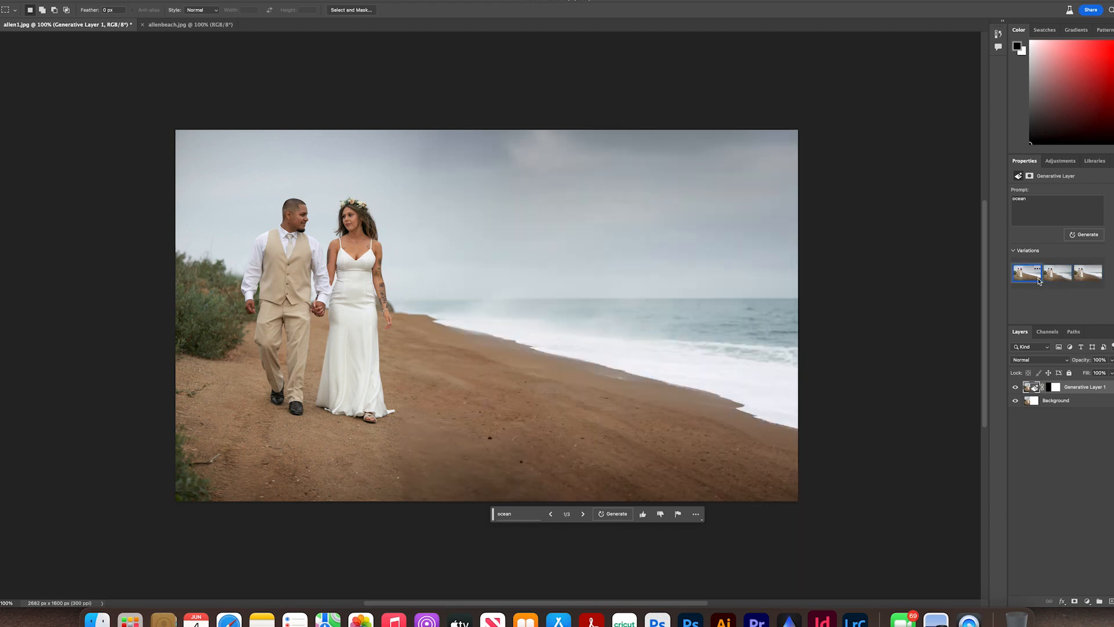
click(1027, 273)
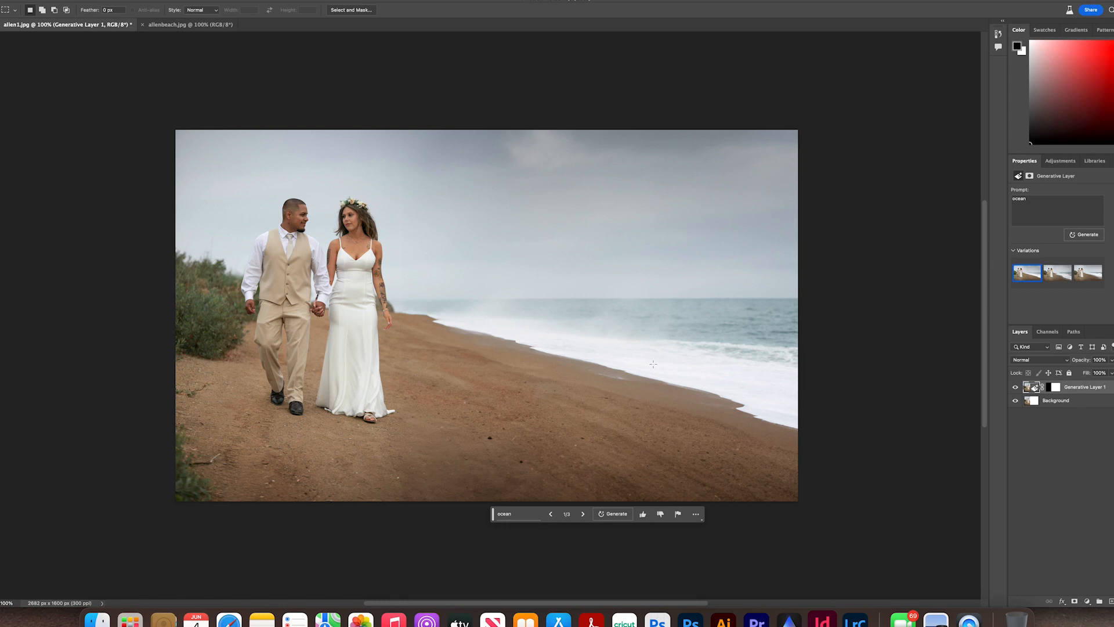
mouse_move(471, 176)
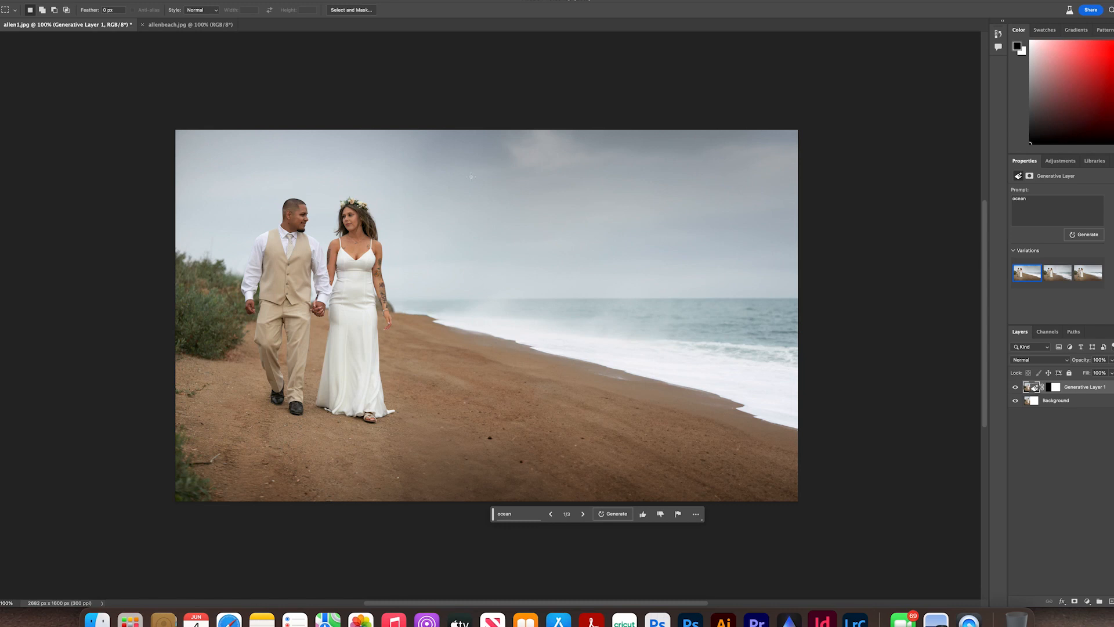
mouse_move(589, 169)
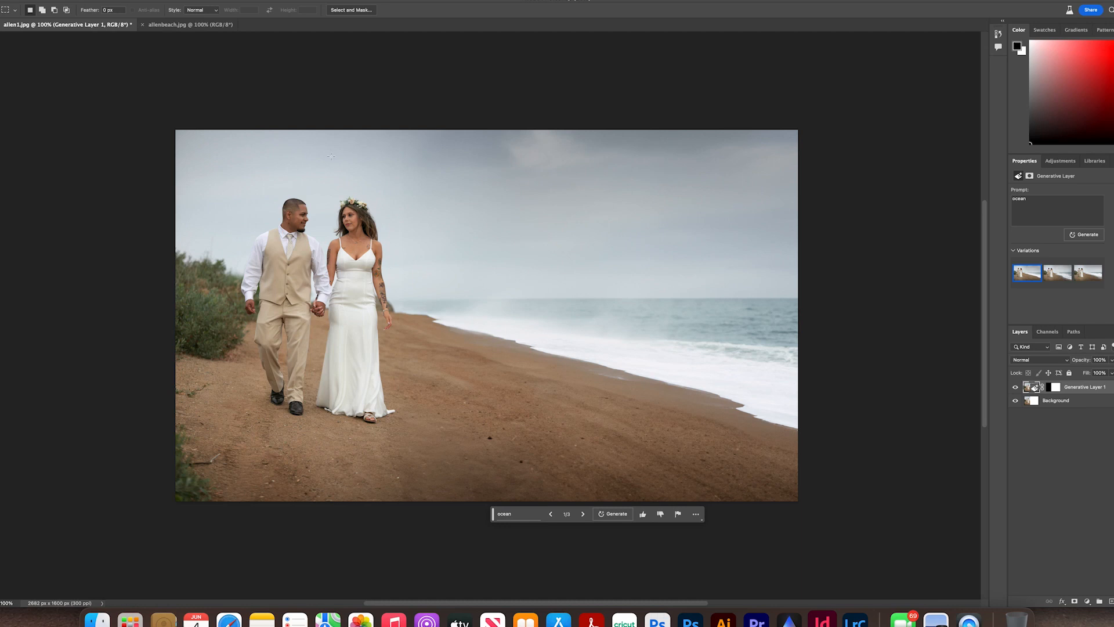
mouse_move(667, 277)
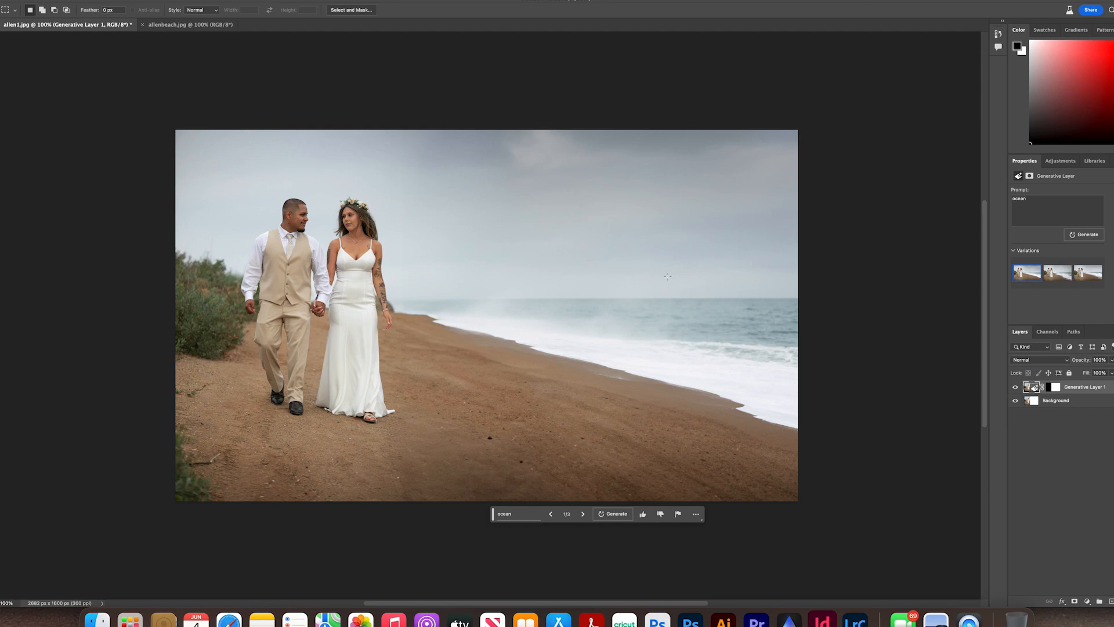
mouse_move(514, 475)
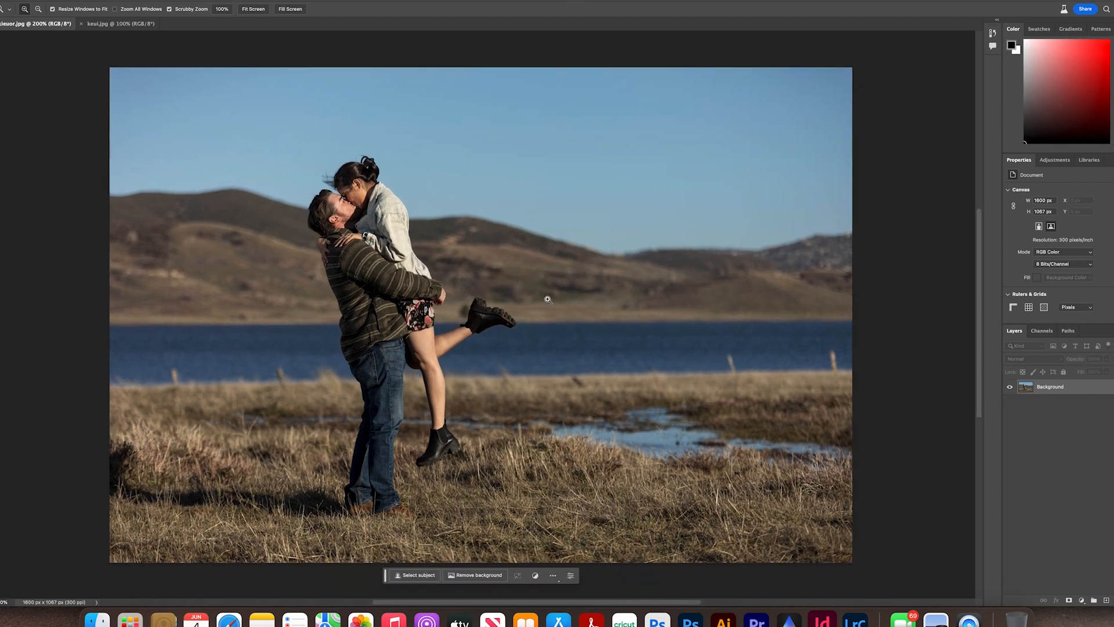
mouse_move(502, 457)
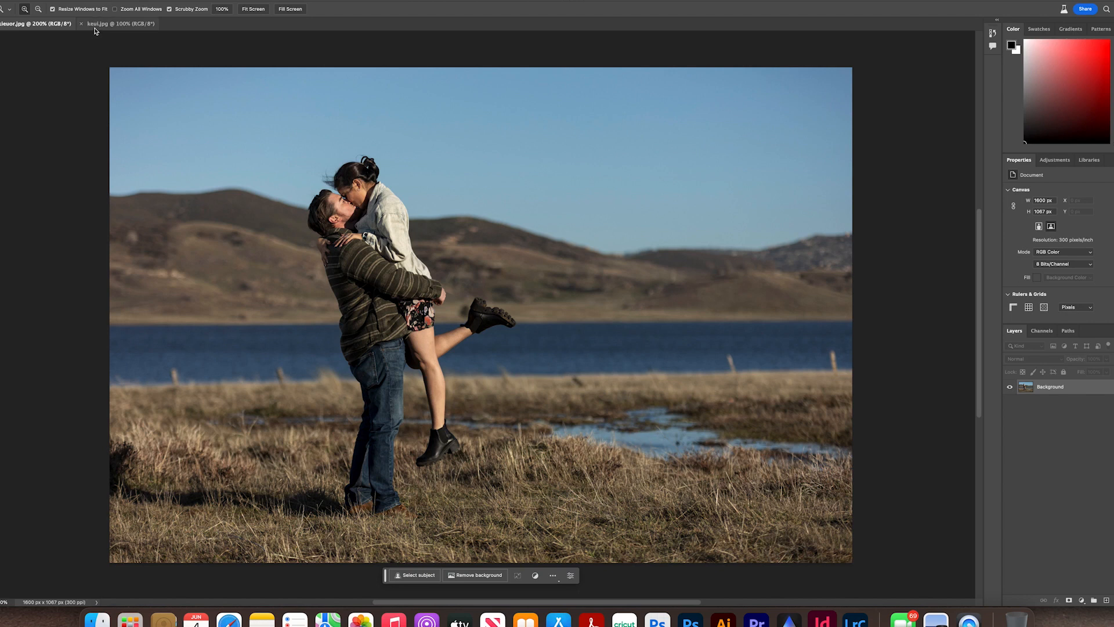
Step: Switch to the second lakeside photo and fit it fully on screen
click(120, 23)
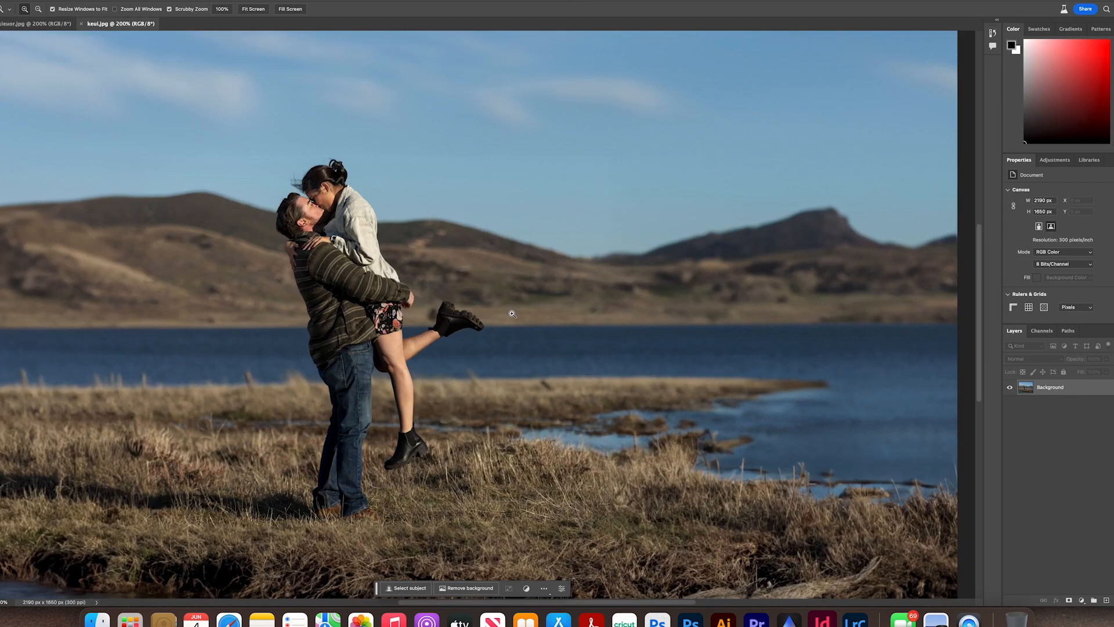
click(253, 8)
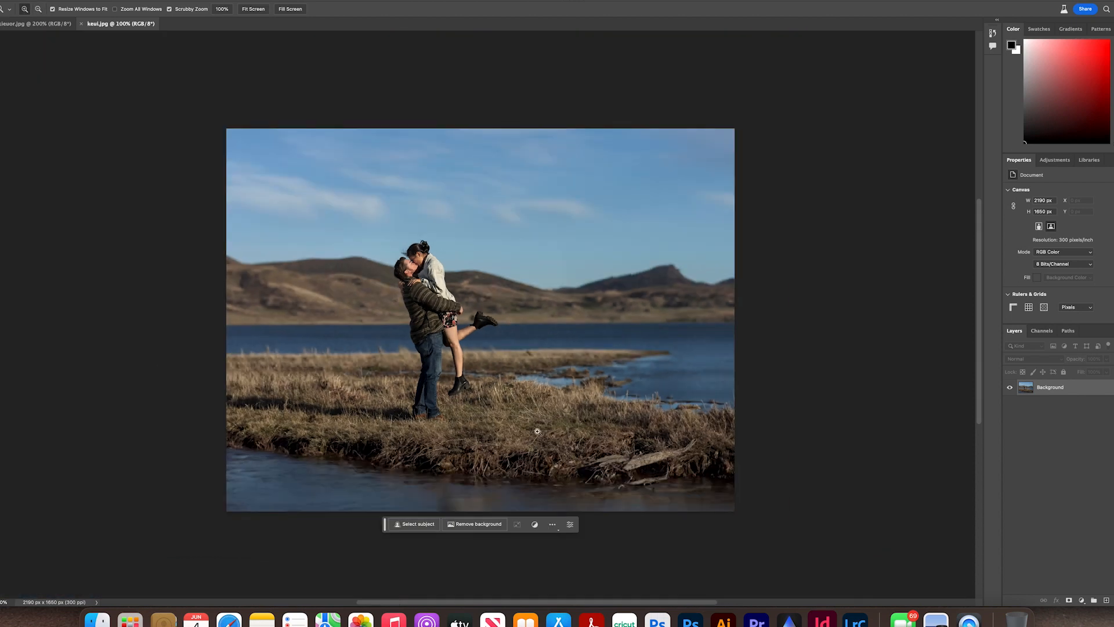
mouse_move(425, 129)
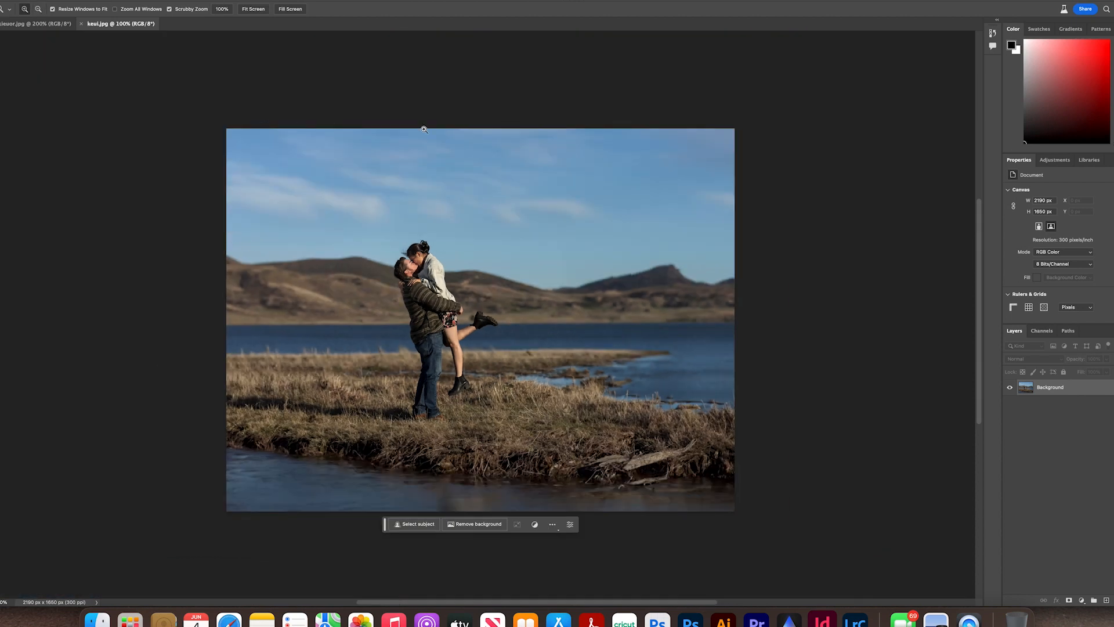
mouse_move(367, 175)
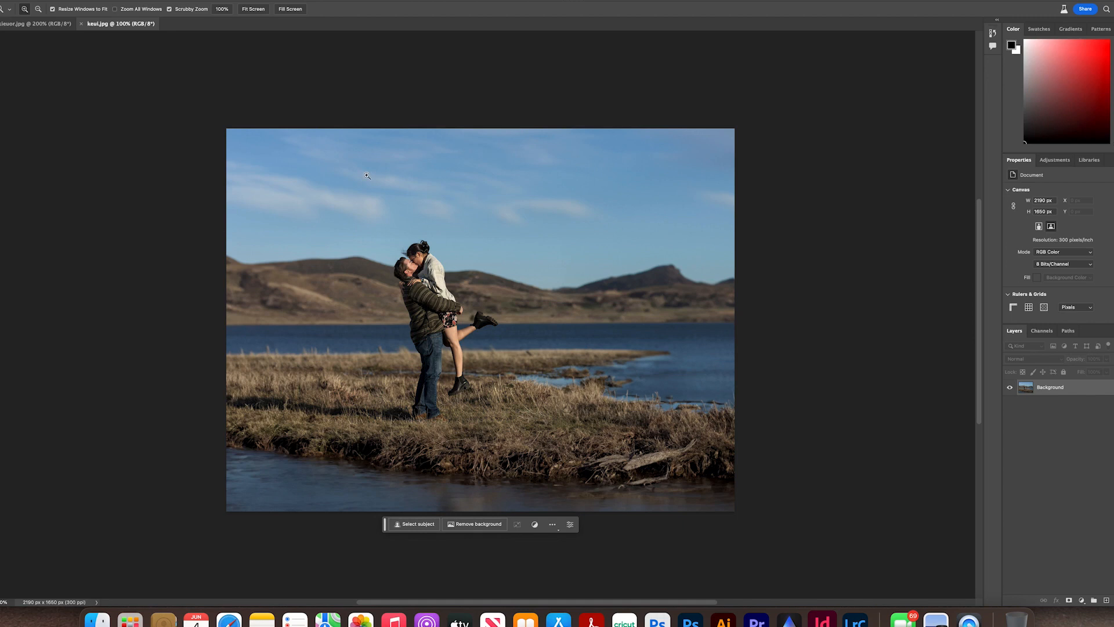
mouse_move(252, 414)
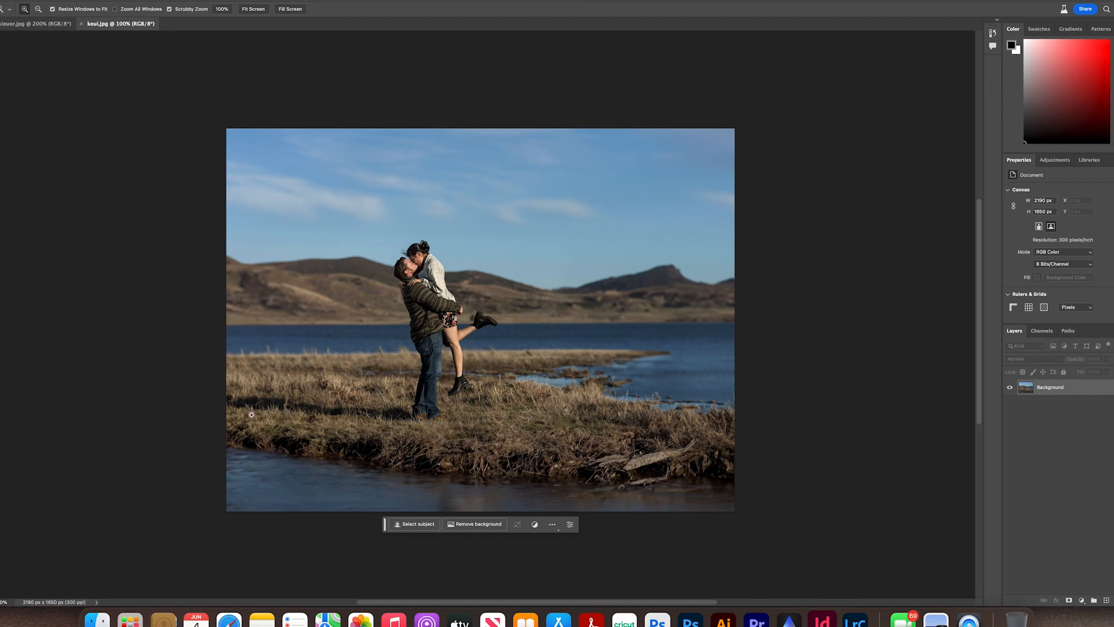
mouse_move(222, 426)
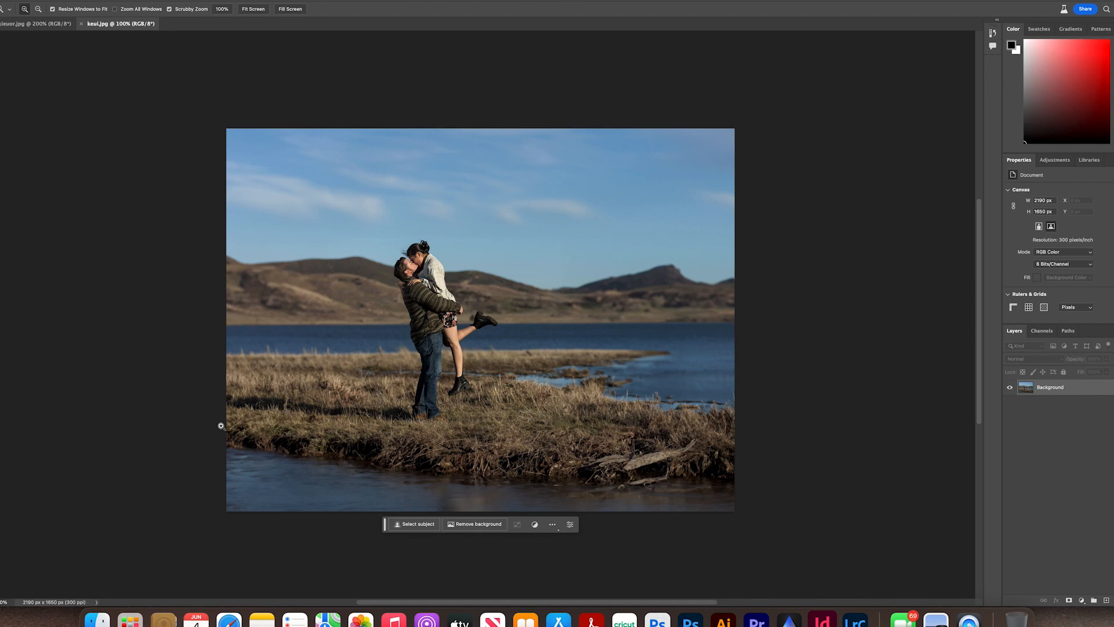
mouse_move(330, 467)
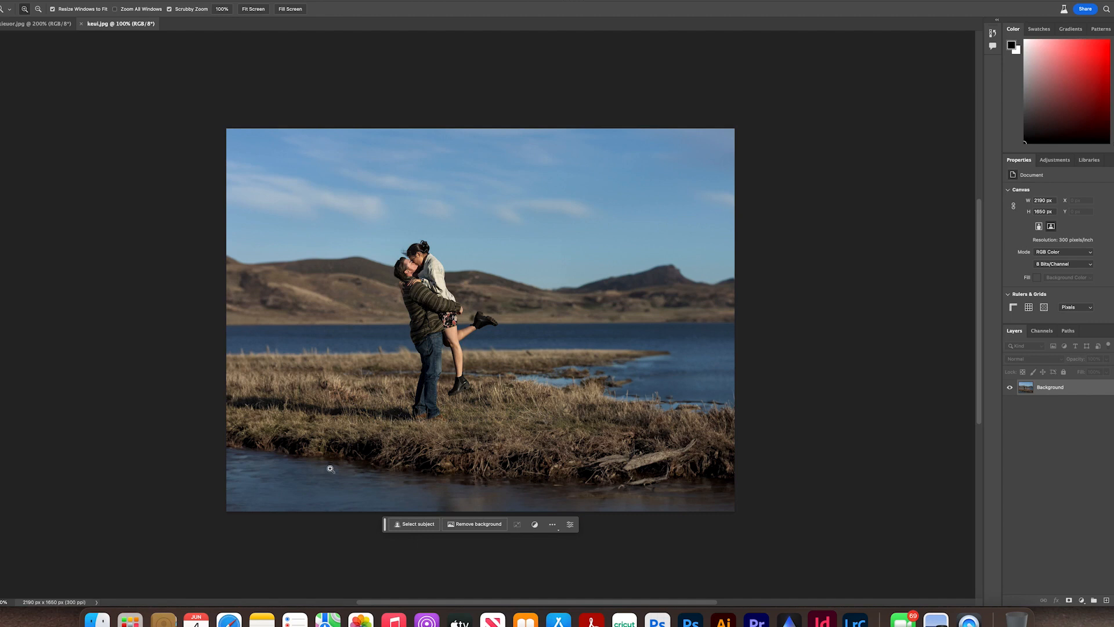
mouse_move(346, 507)
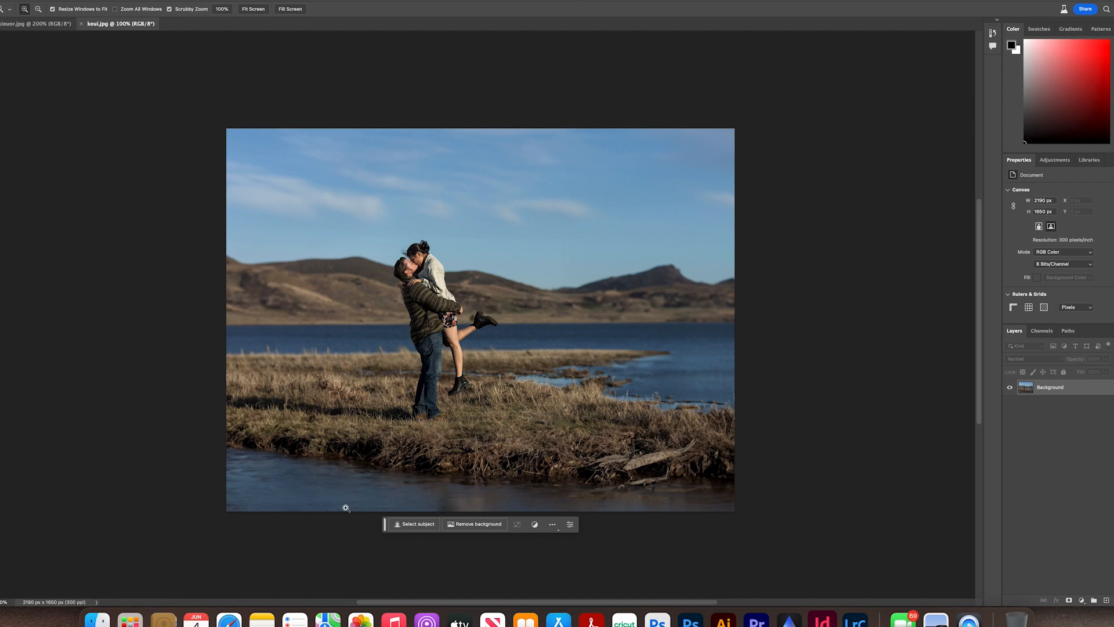
mouse_move(381, 494)
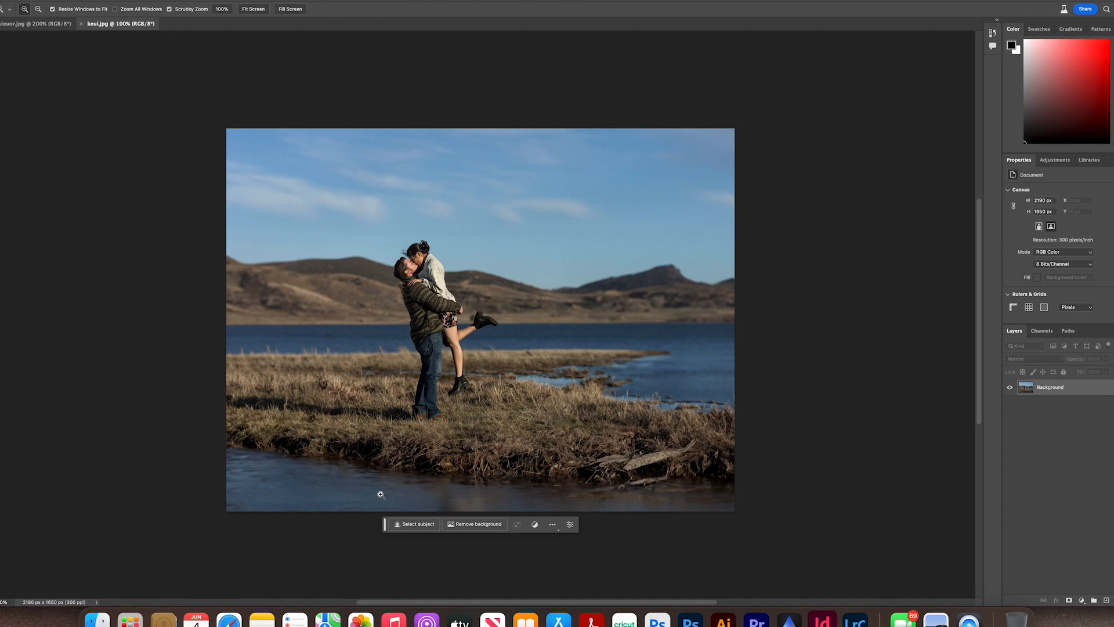
mouse_move(282, 461)
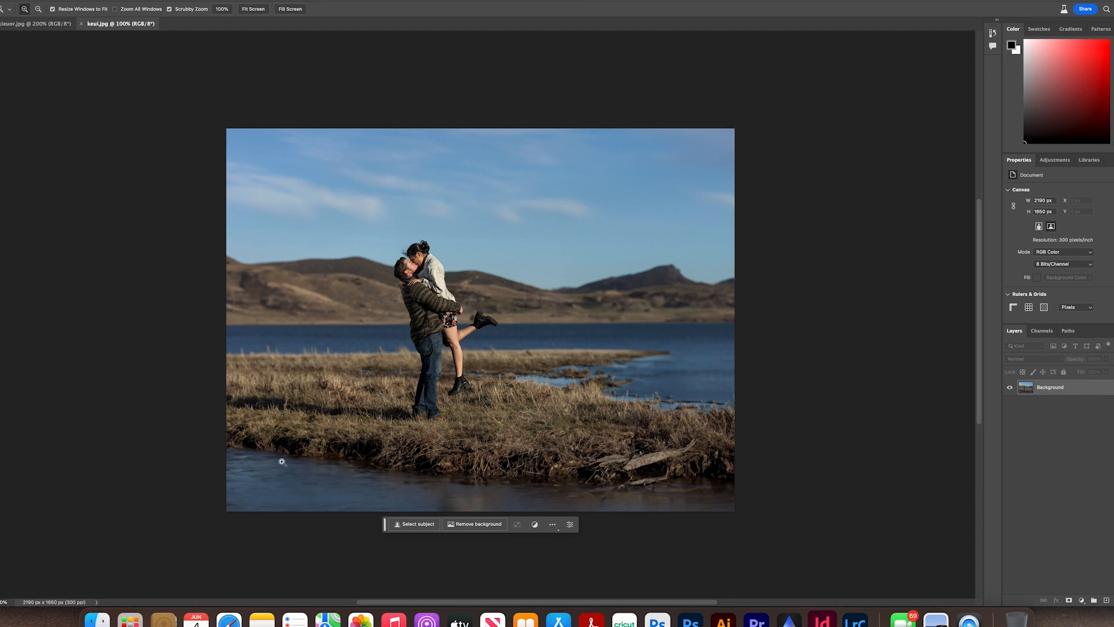
mouse_move(486, 495)
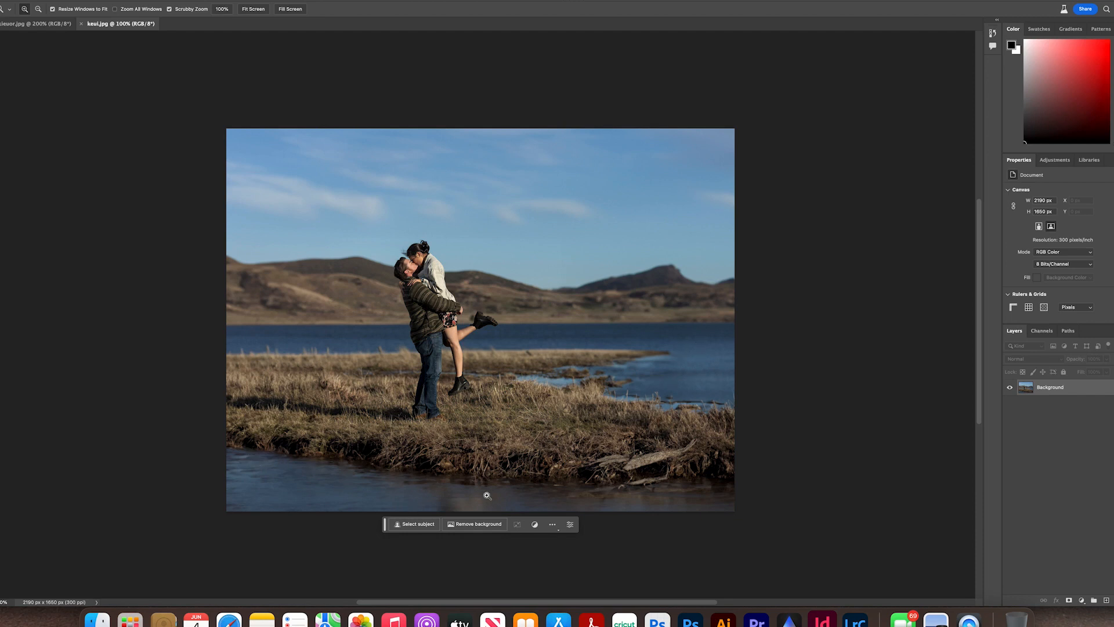
mouse_move(390, 258)
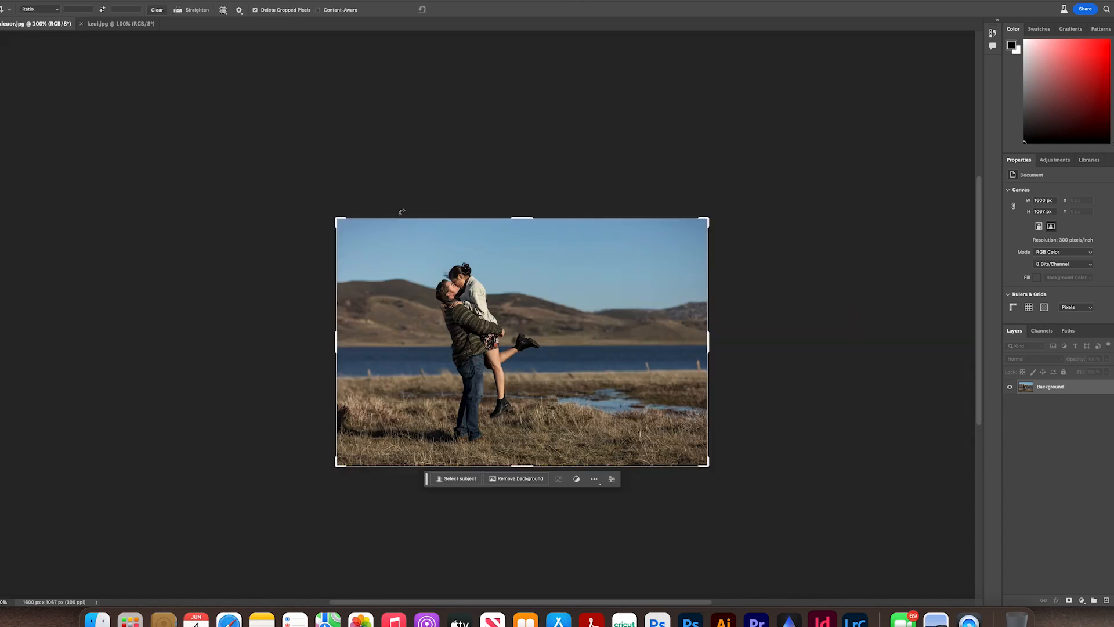
Step: Crop outward to enlarge the canvas to 2259 × 1507 px with white borders
drag(337, 221, 321, 209)
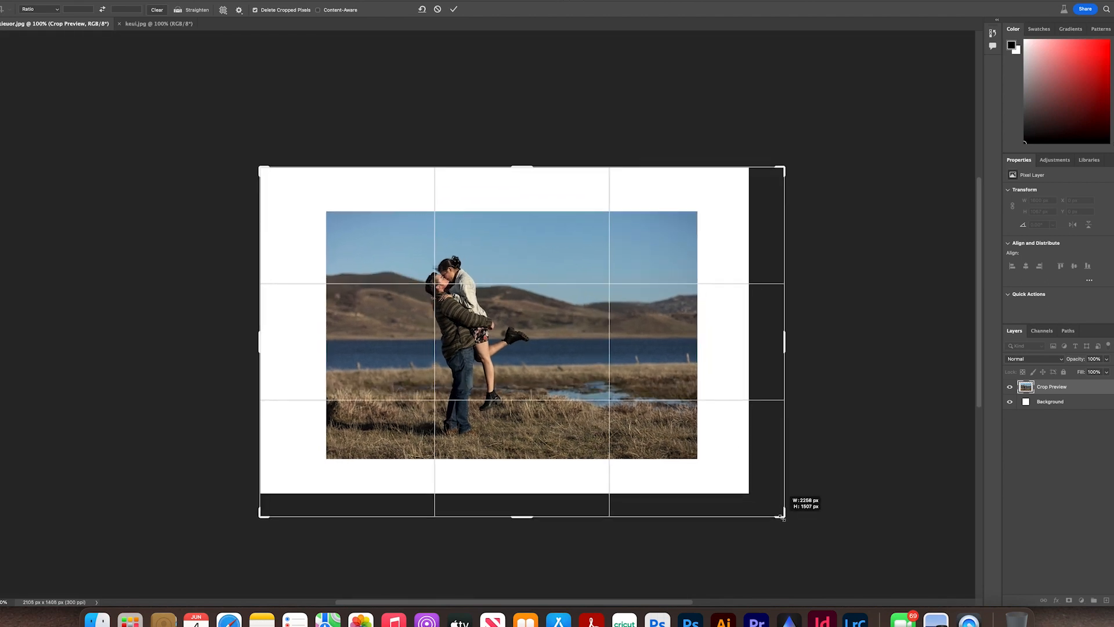
click(454, 9)
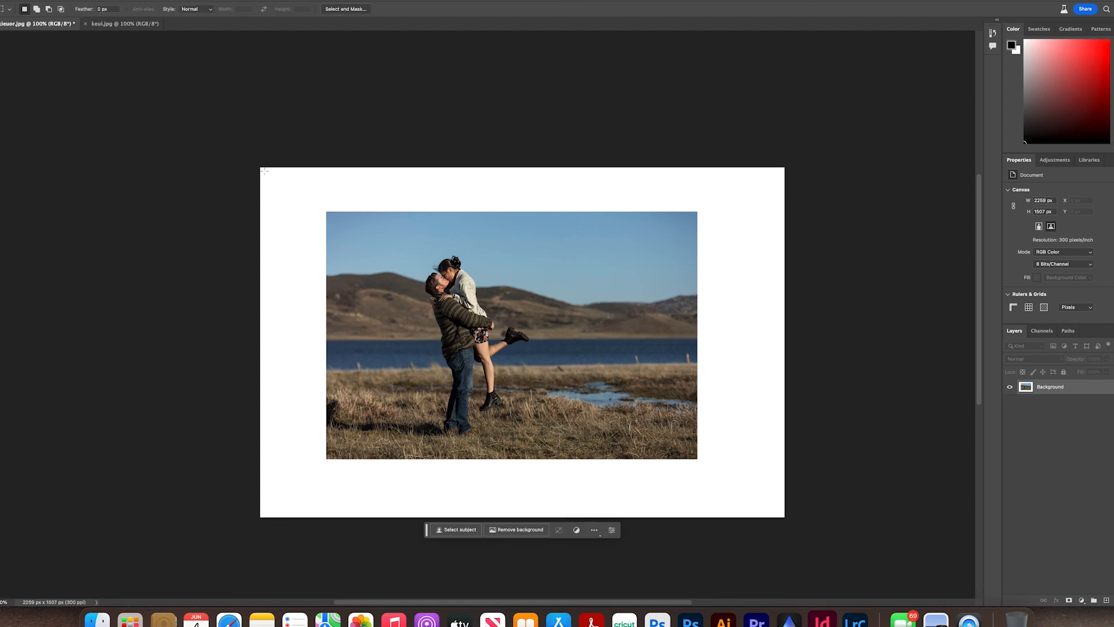
Step: Marquee the photo just inside its edges so the white border can be selected by inversion
drag(264, 170, 293, 180)
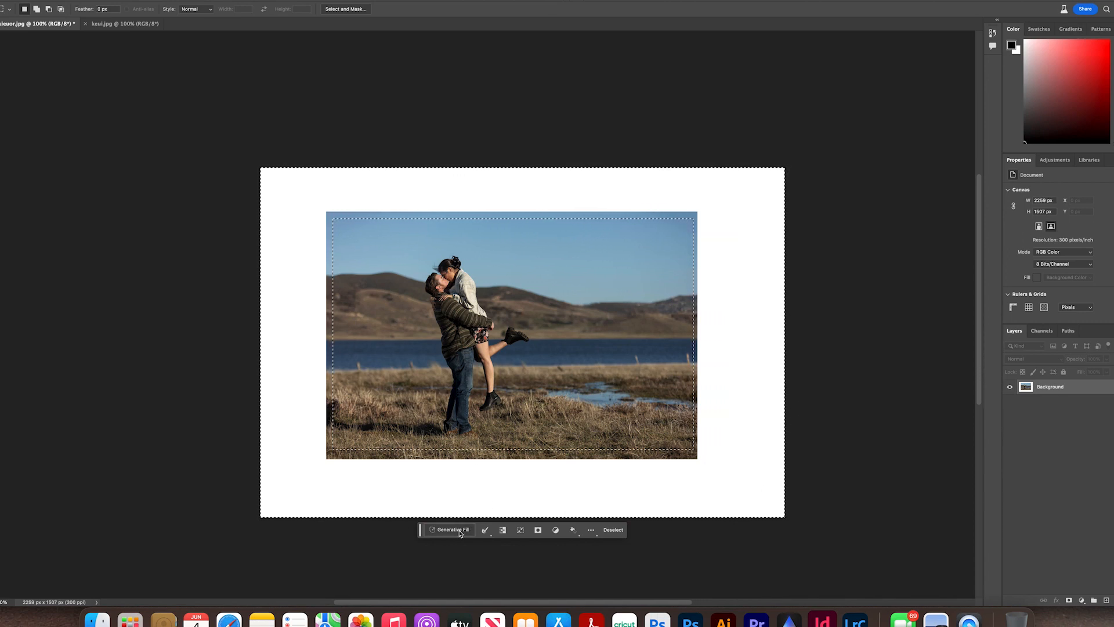
Step: Run Generative Fill with an empty prompt to extend the landscape into the white border
click(452, 530)
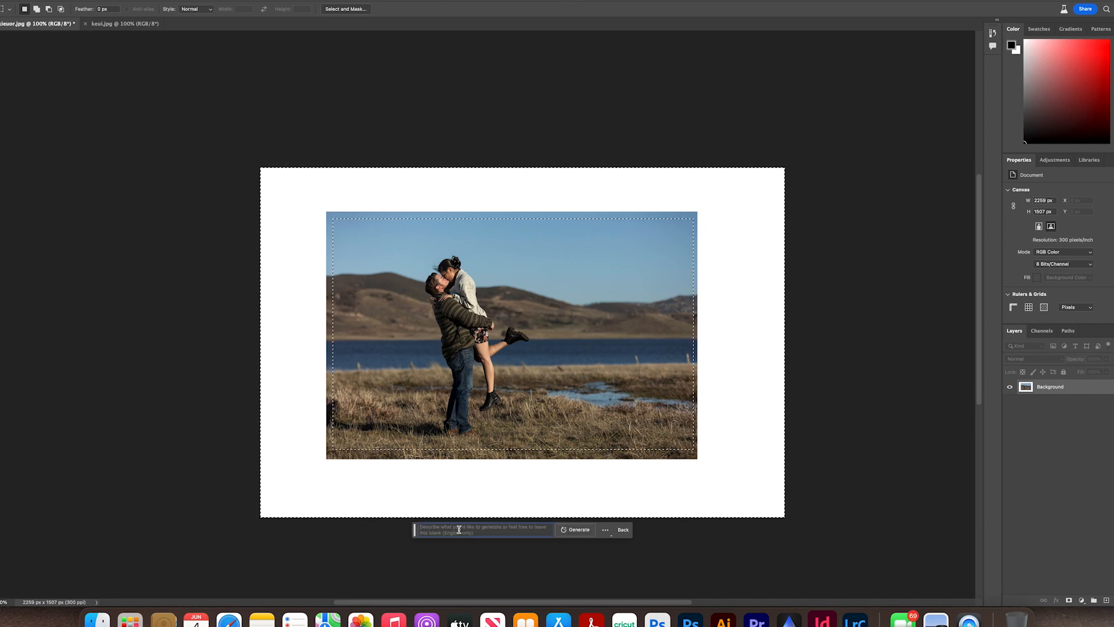
click(578, 529)
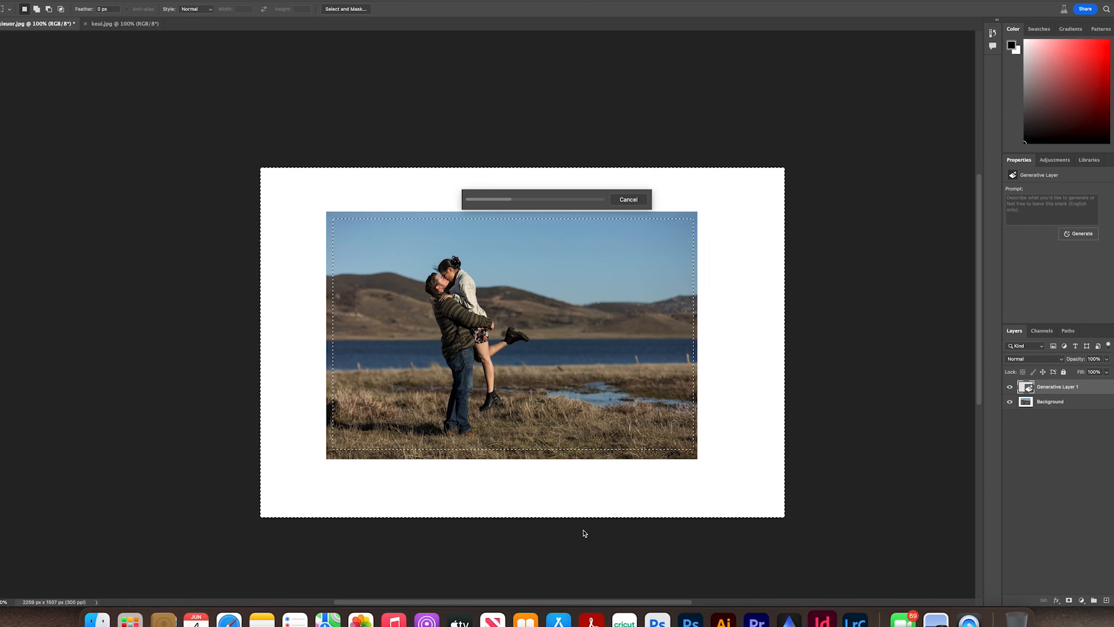
mouse_move(486, 474)
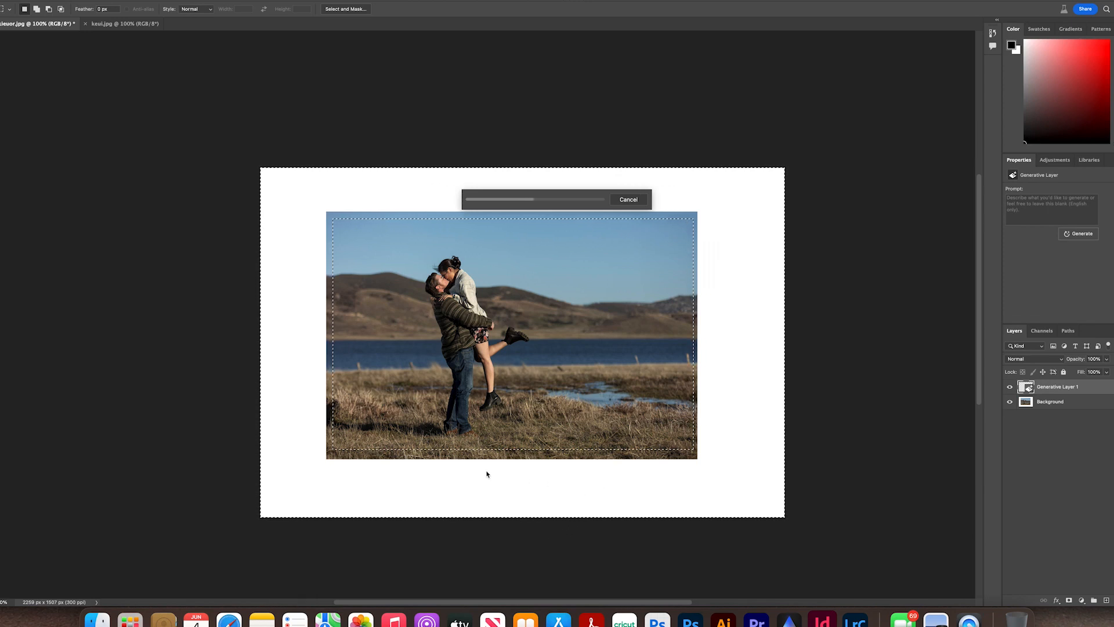
mouse_move(323, 195)
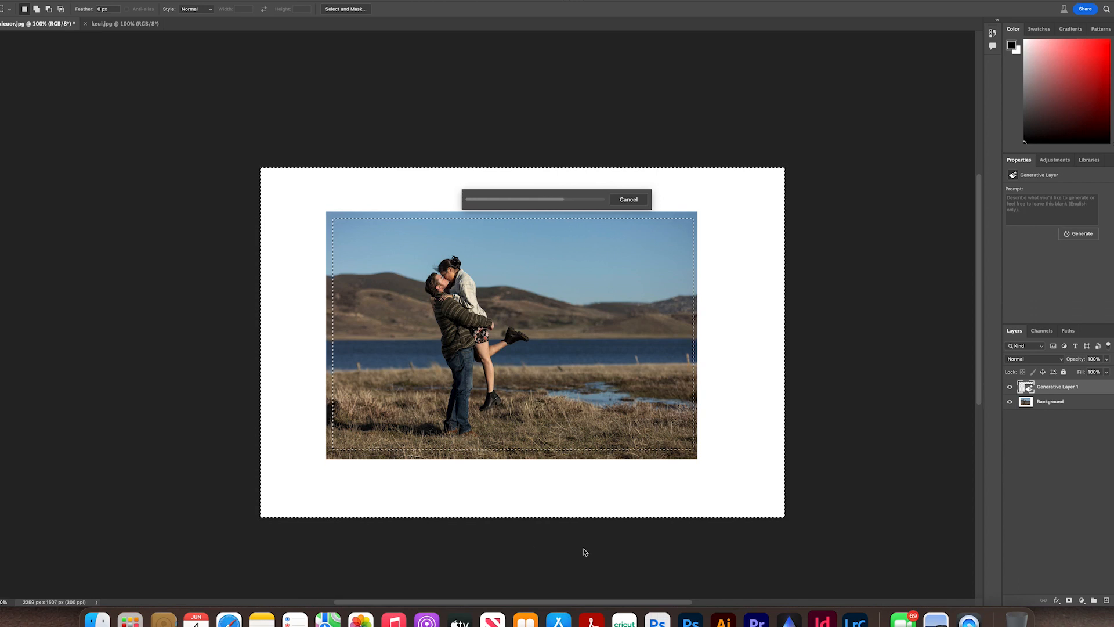
mouse_move(573, 498)
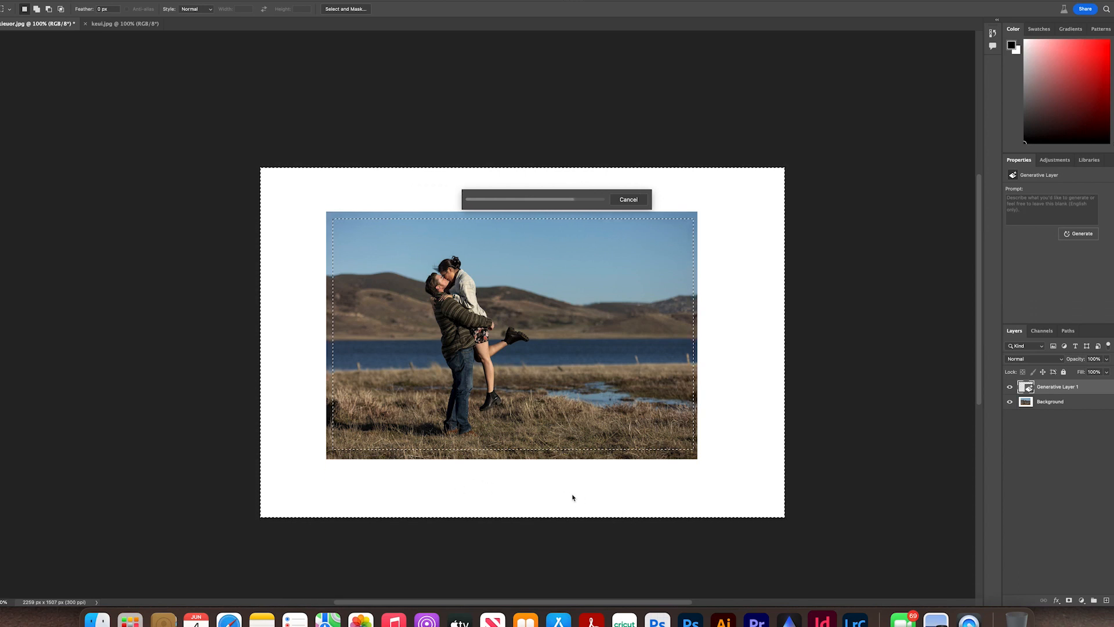
mouse_move(593, 548)
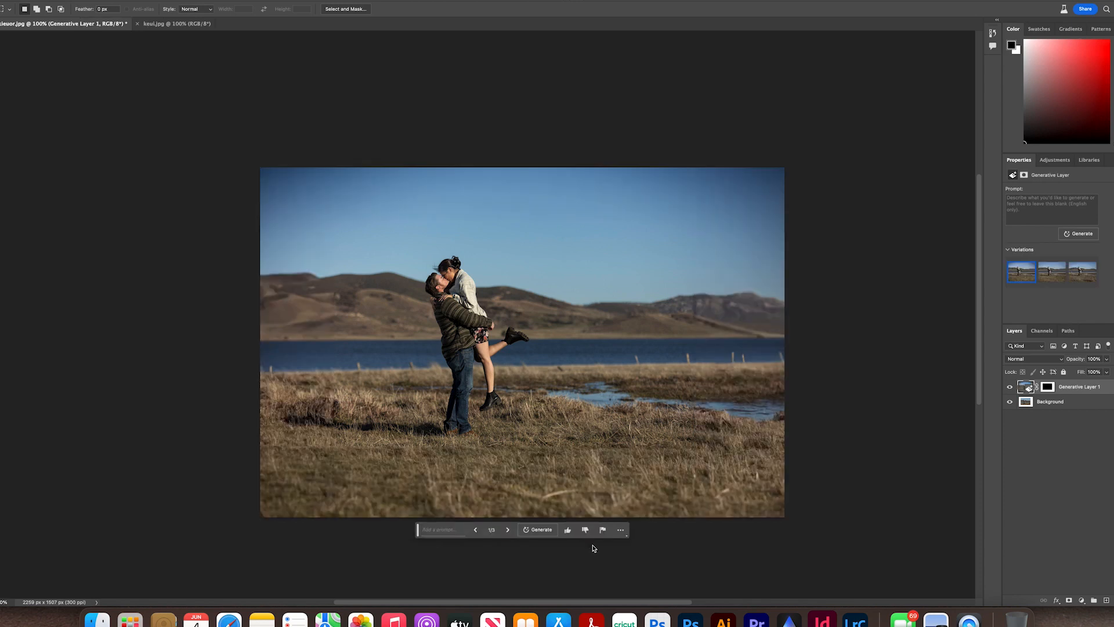
mouse_move(397, 176)
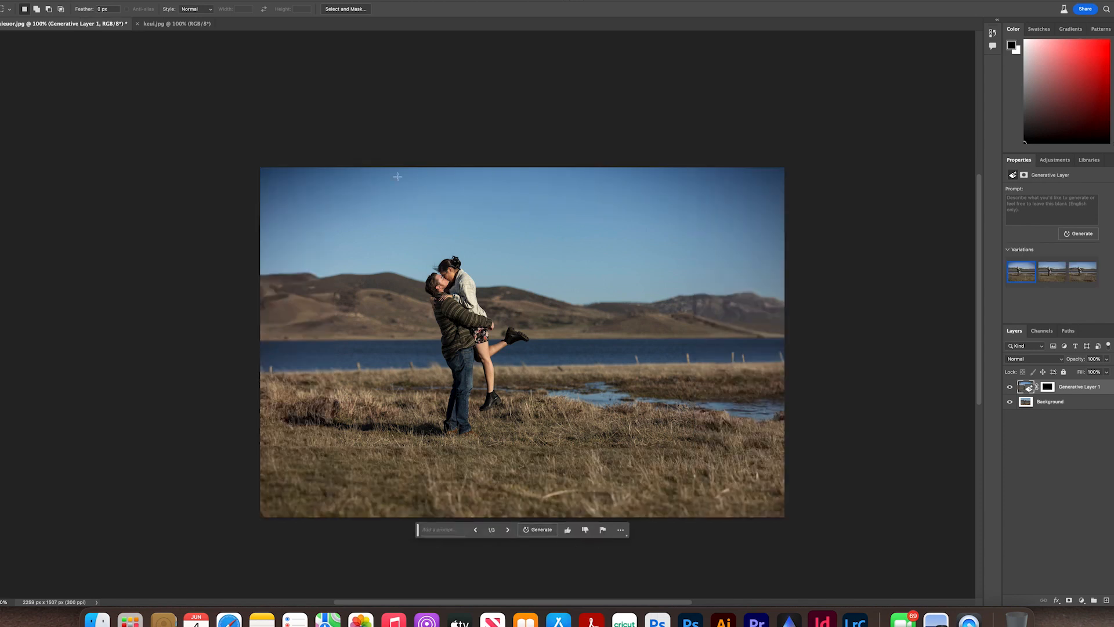
mouse_move(724, 174)
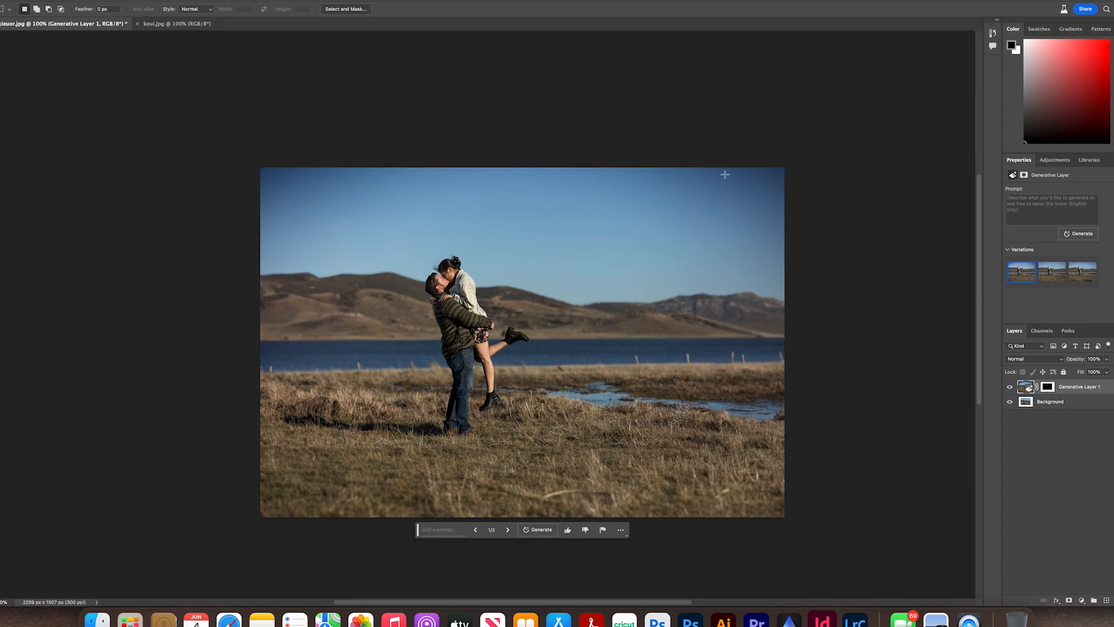
mouse_move(751, 197)
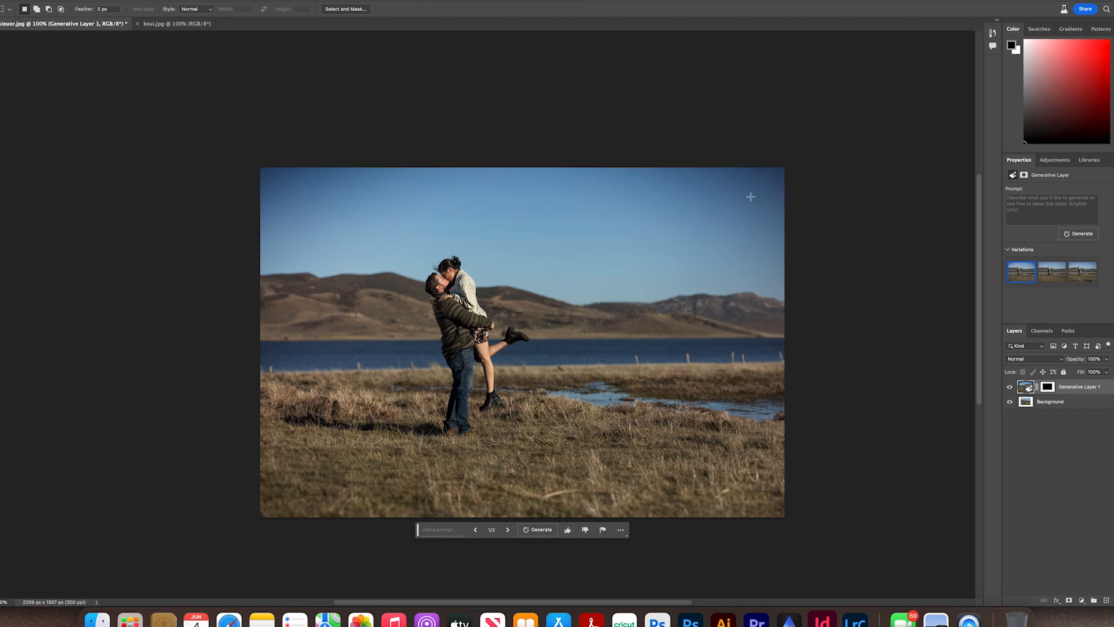
mouse_move(286, 170)
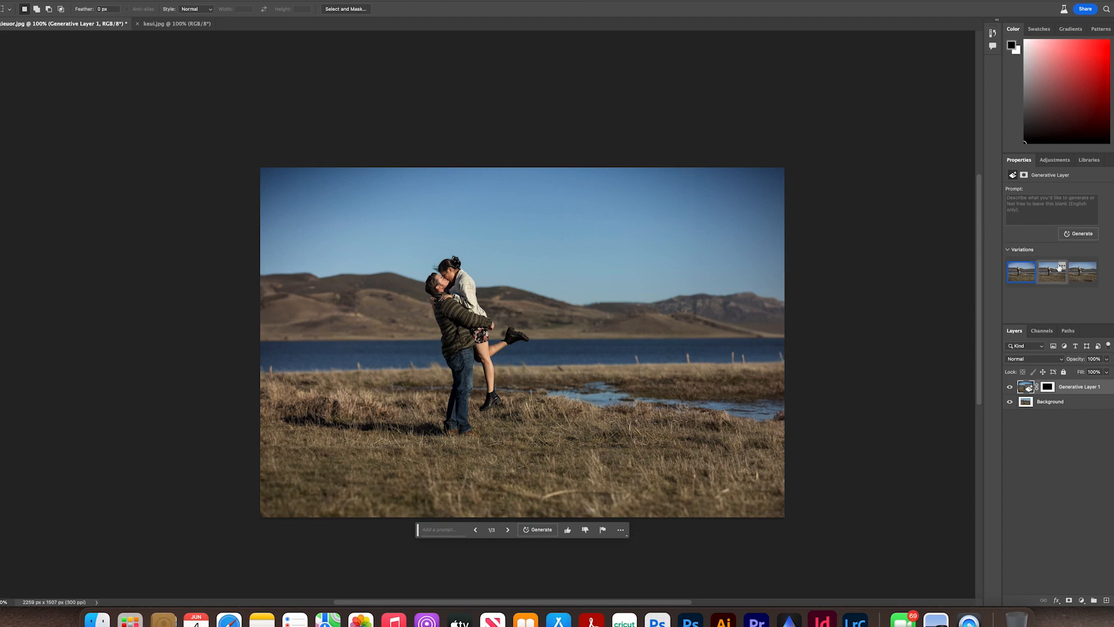
Step: Preview the generated border variations, keep variation 2, and fit the photo on screen
click(1051, 272)
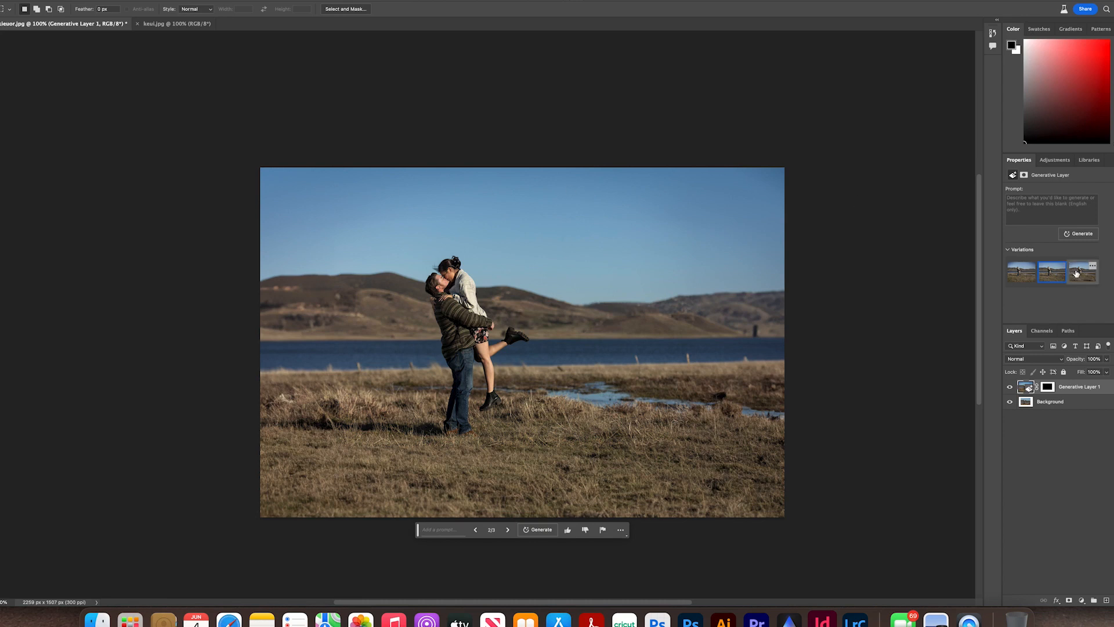
click(1082, 272)
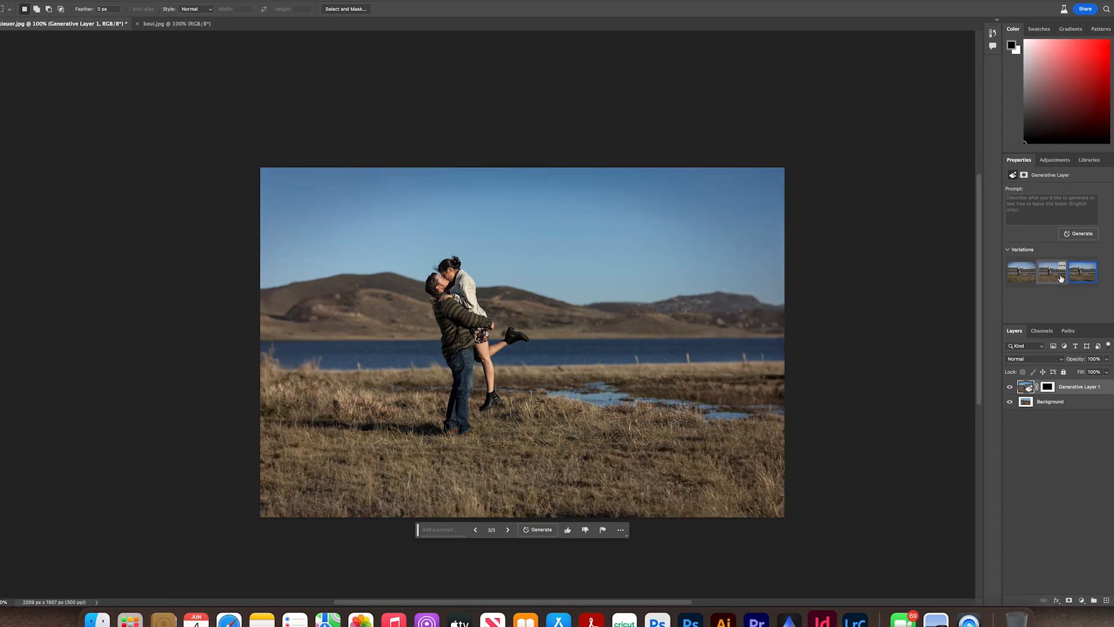
click(1052, 272)
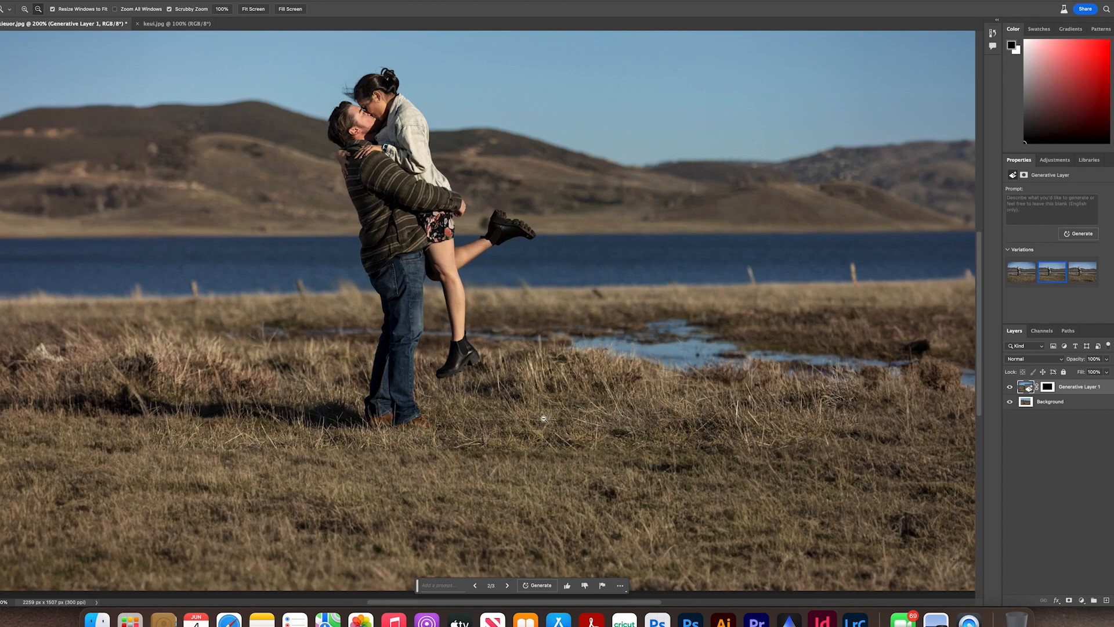
click(253, 8)
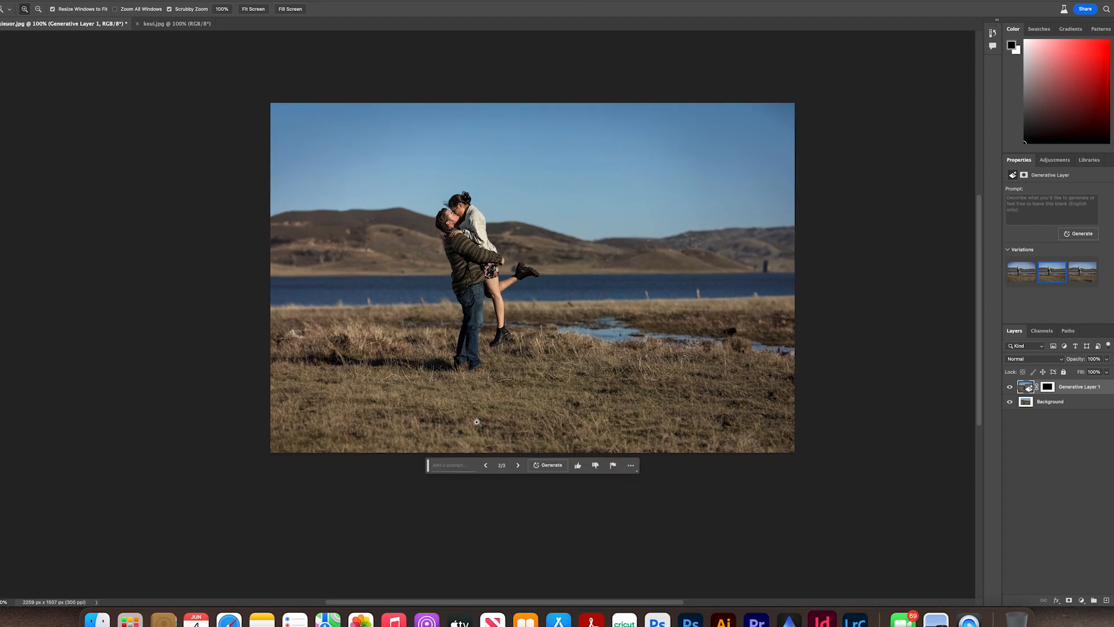
mouse_move(505, 385)
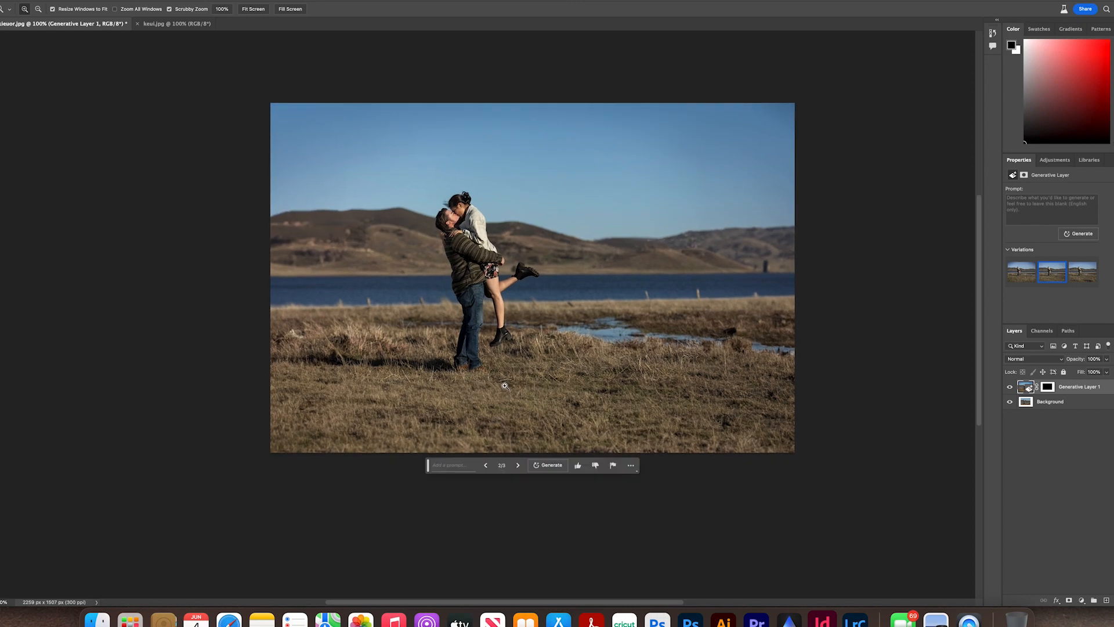
mouse_move(8, 197)
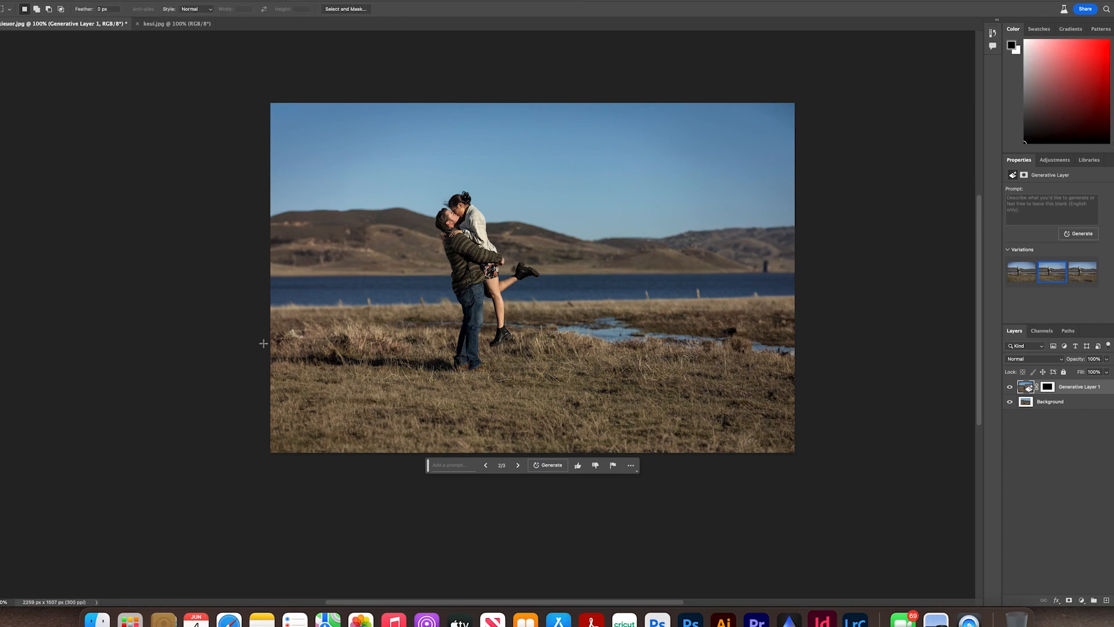
mouse_move(67, 91)
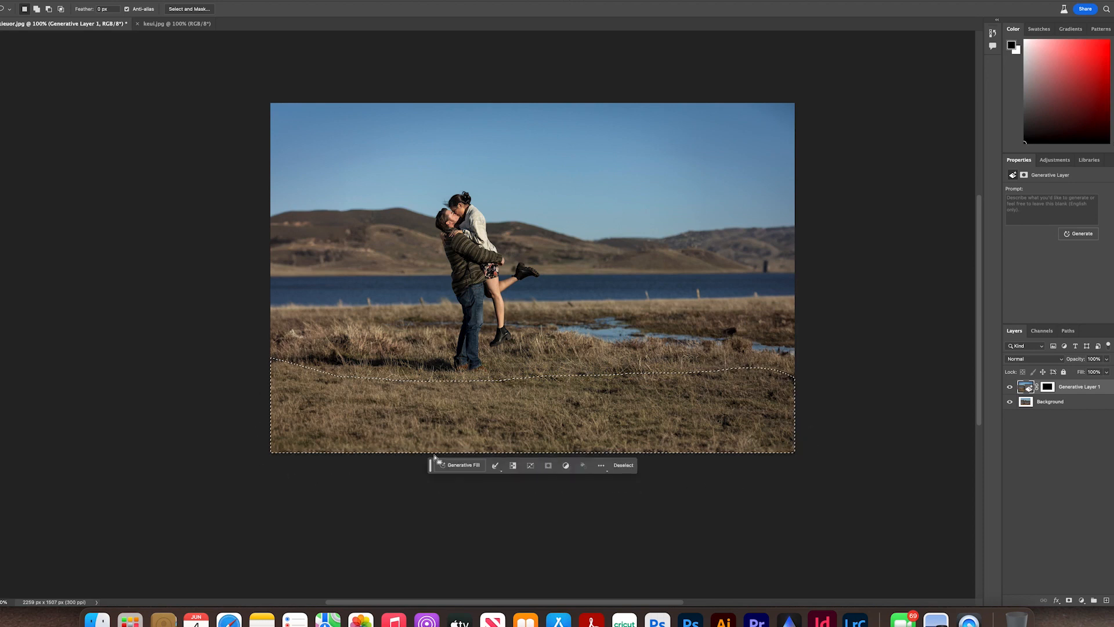
Step: Start Generative Fill on the lassoed bottom grass strip
click(459, 465)
text(water)
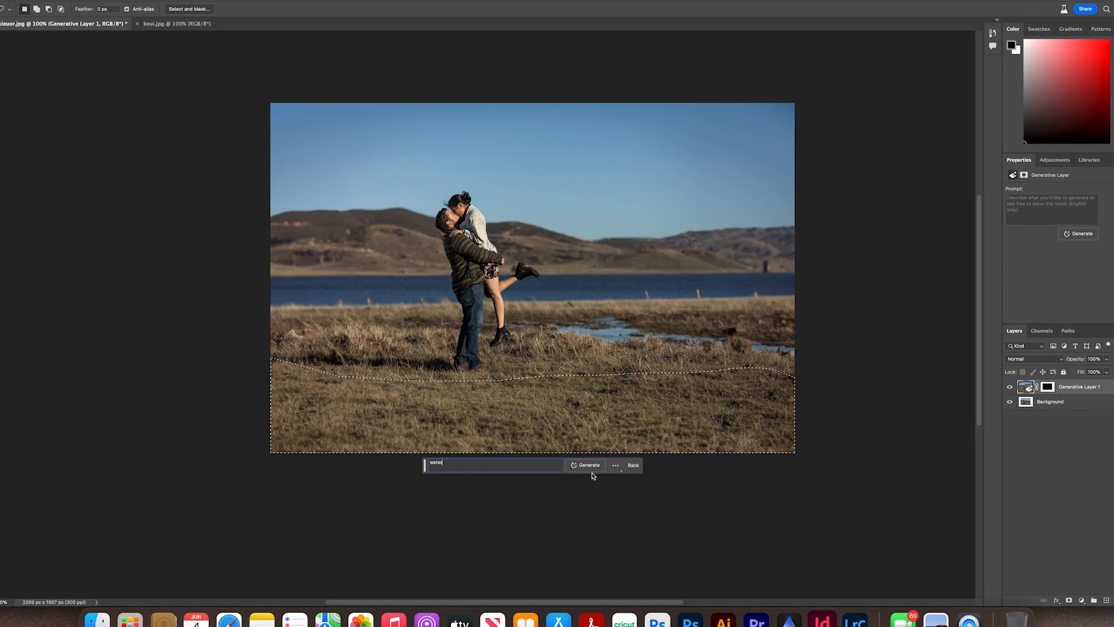
Step: Generate "water" in the foreground, compare the three variations, and settle on variation 2
click(589, 465)
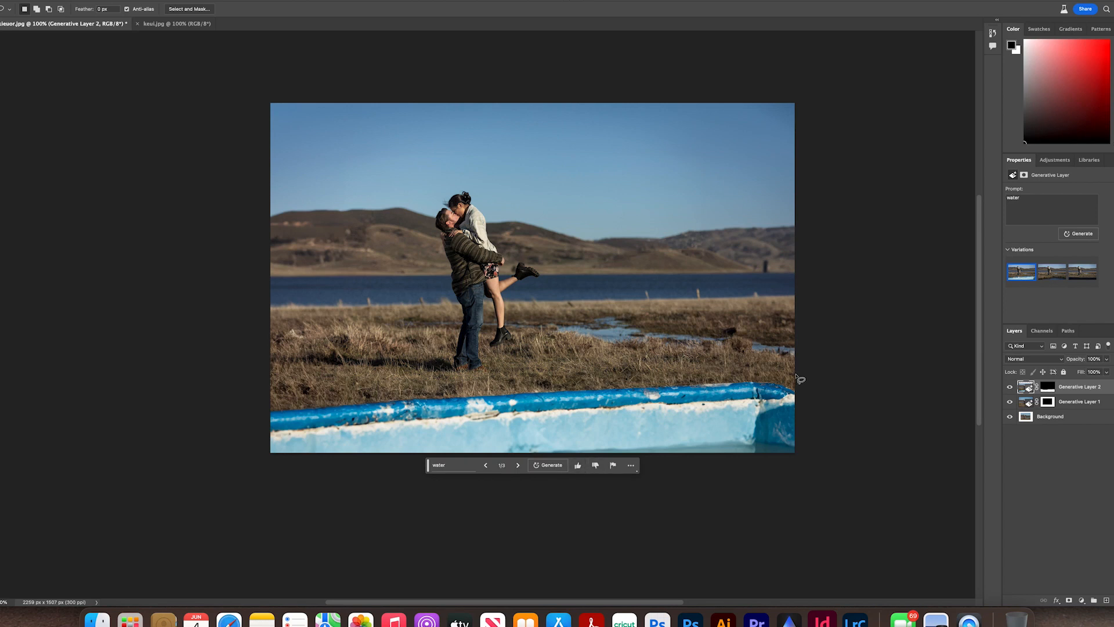
mouse_move(650, 420)
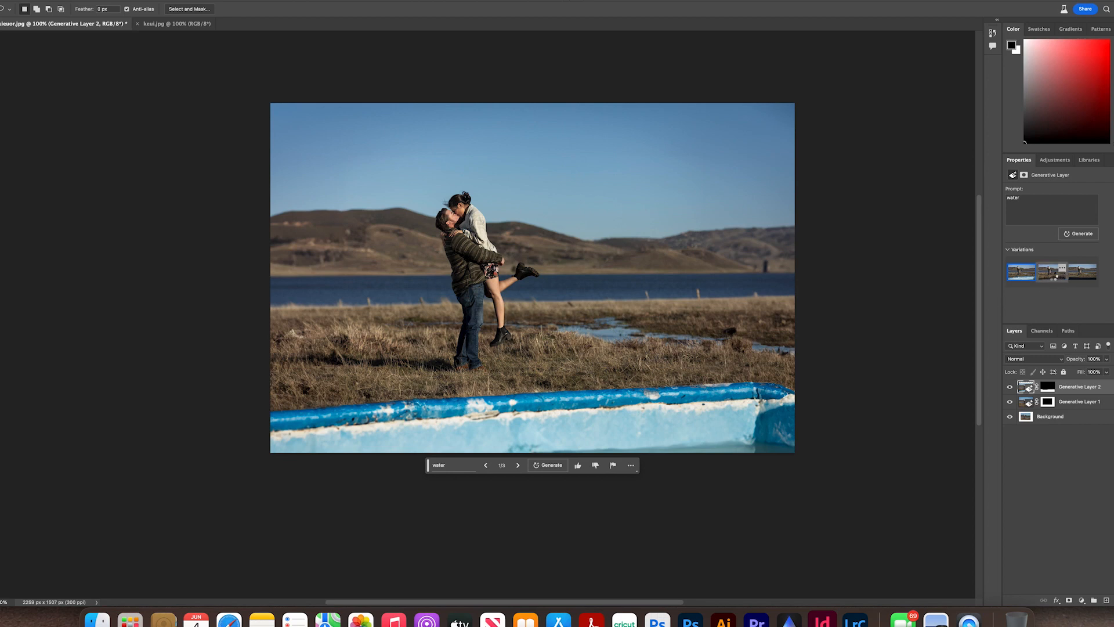
click(517, 465)
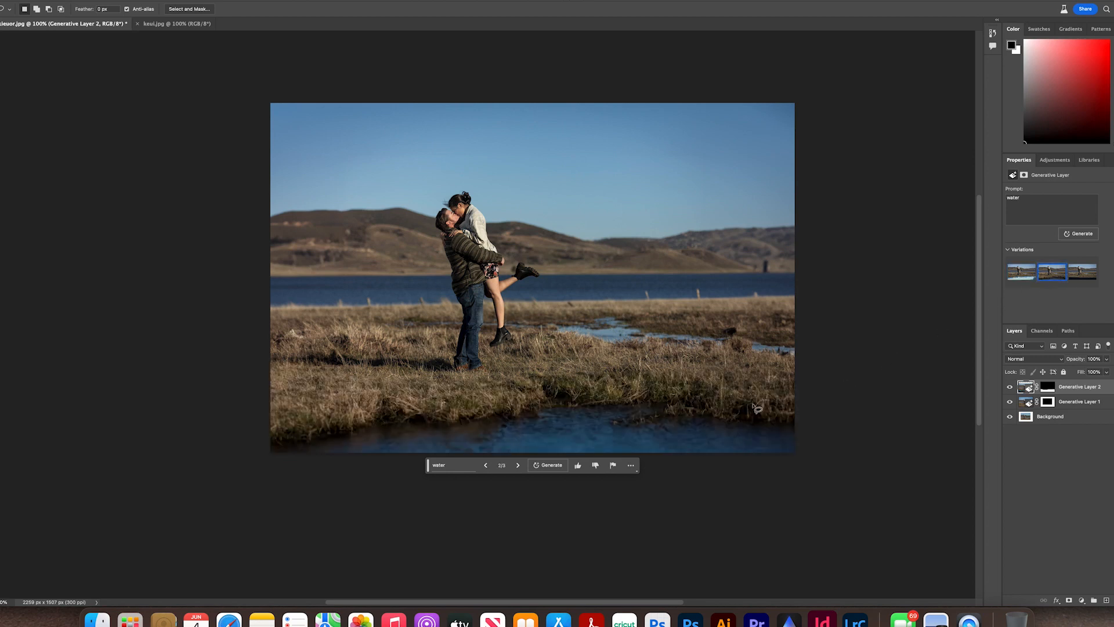
mouse_move(573, 437)
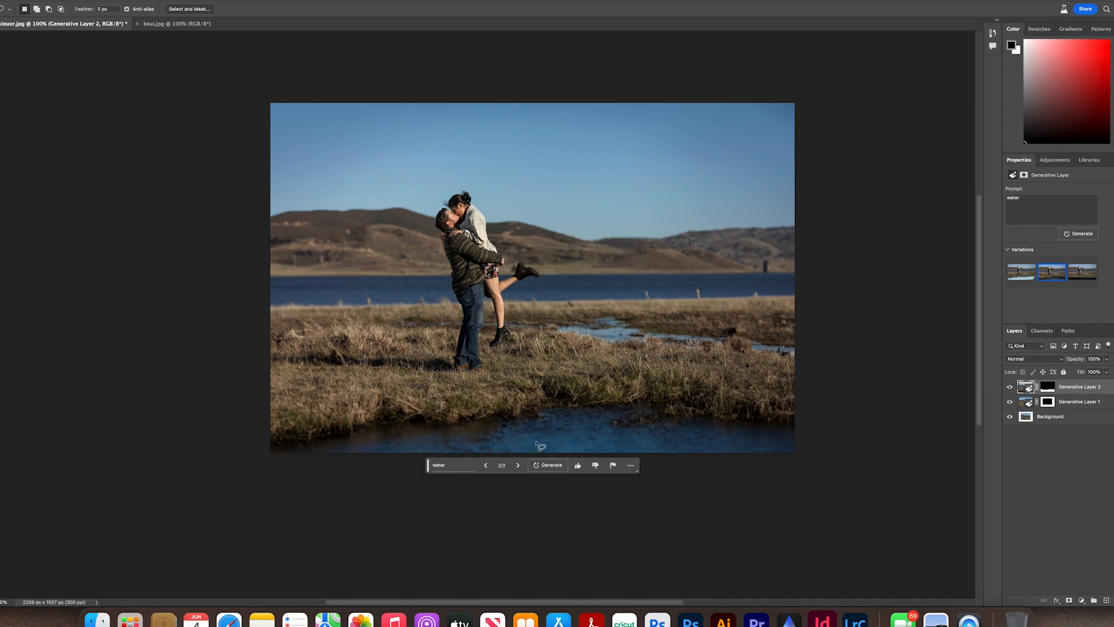
mouse_move(597, 287)
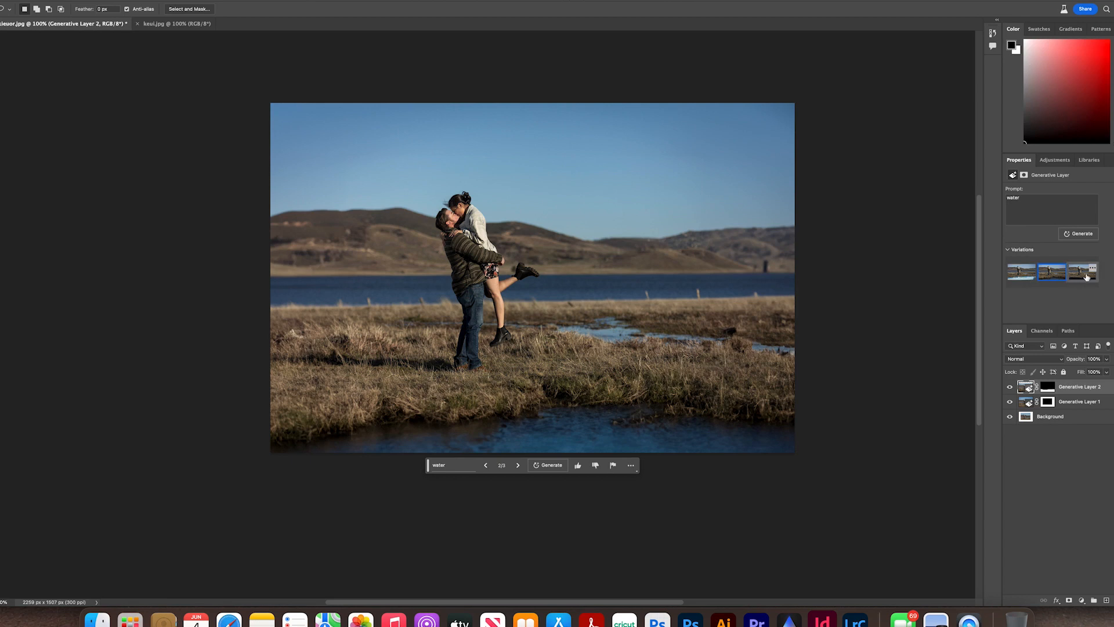
click(1084, 272)
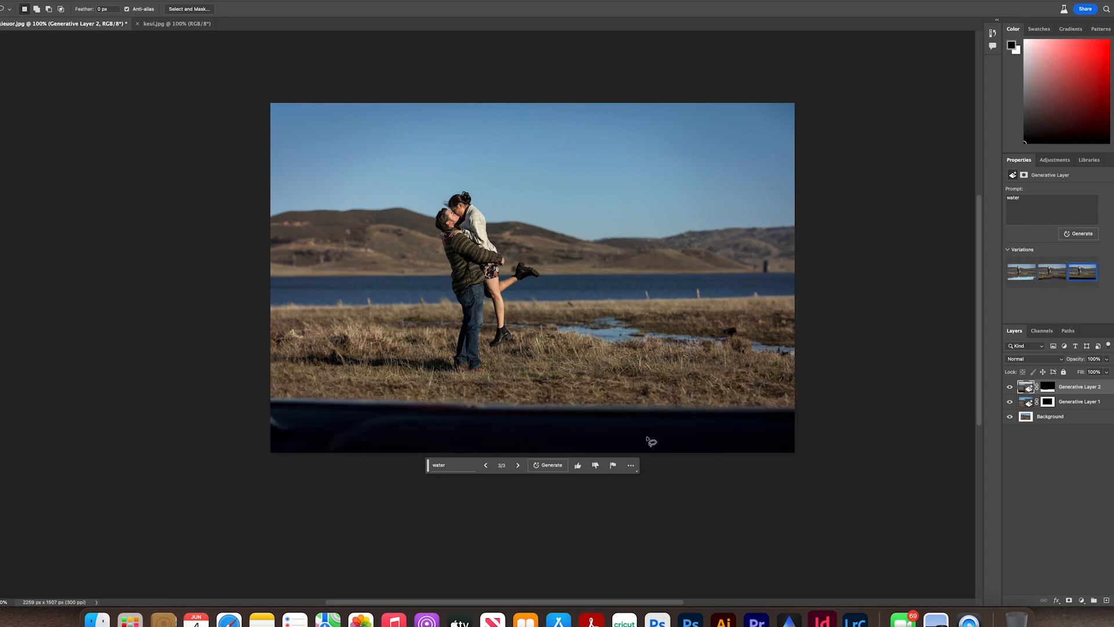
mouse_move(560, 431)
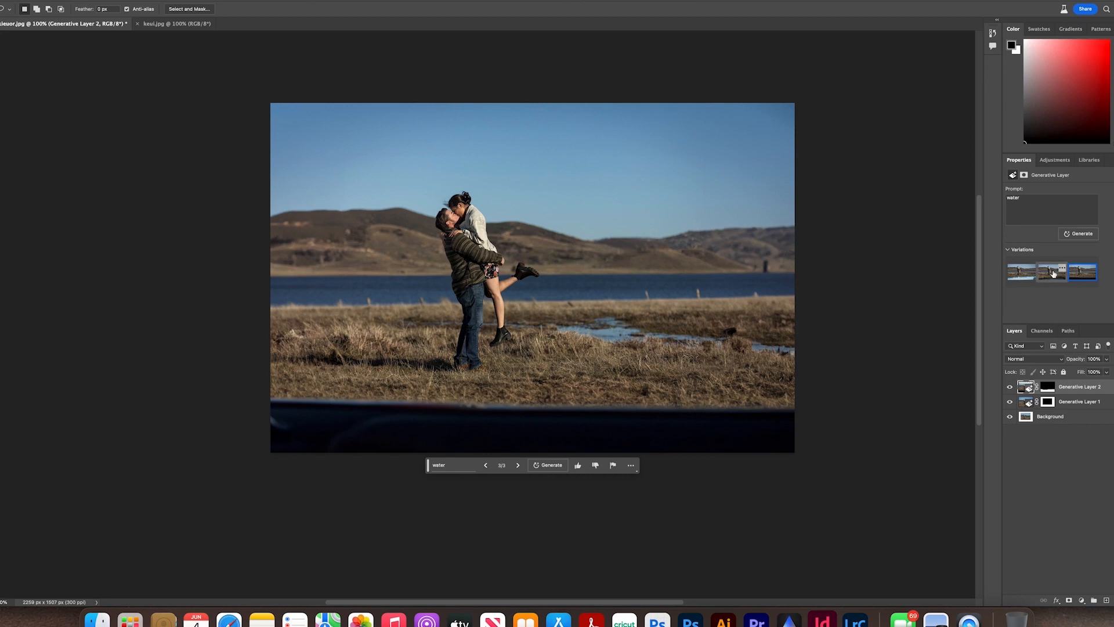
click(1050, 272)
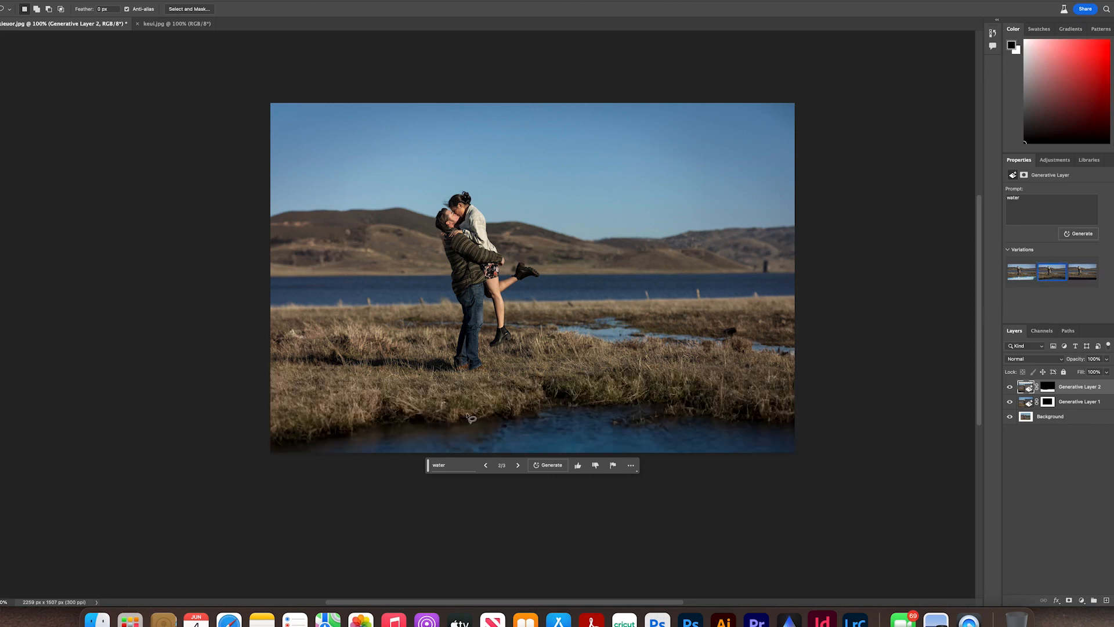
mouse_move(538, 404)
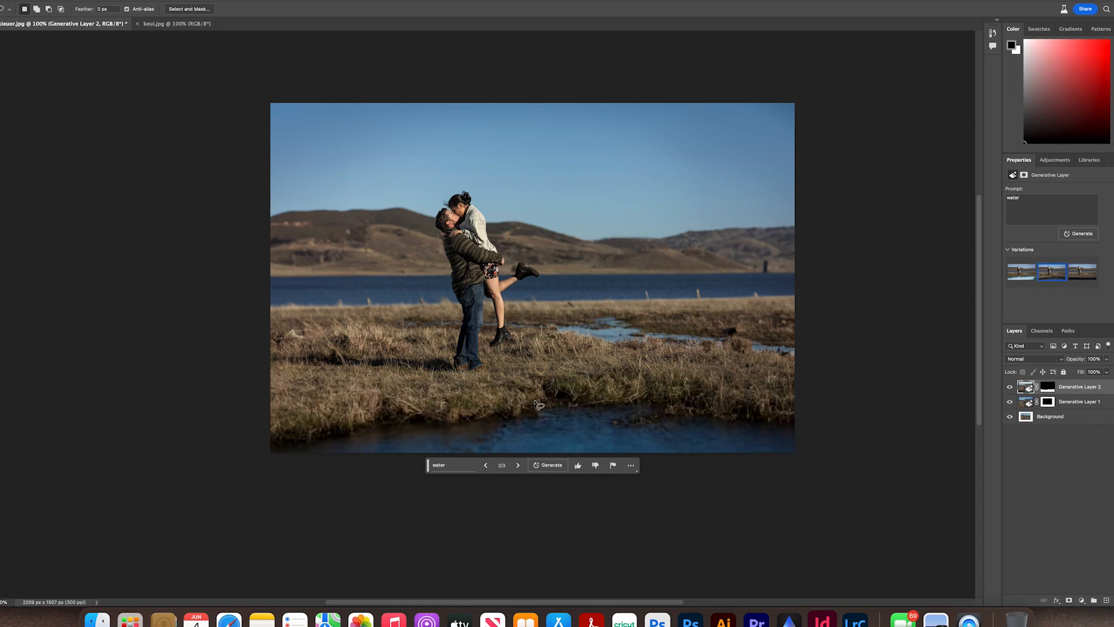
mouse_move(340, 318)
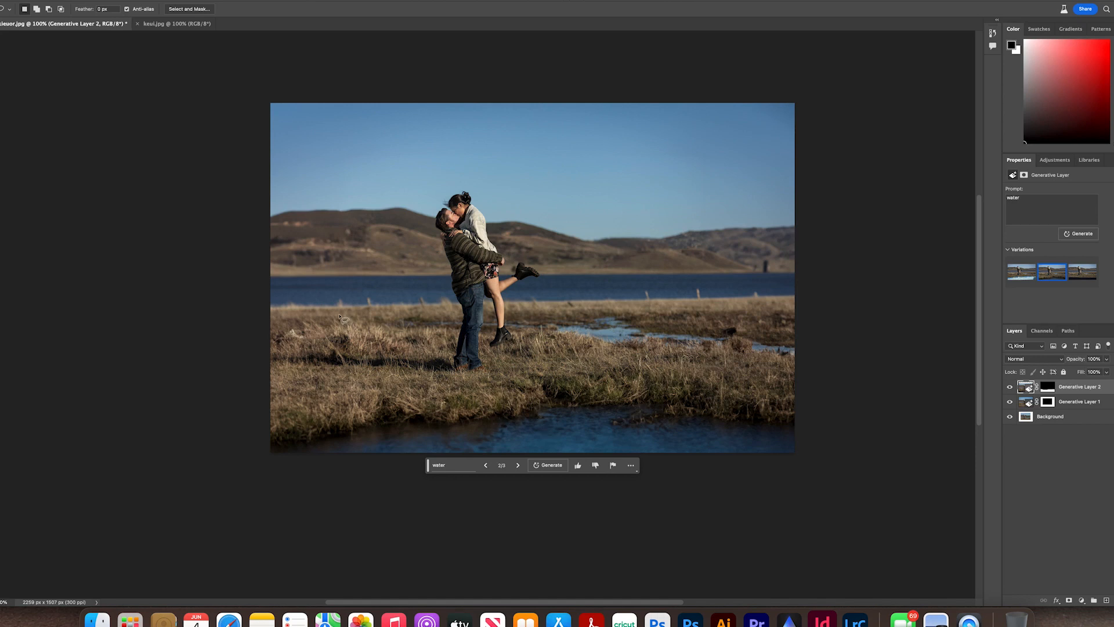
mouse_move(433, 311)
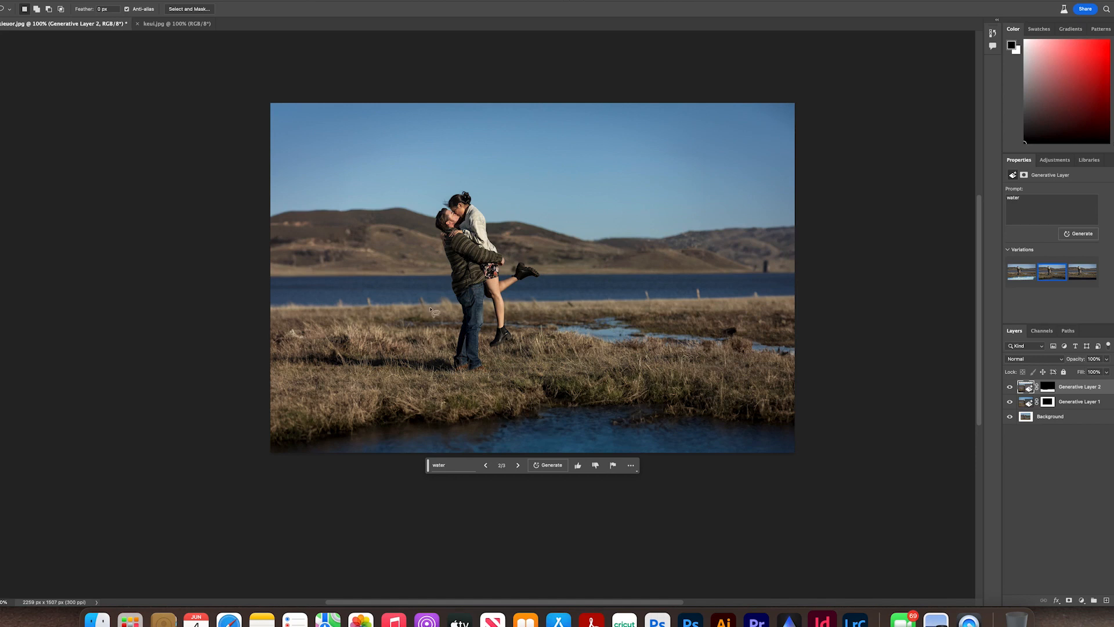
mouse_move(412, 355)
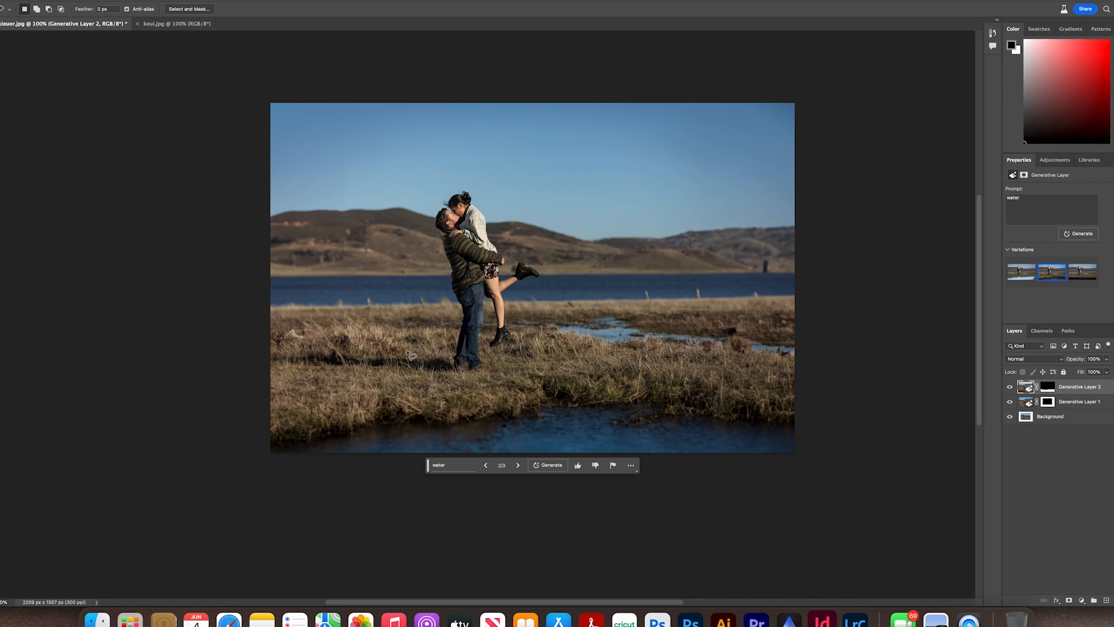
mouse_move(564, 409)
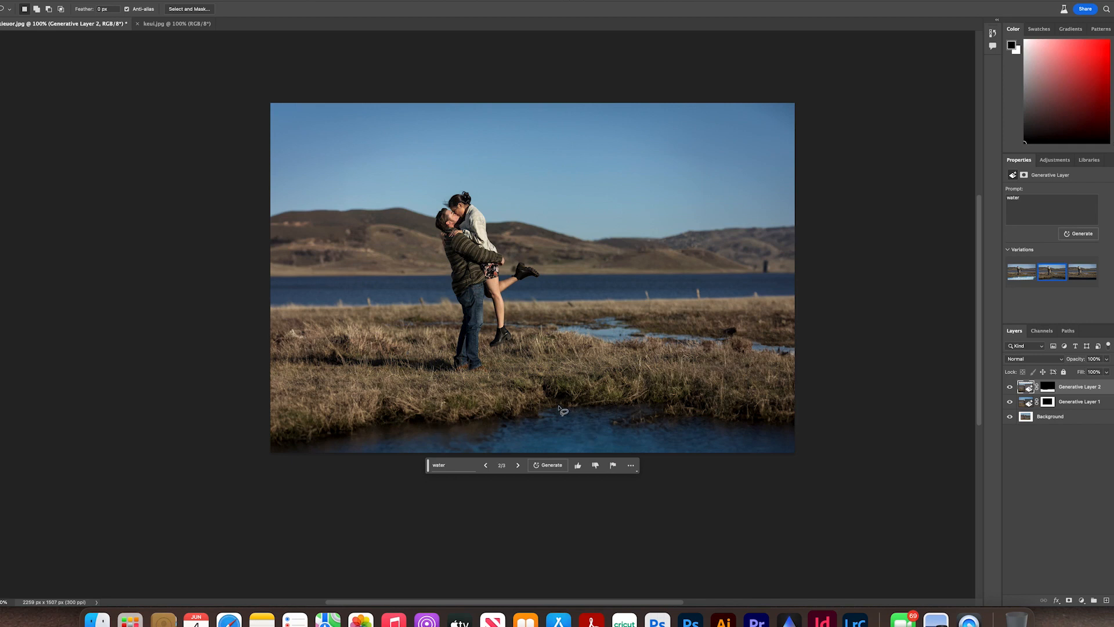
mouse_move(445, 381)
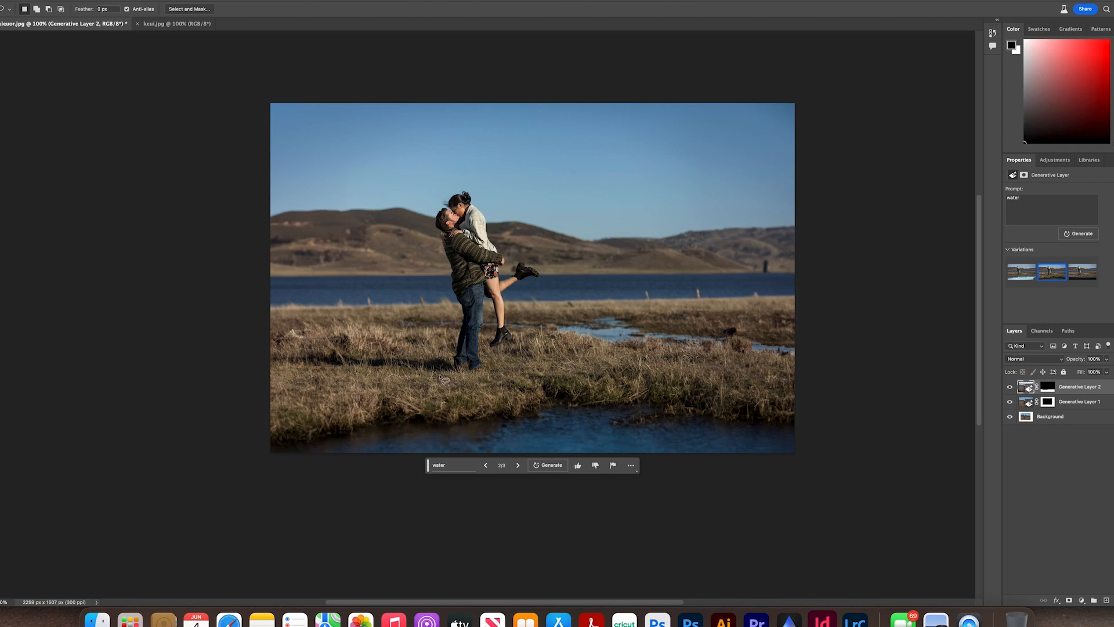
mouse_move(914, 65)
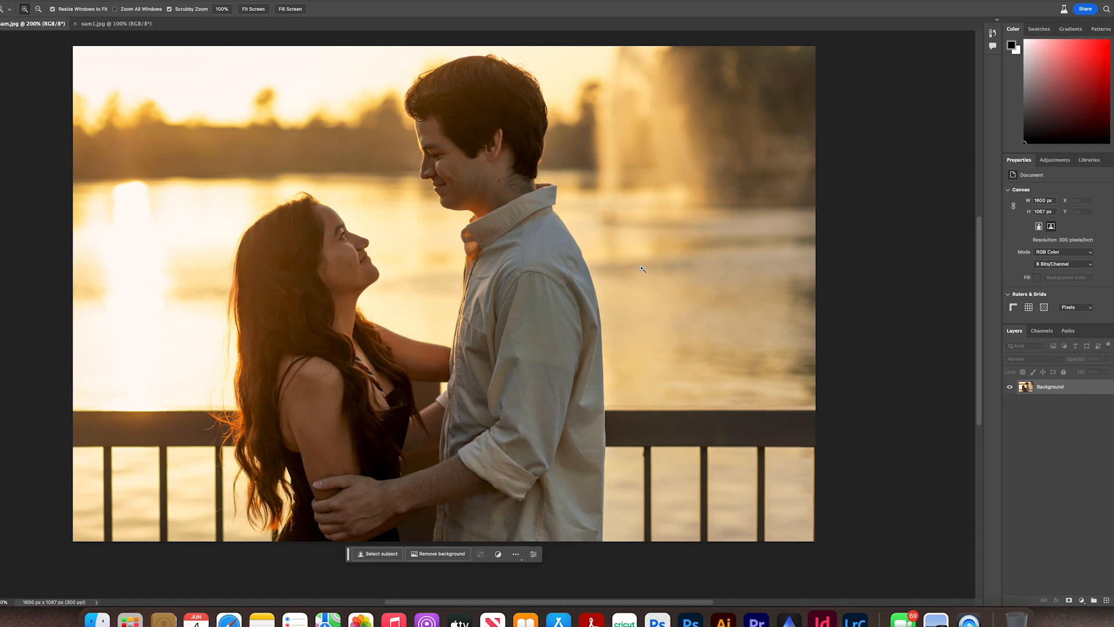
mouse_move(800, 425)
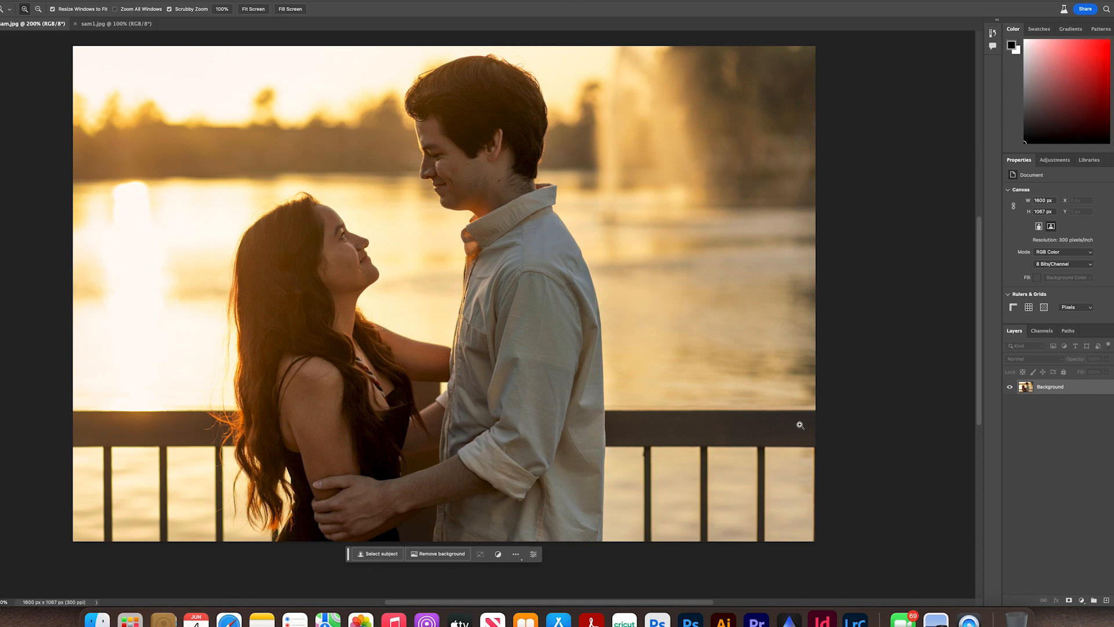
mouse_move(148, 430)
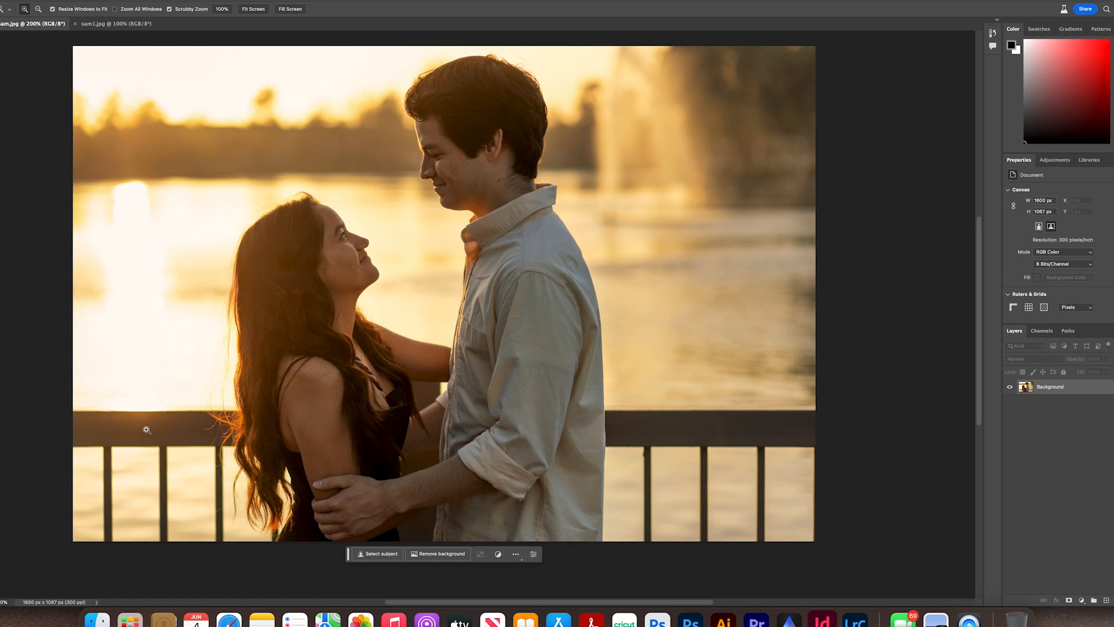
mouse_move(638, 437)
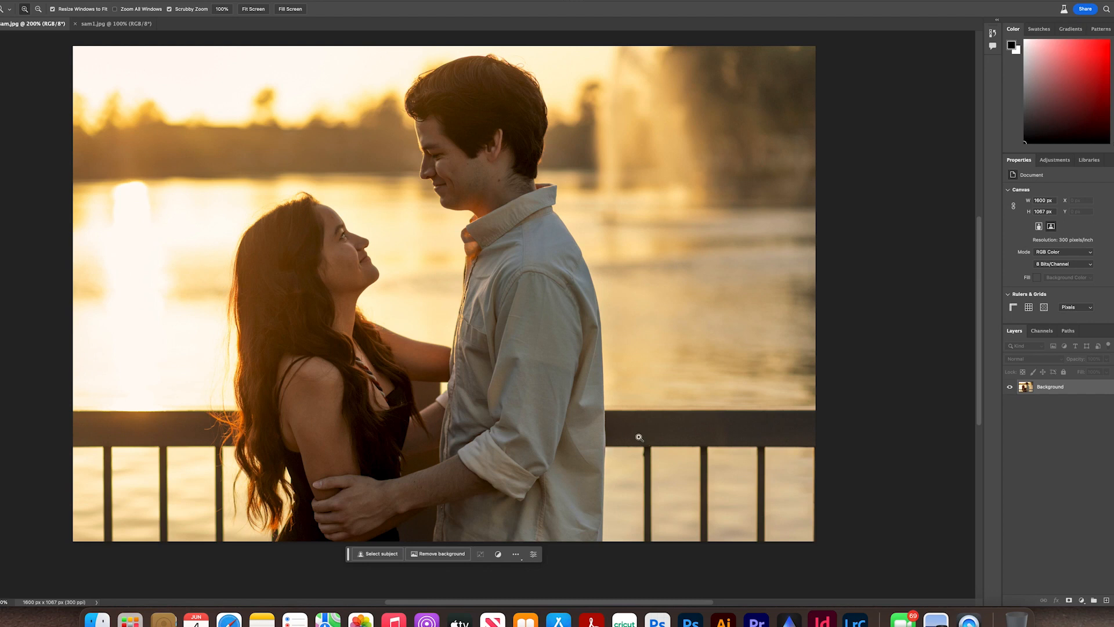
mouse_move(140, 81)
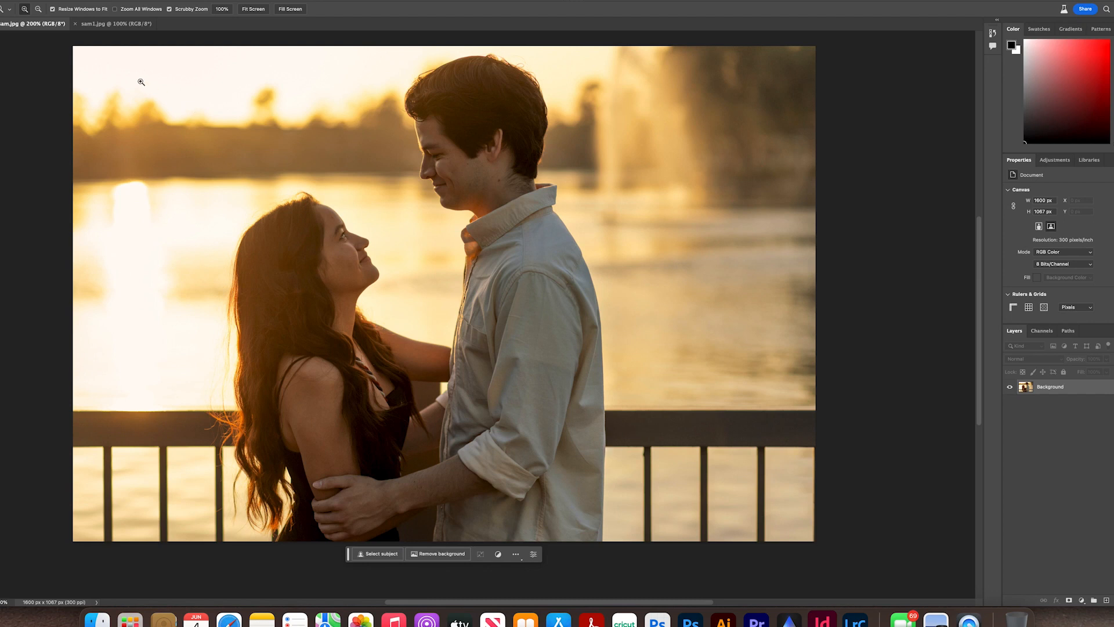
click(253, 9)
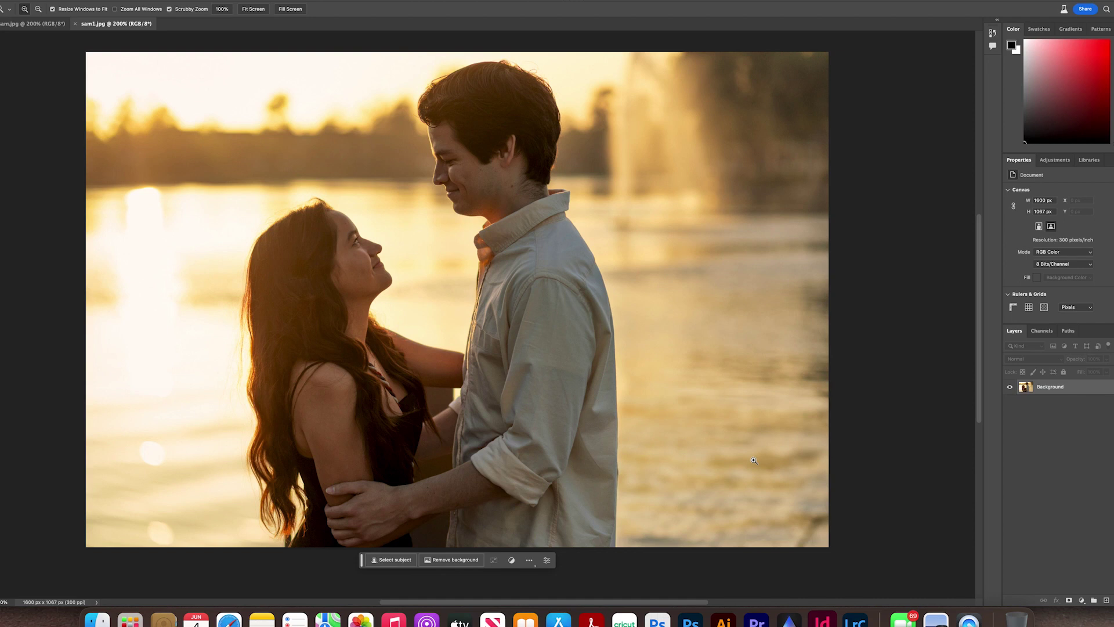
mouse_move(734, 446)
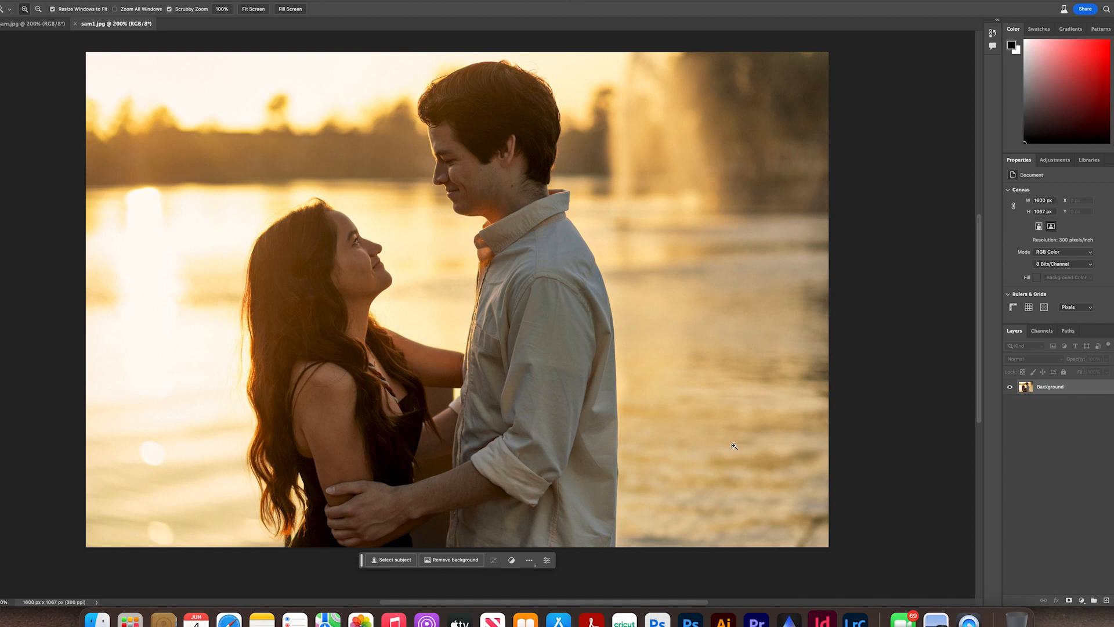
mouse_move(40, 27)
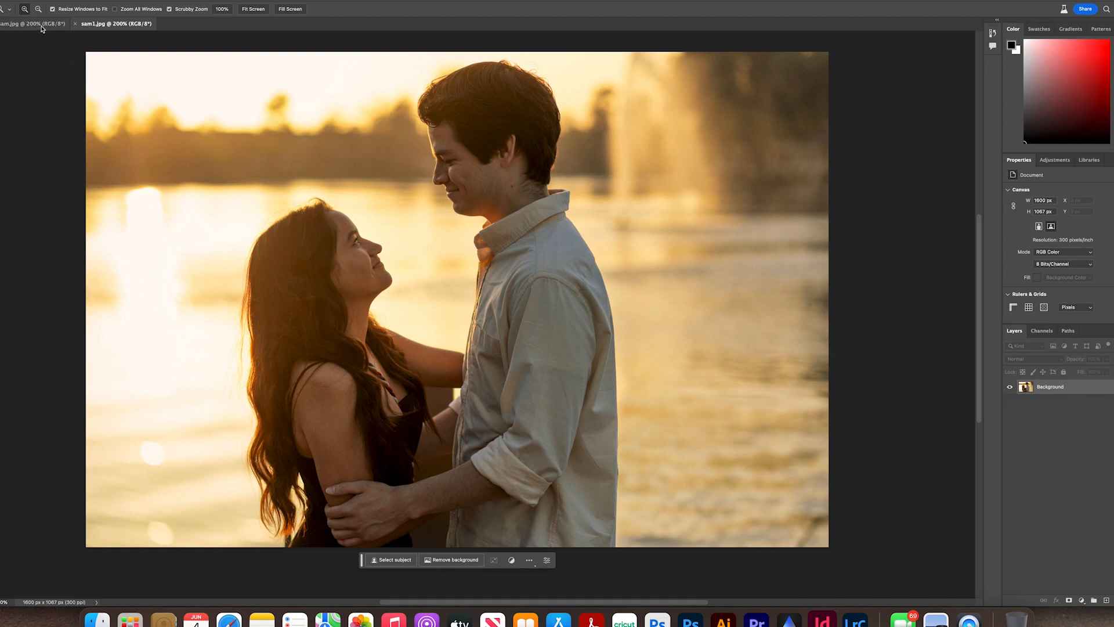
click(33, 23)
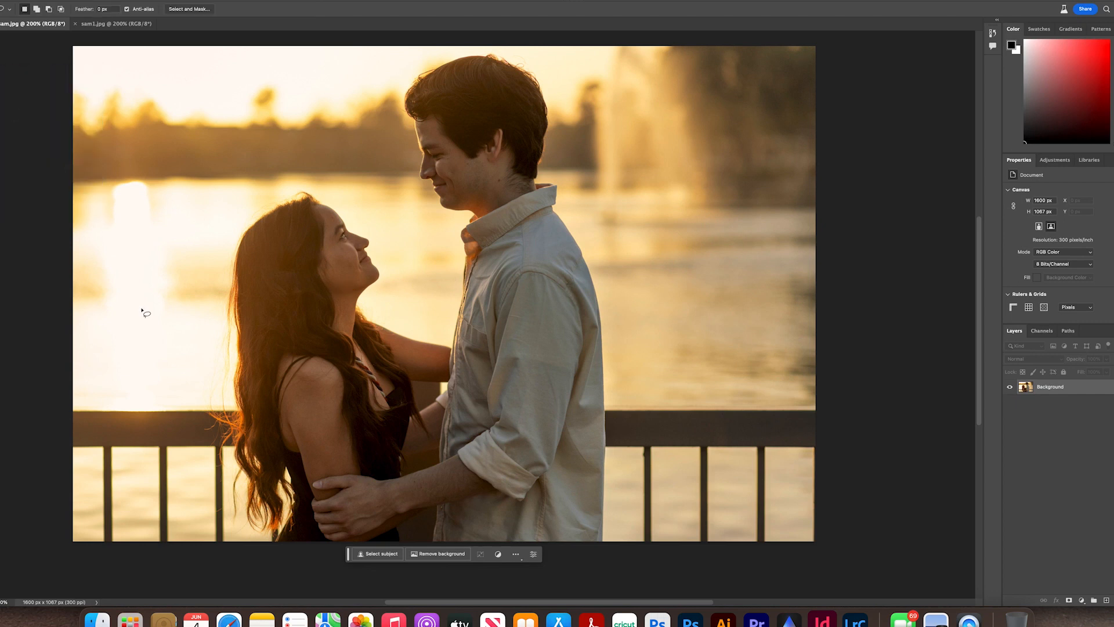
mouse_move(78, 395)
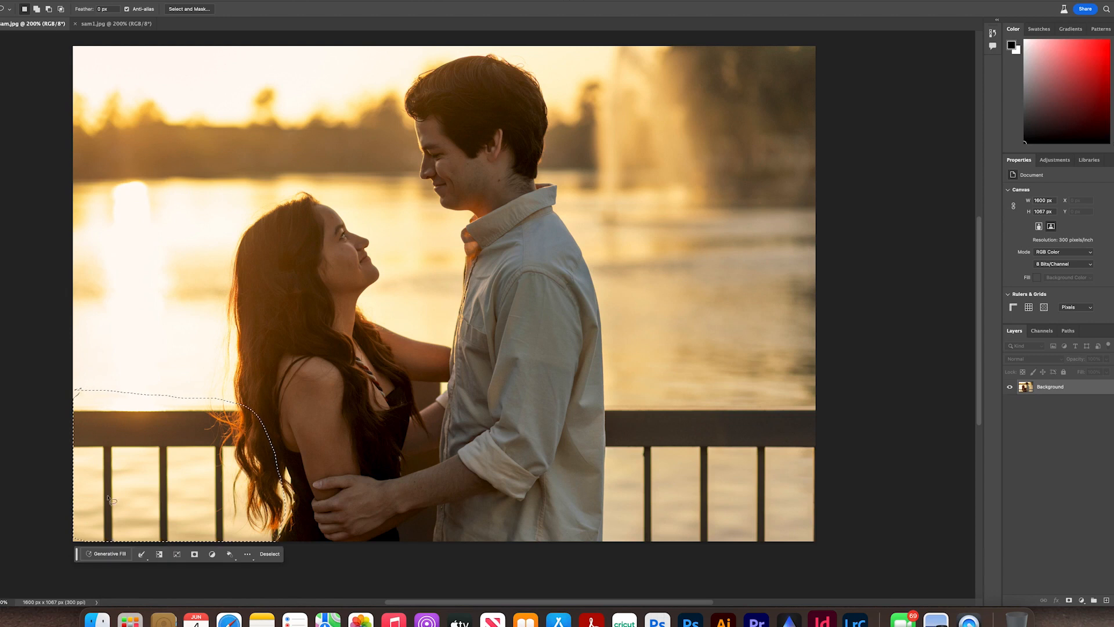
Step: Run Generative Fill with an empty prompt on the lassoed left railing and dismiss the guidelines warning
click(108, 554)
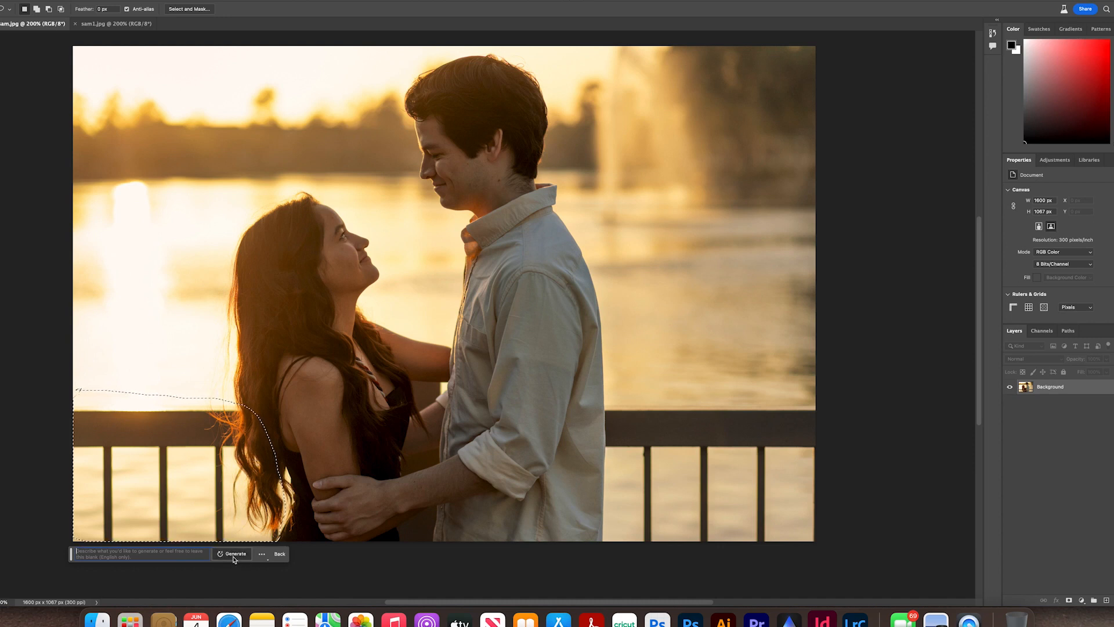
click(234, 554)
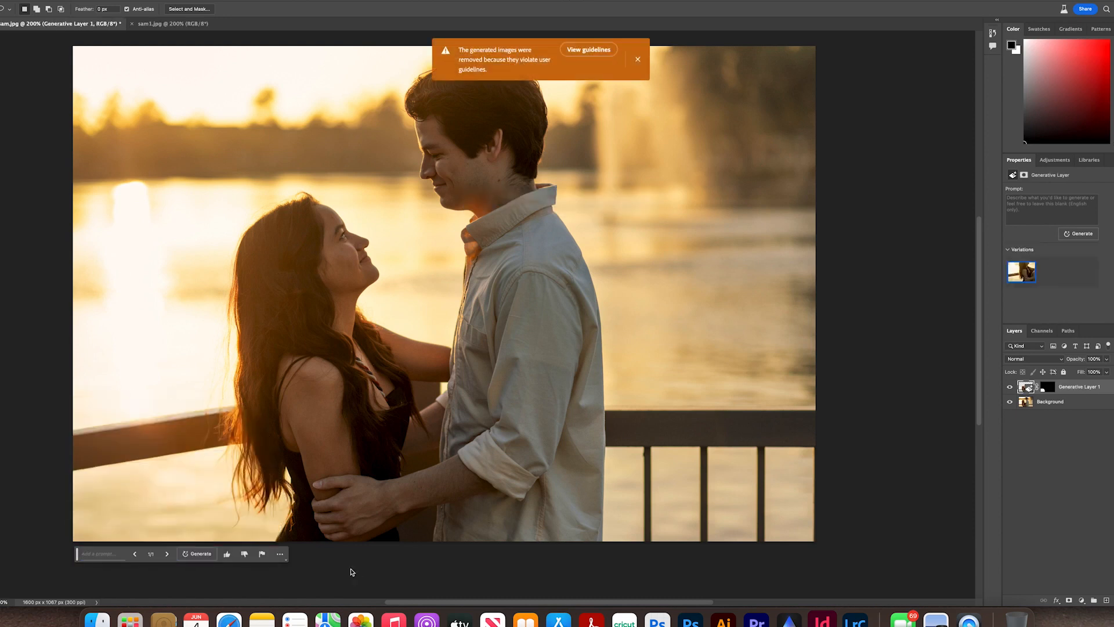
mouse_move(251, 490)
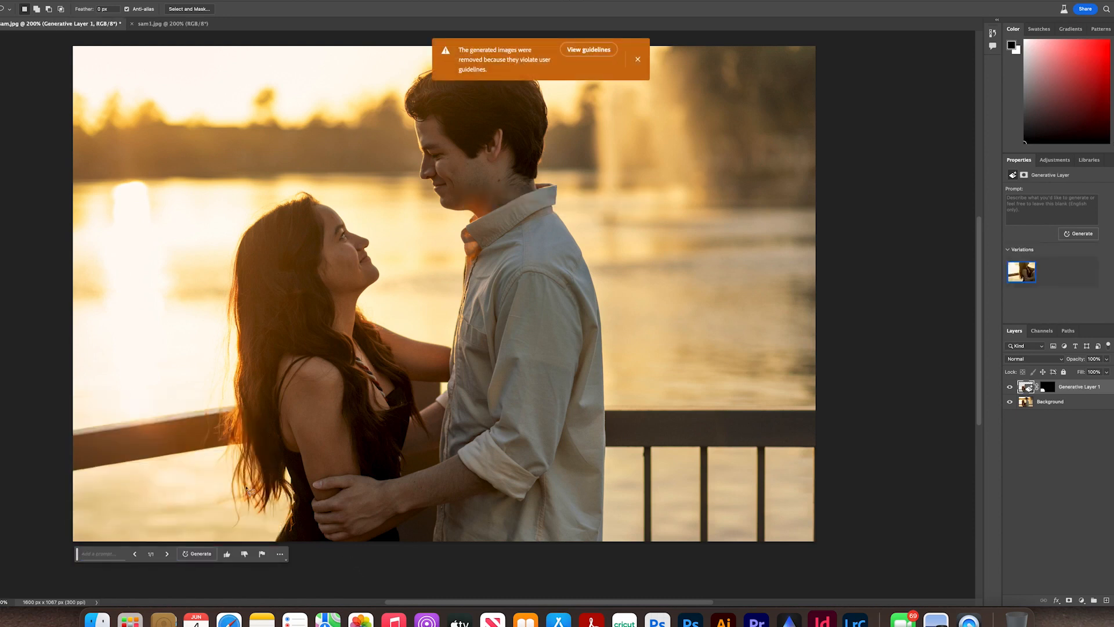
mouse_move(679, 389)
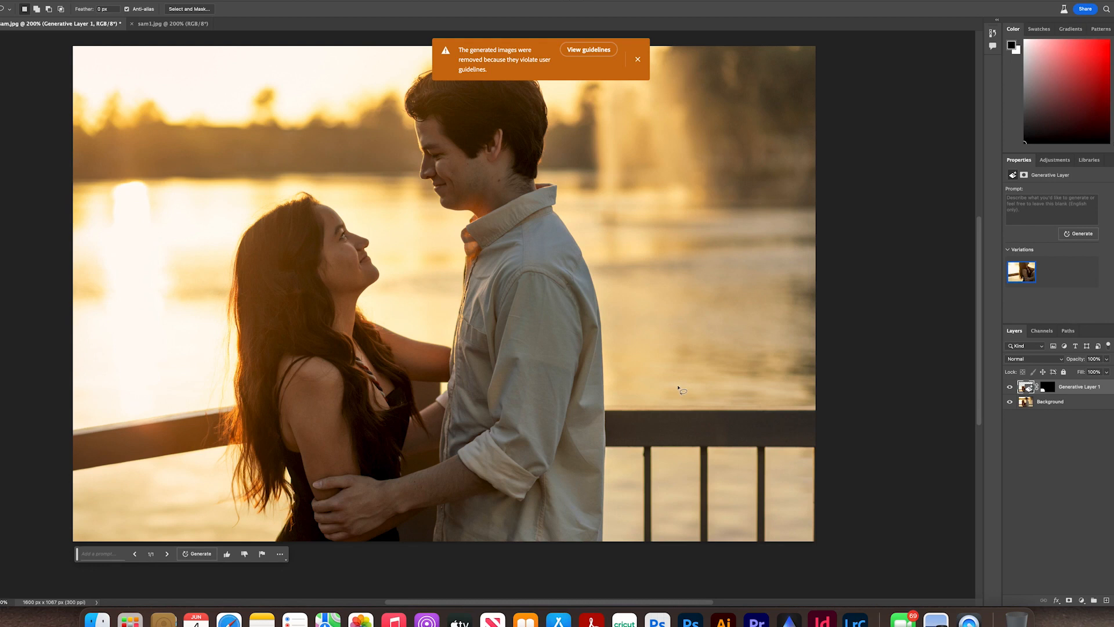
click(637, 59)
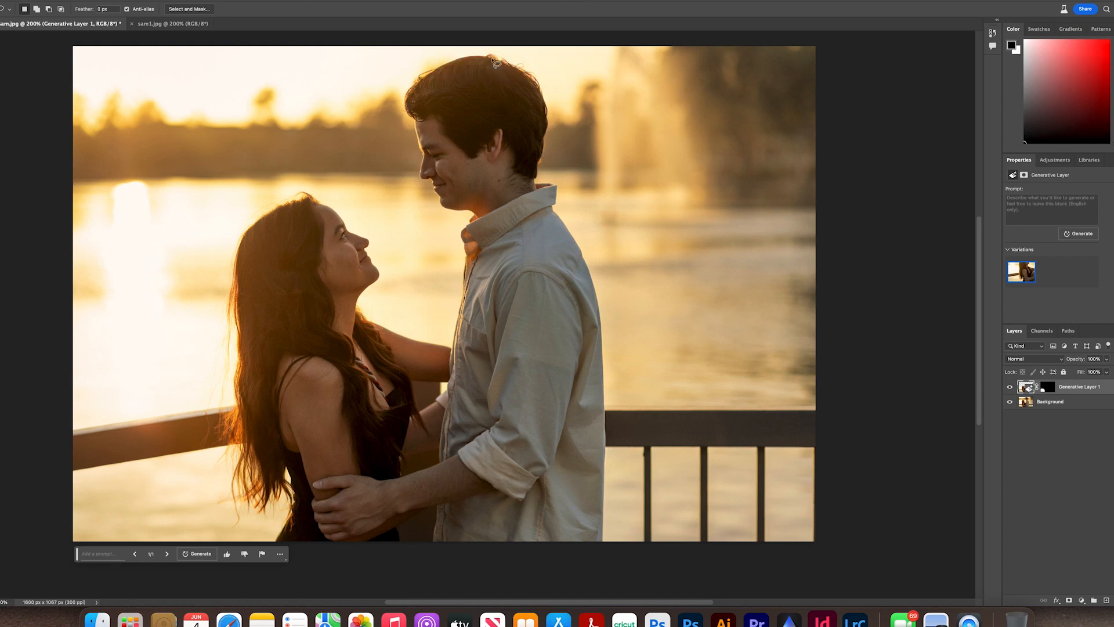
mouse_move(546, 72)
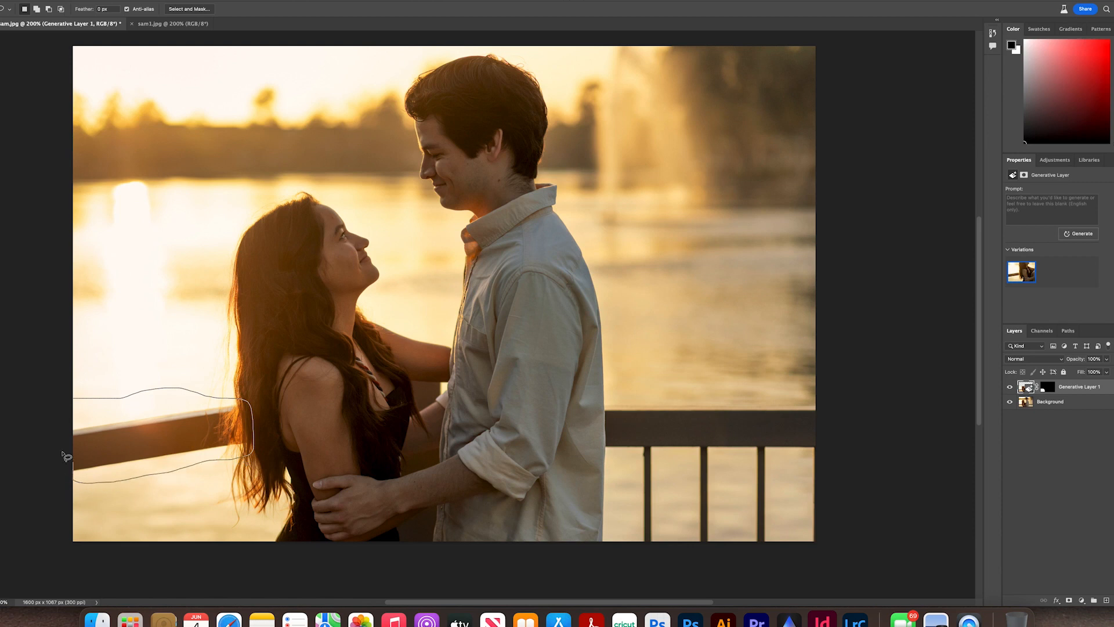
Step: Select the left railing bar behind her hair and generate water over it as a second generative layer
click(67, 459)
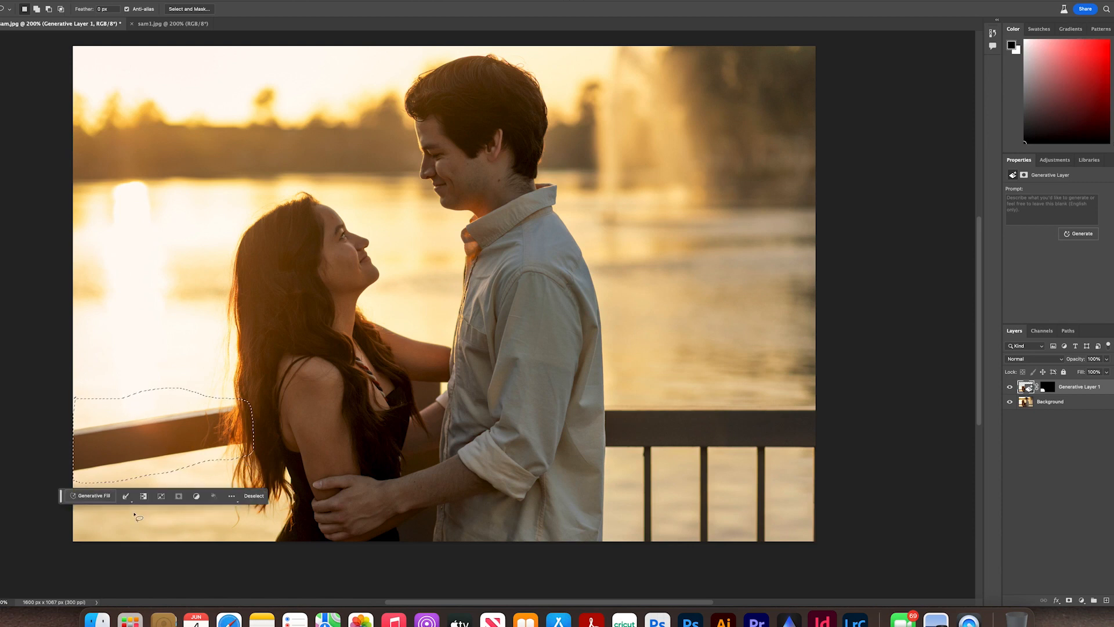
click(1081, 233)
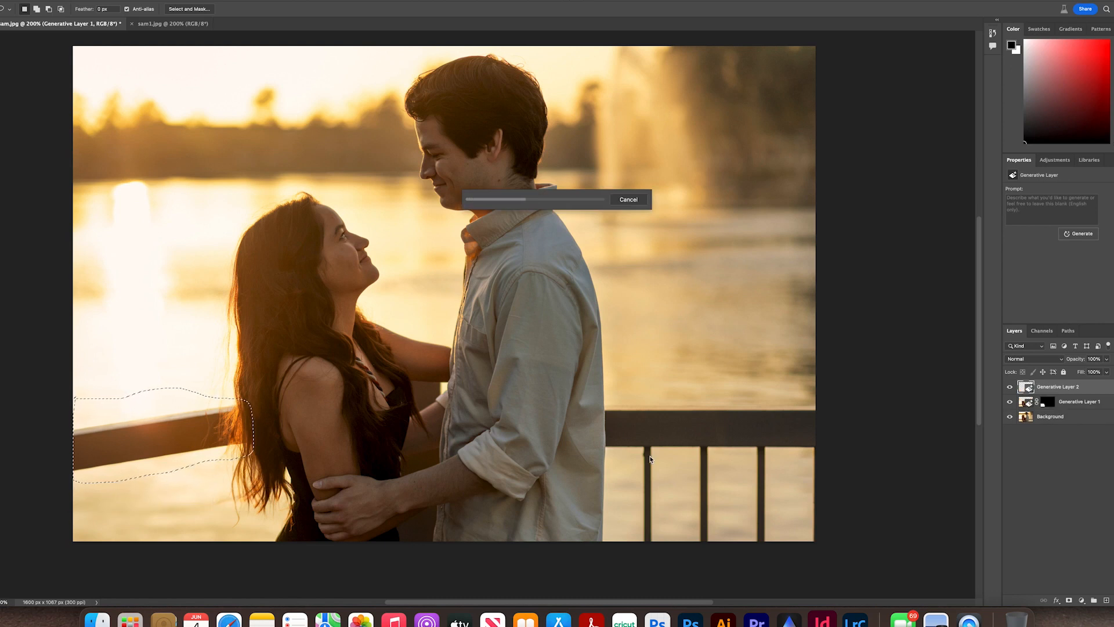
mouse_move(712, 412)
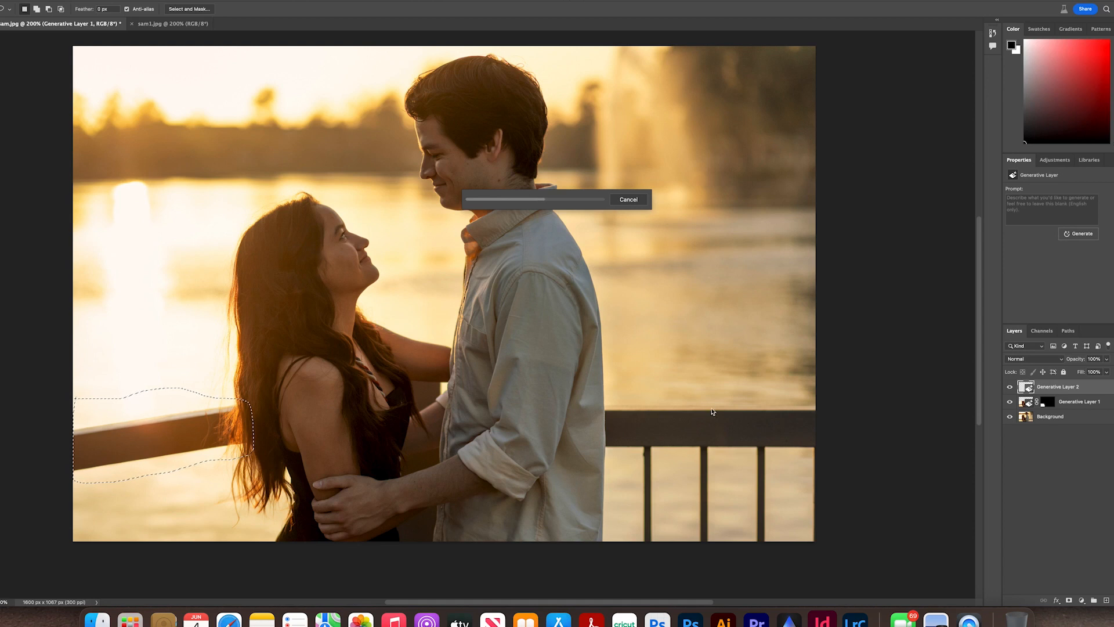
mouse_move(723, 434)
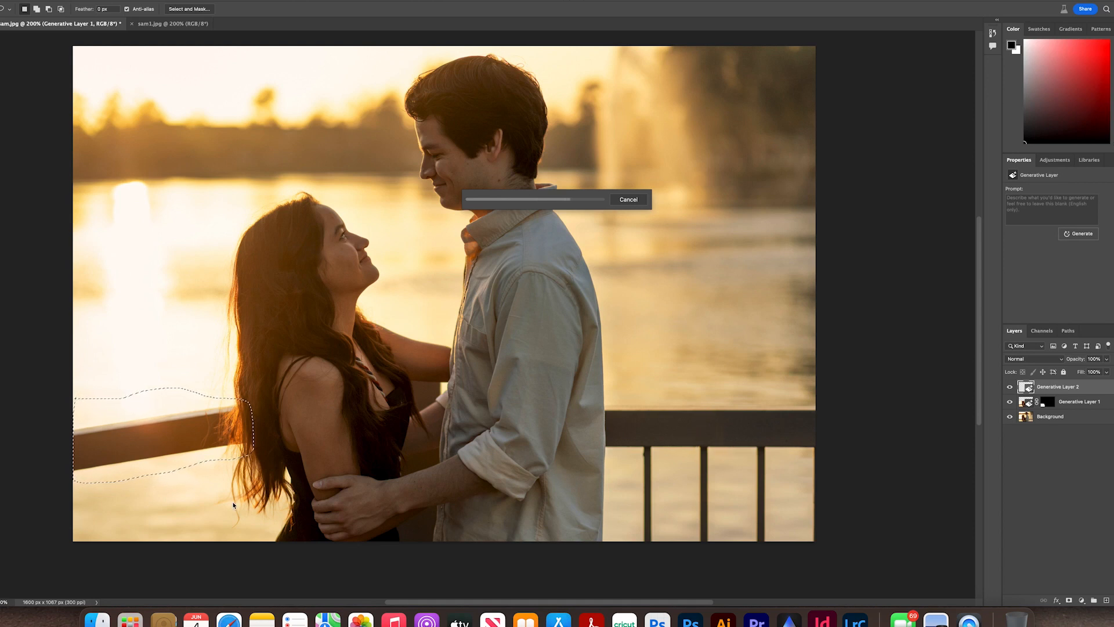
mouse_move(204, 511)
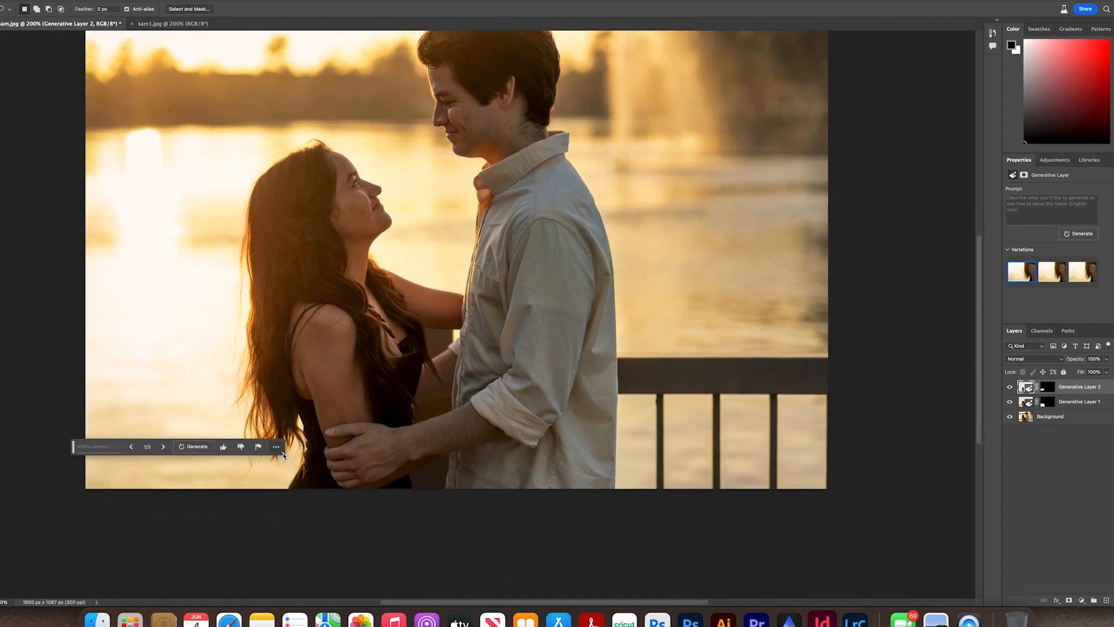
click(276, 446)
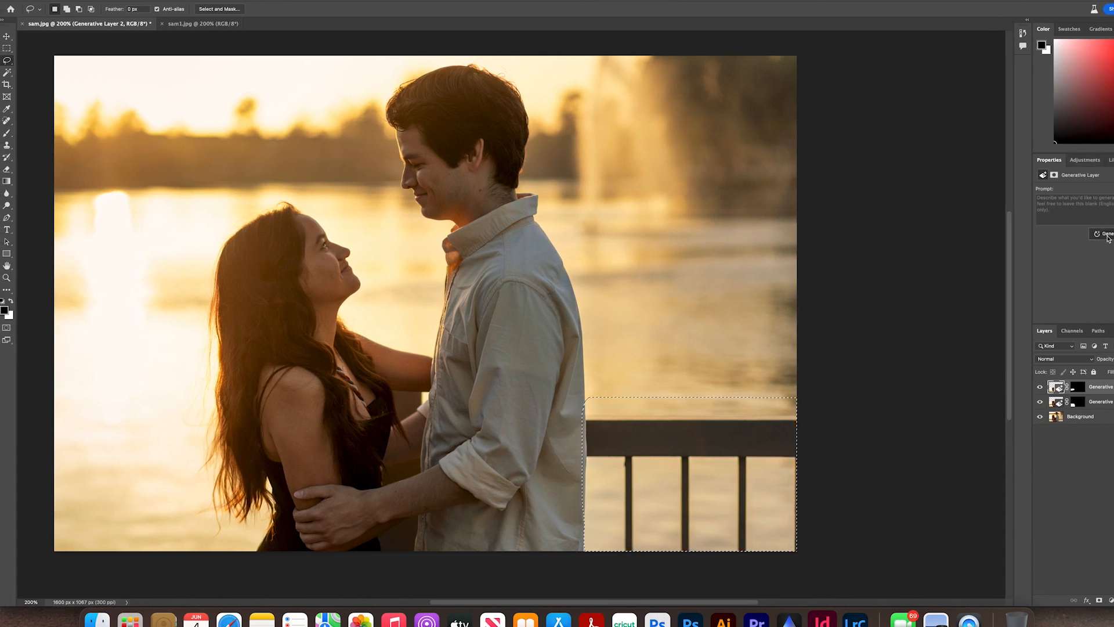
Step: Generate sunset water over the selected right-side railing beside the man
click(1106, 233)
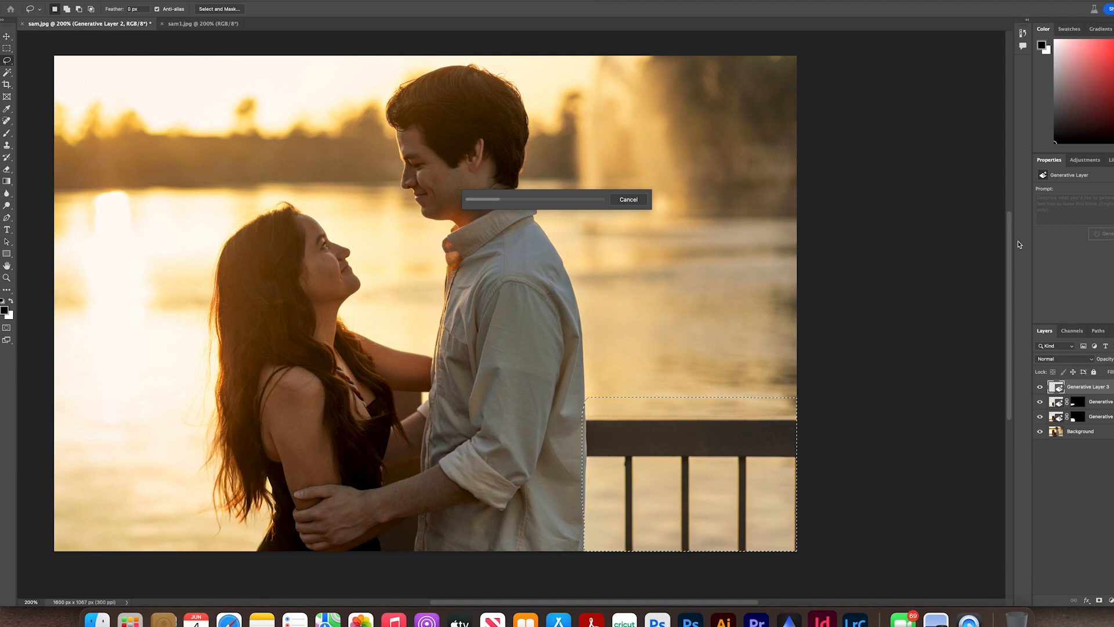
mouse_move(916, 235)
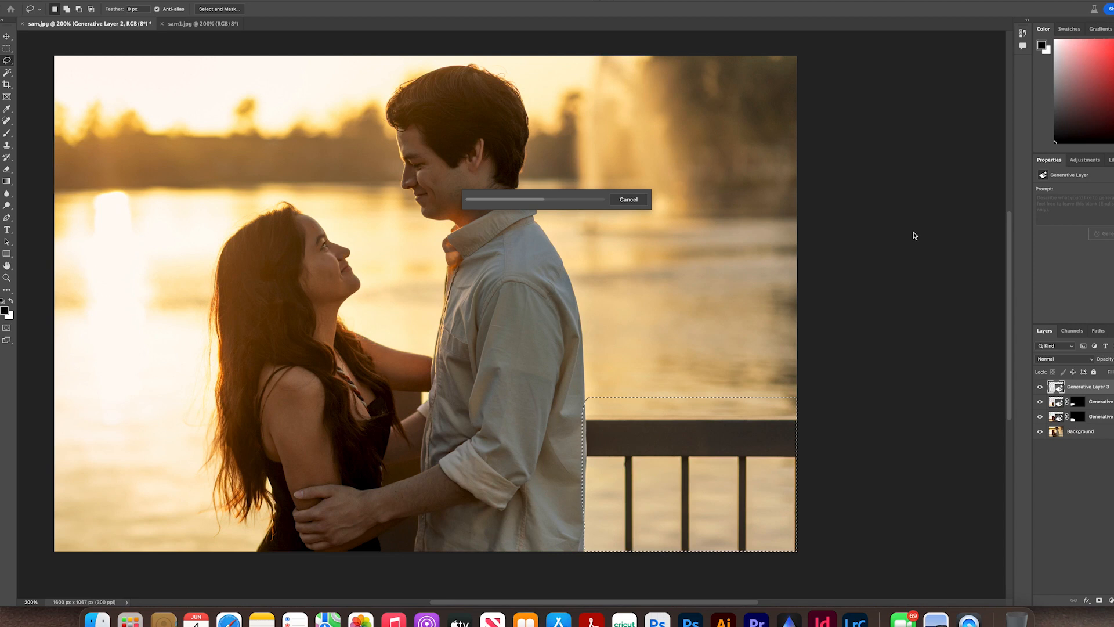
mouse_move(683, 332)
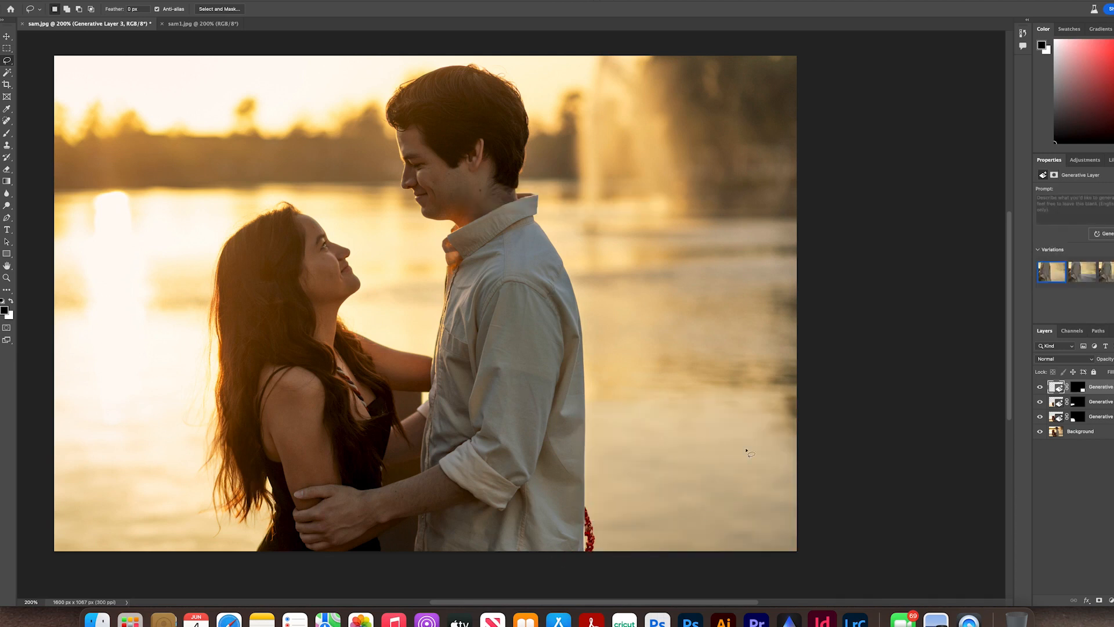
mouse_move(589, 495)
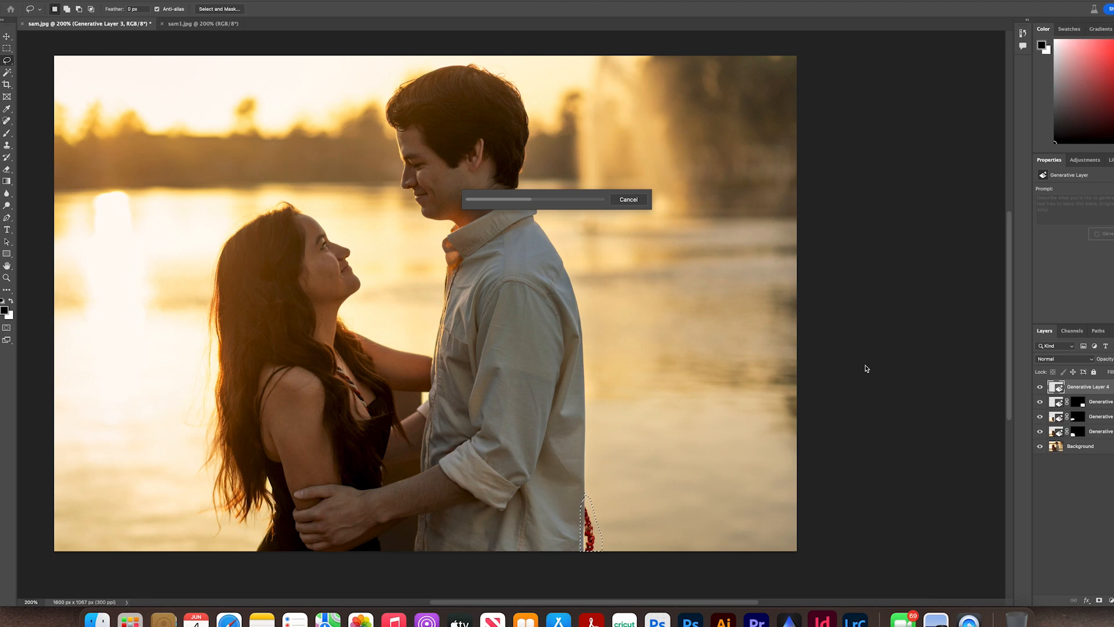
mouse_move(842, 393)
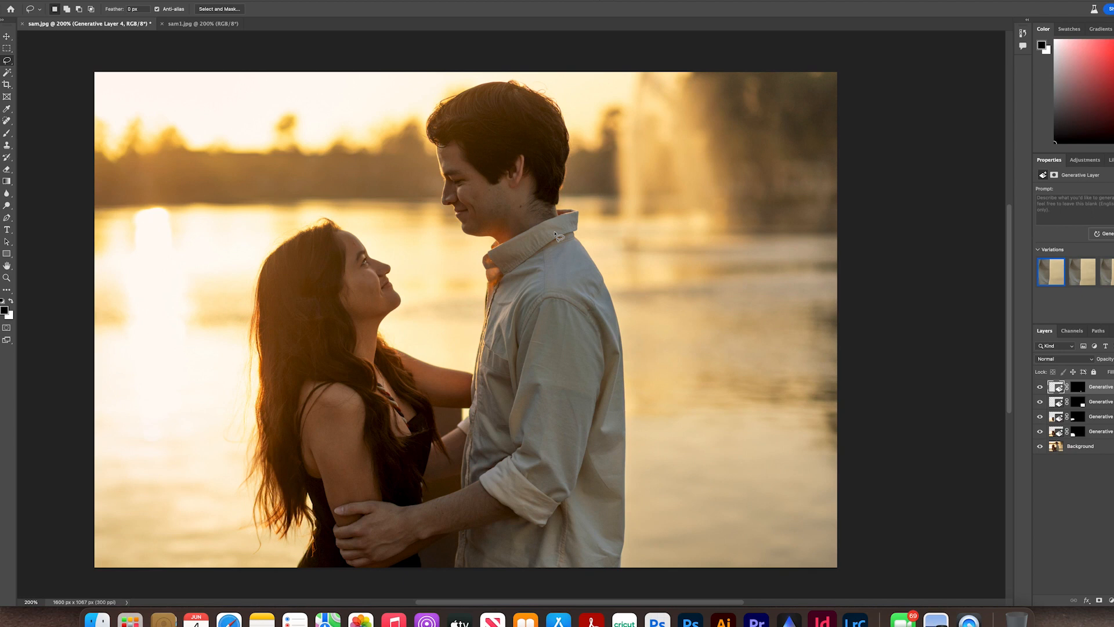
mouse_move(227, 181)
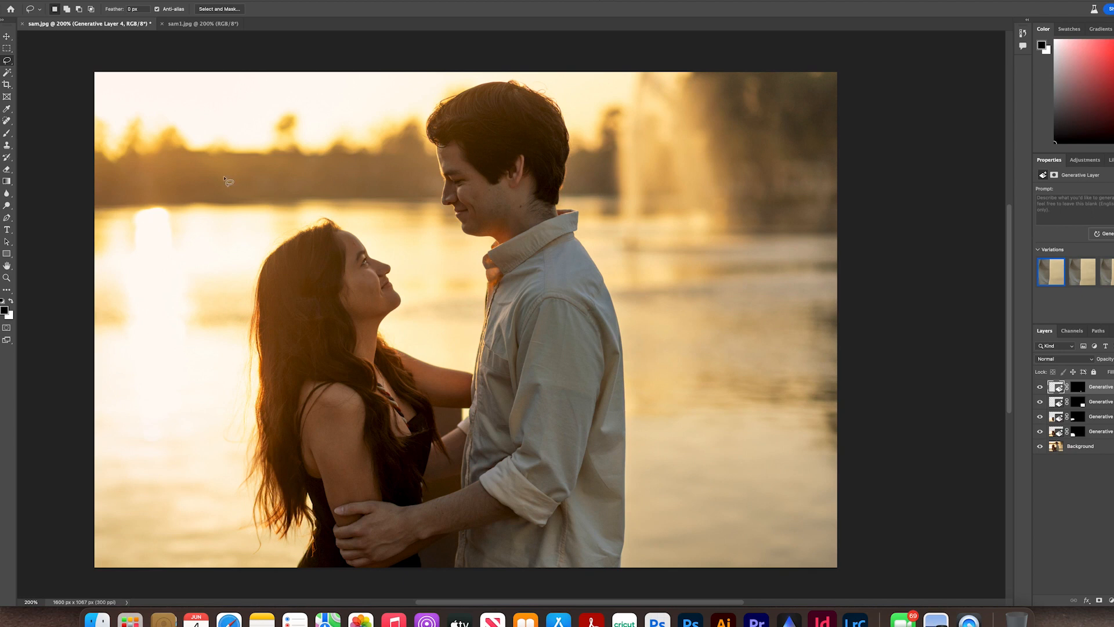